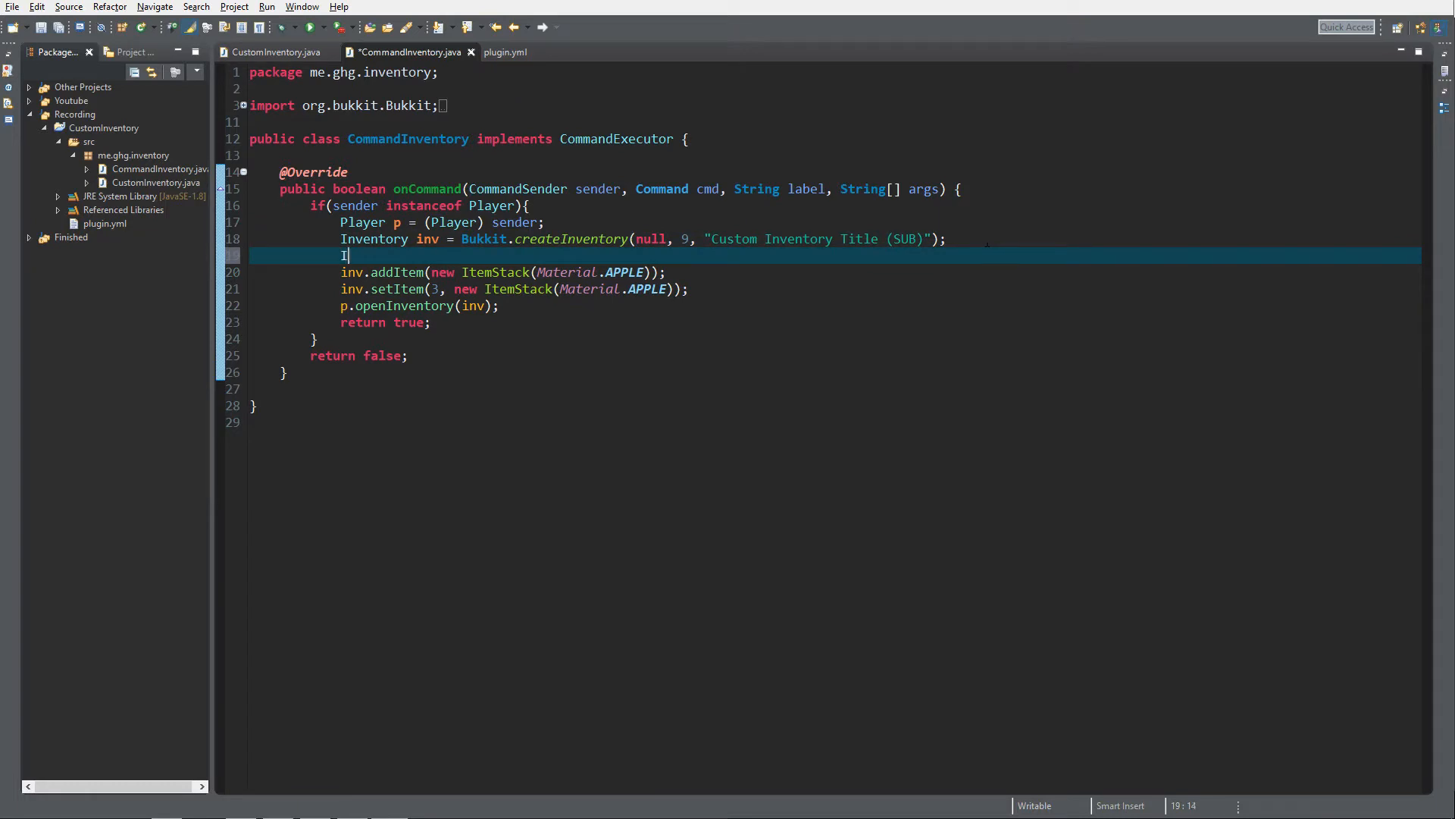
Step: Declare ItemStack apple = new ItemStack(Material.APPLE); in CommandInventory.java
{"action": "type", "text": "tem"}
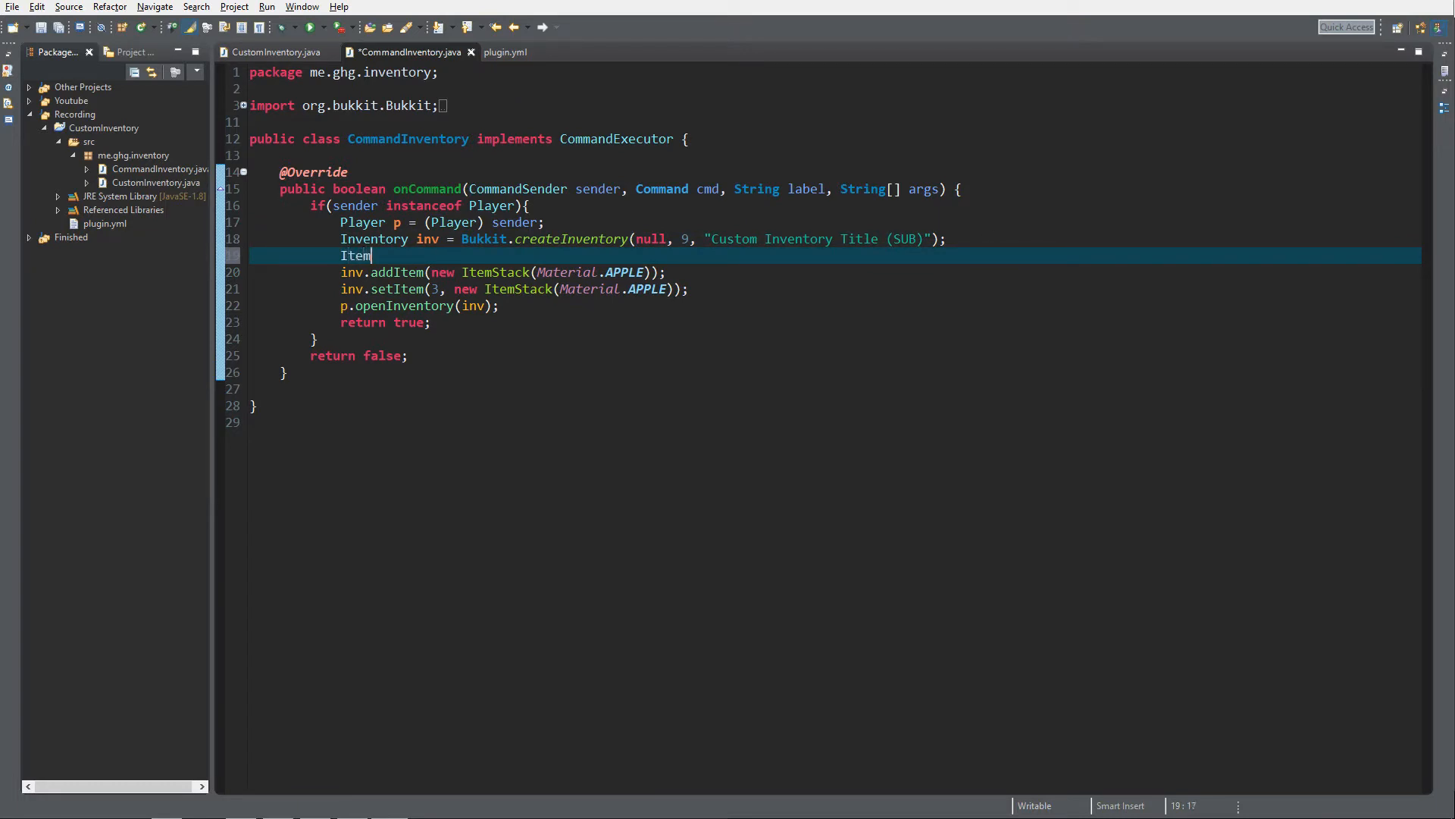
{"action": "type", "text": "Stack apple"}
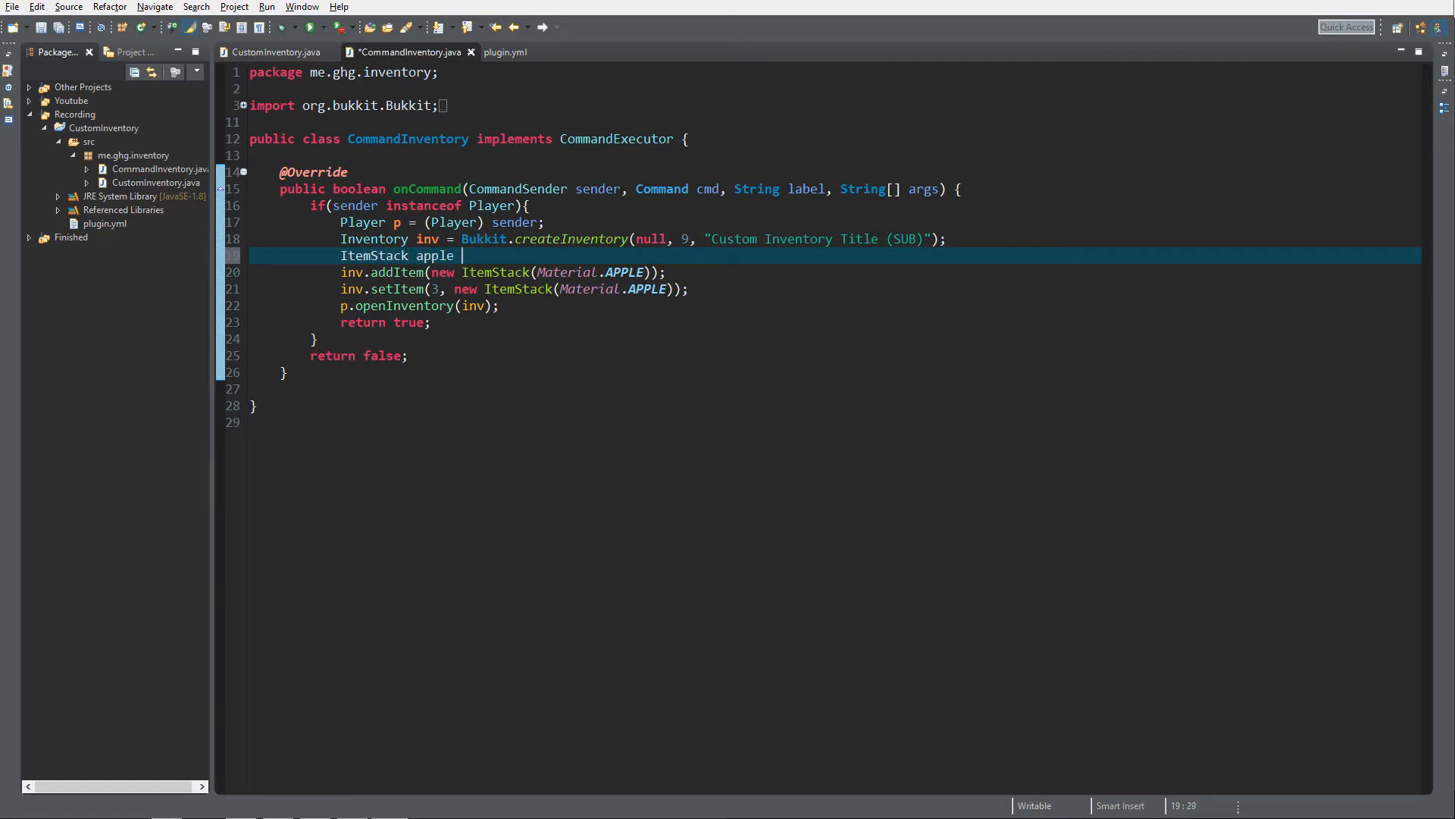
{"action": "type", "text": "= new I"}
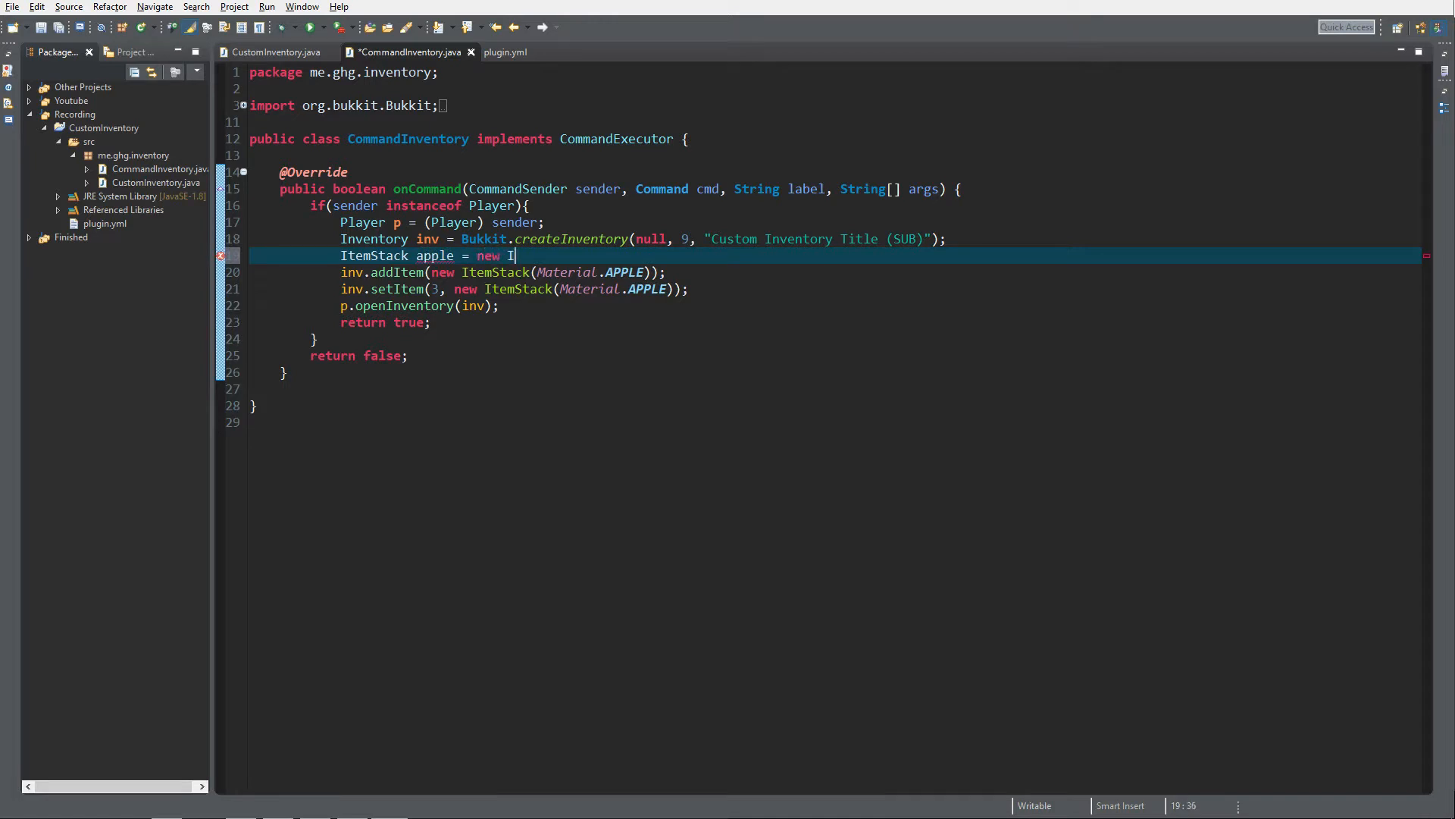
{"action": "type", "text": "temStack"}
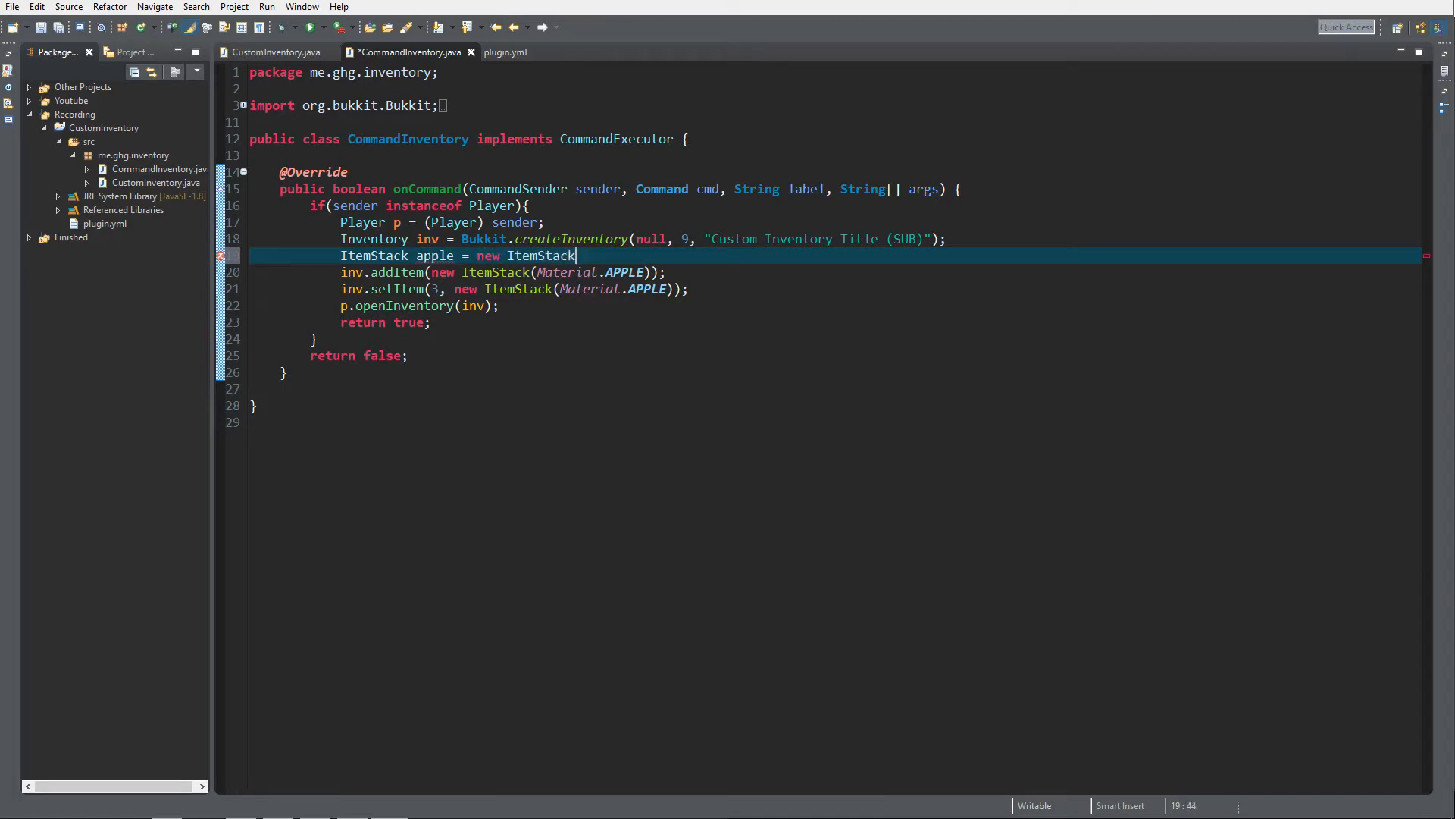
{"action": "type", "text": "(Material.APPLE"}
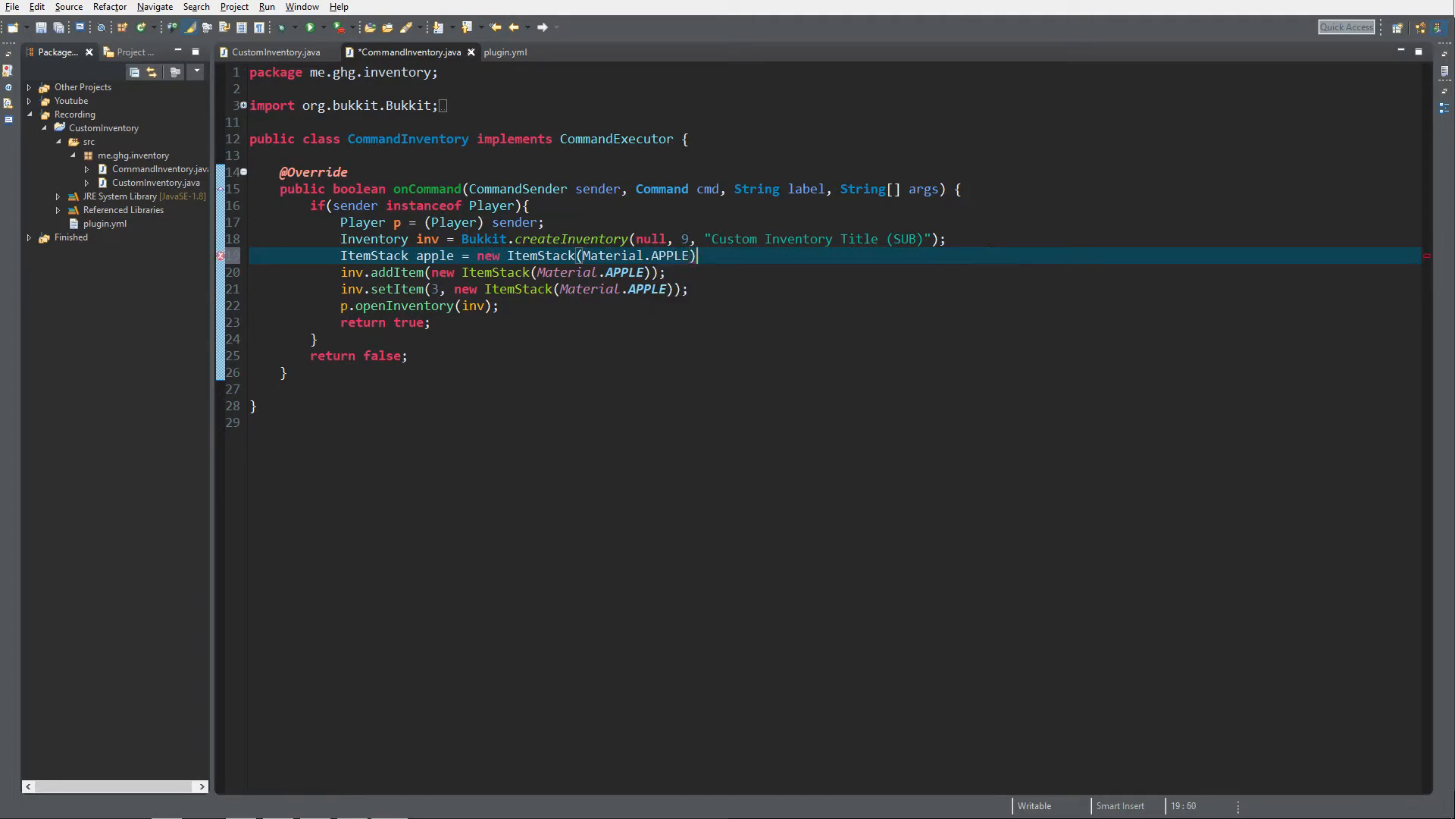
{"action": "type", "text": ";"}
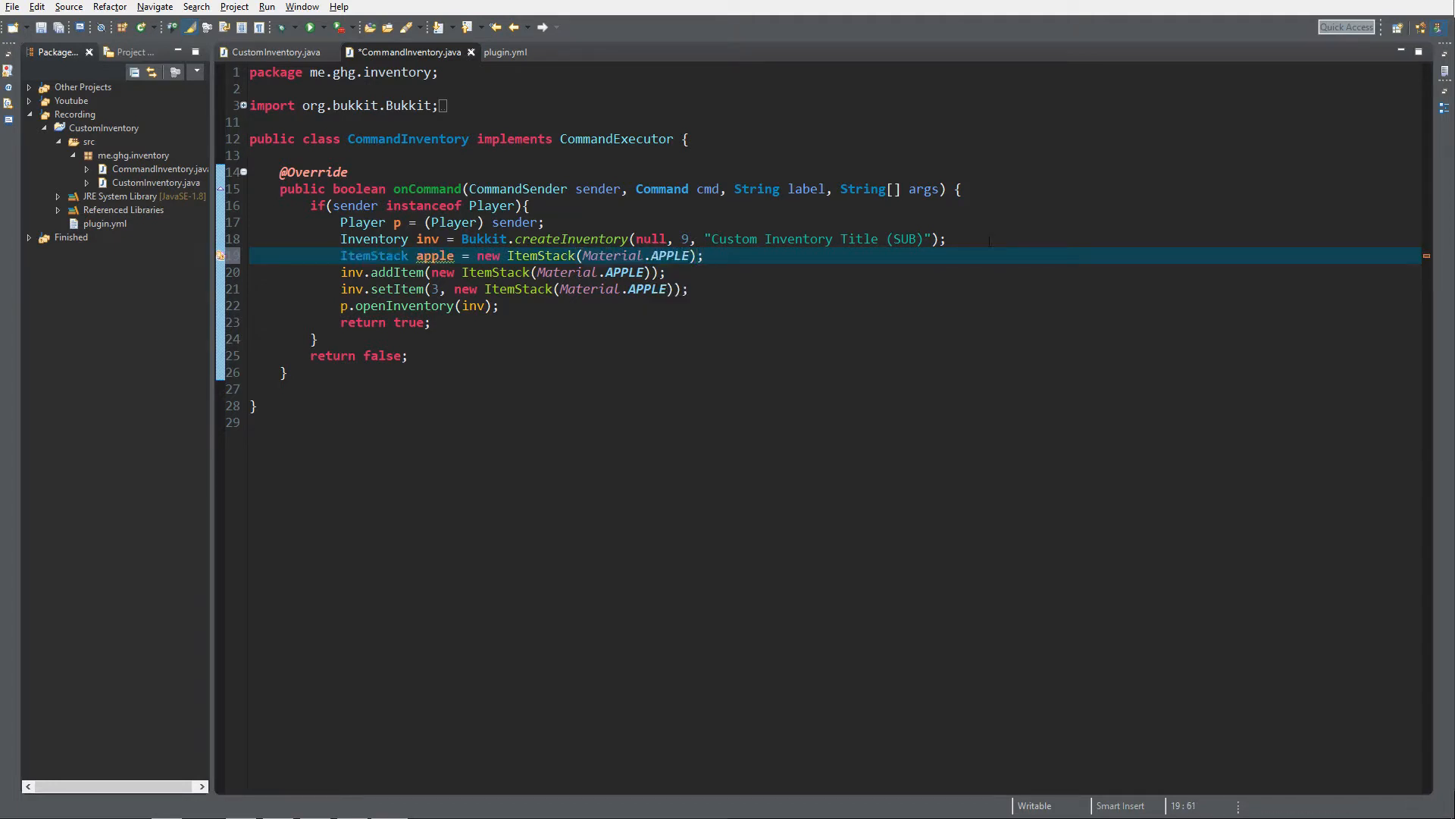
Step: Add ItemMeta meta = apple.getItemMeta(); below the apple declaration
{"action": "type", "text": "Ite"}
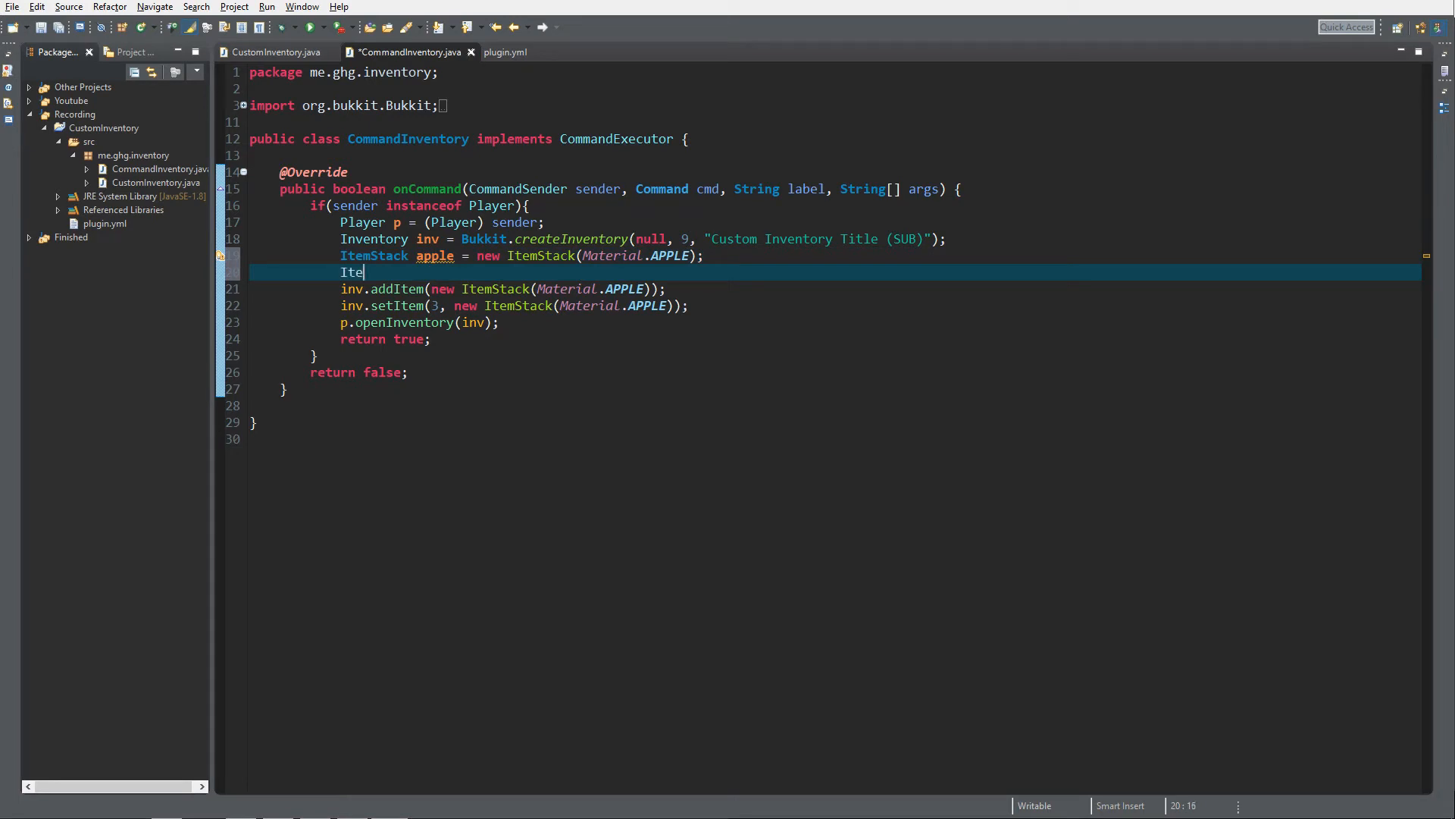
{"action": "type", "text": "mMeta"}
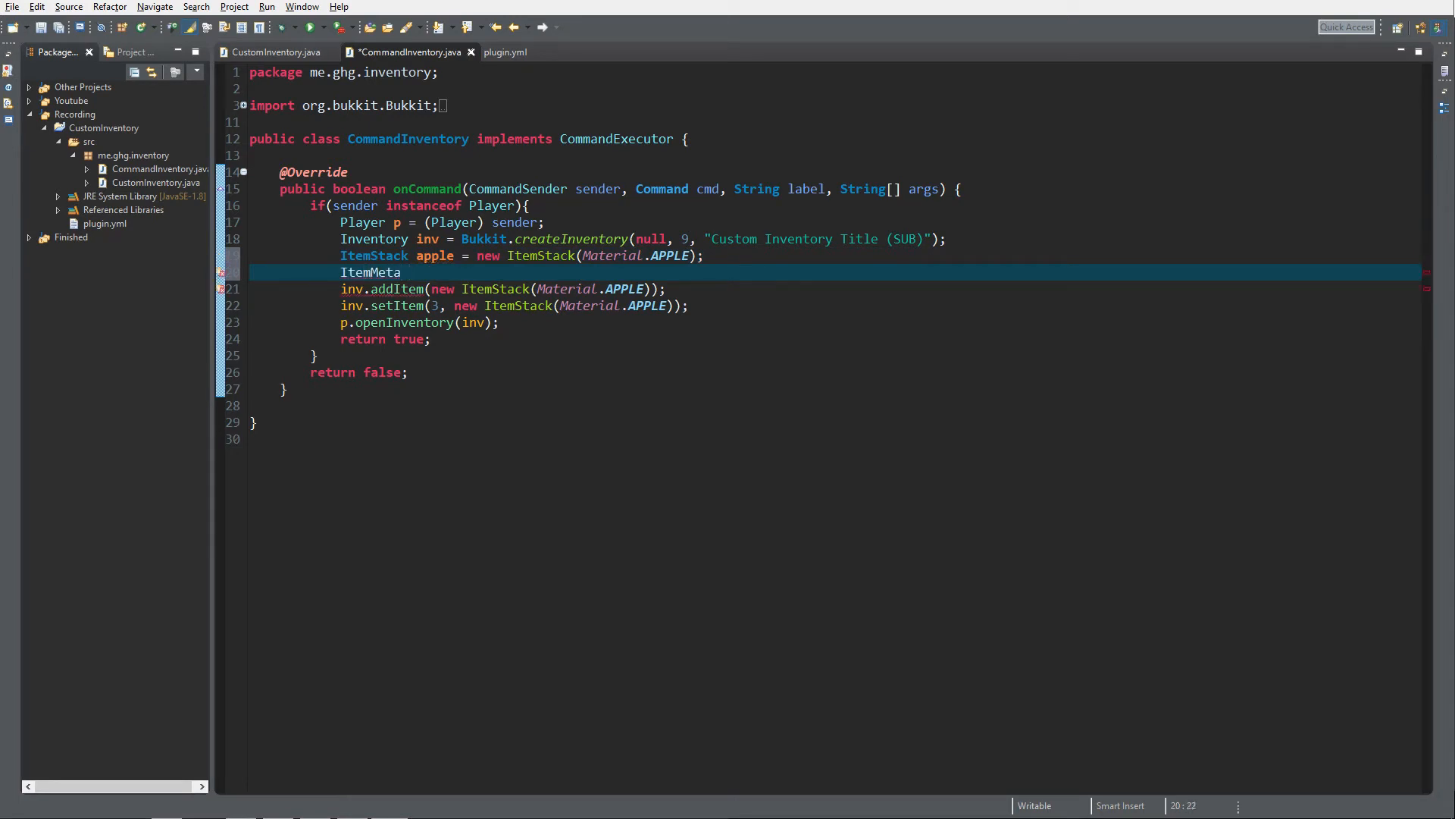
{"action": "type", "text": "meta"}
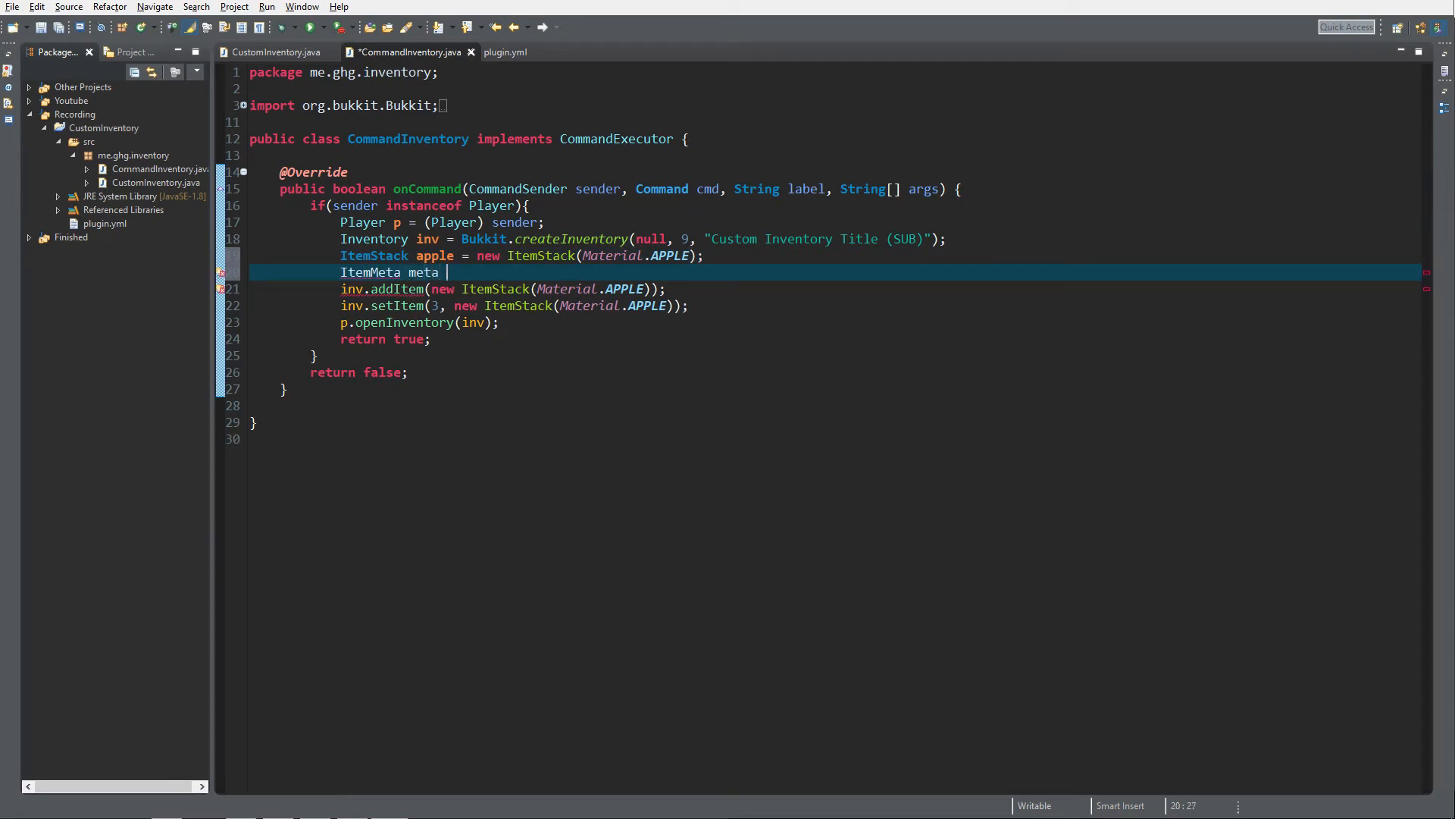
{"action": "type", "text": "= apple.getItemMeta();"}
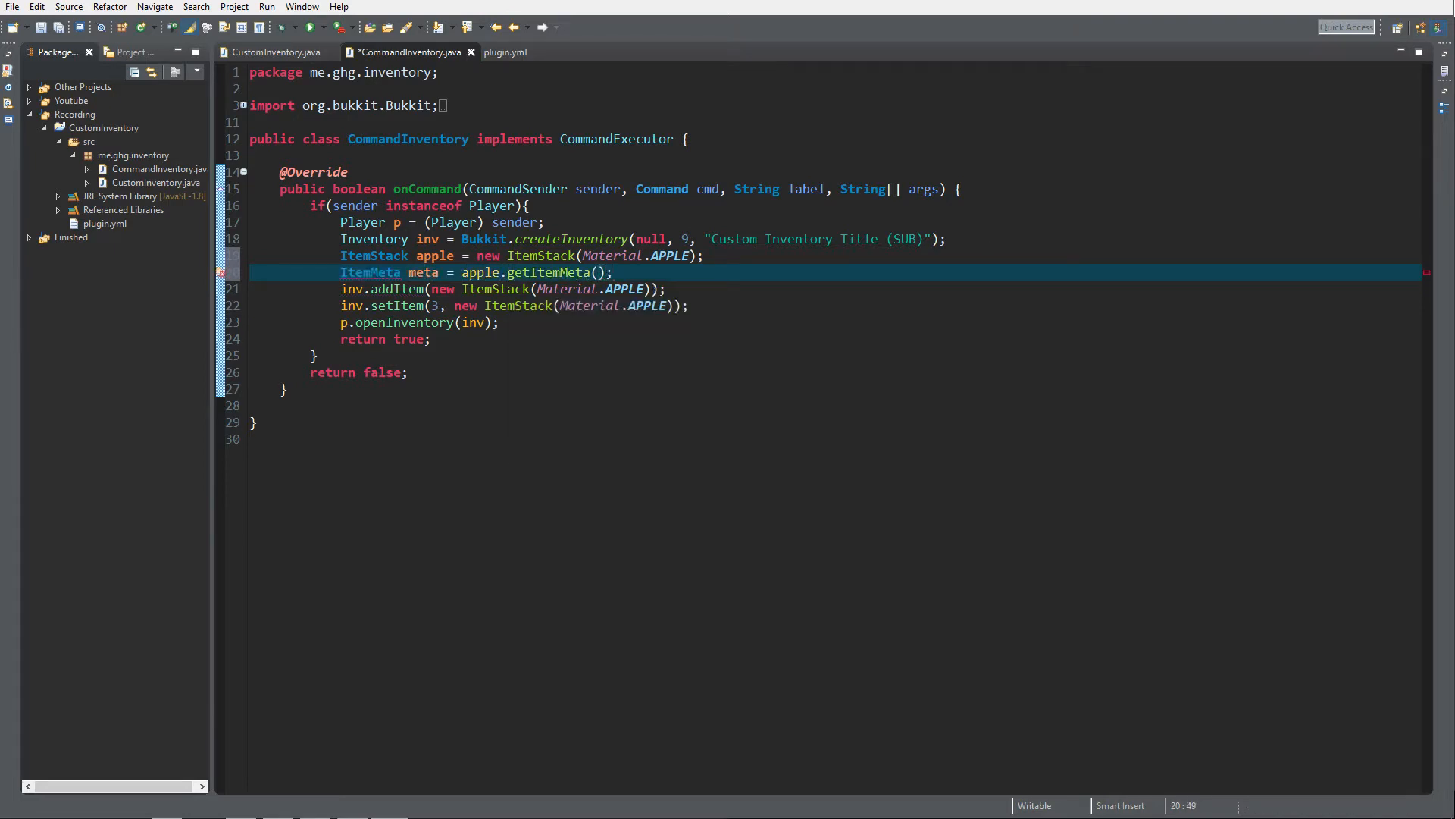
Step: Set meta's display name to ChatColor.RED + "MY APPLE" and apply it with apple.setItemMeta(meta)
{"action": "type", "text": "met"}
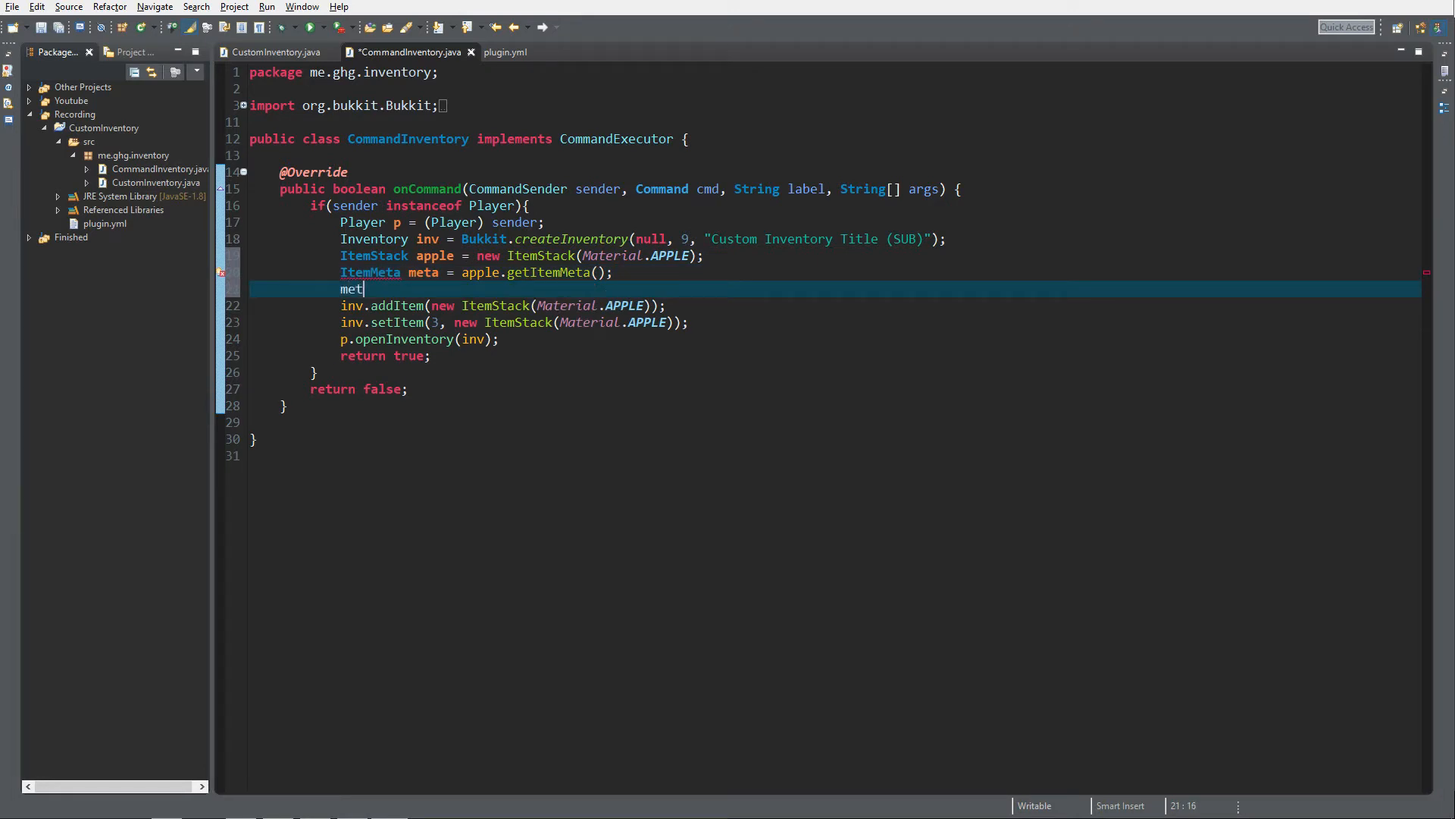
{"action": "type", "text": "."}
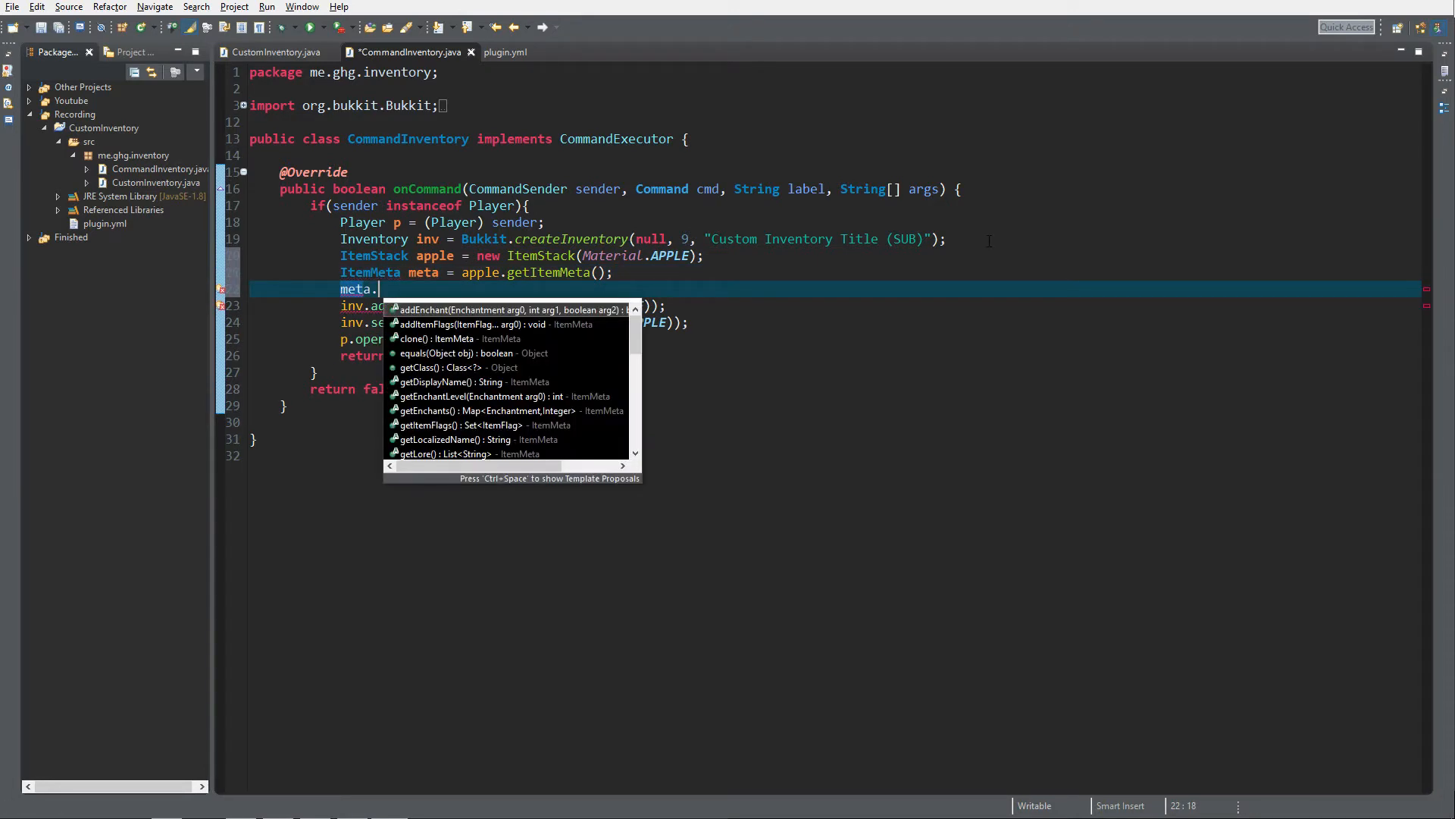
{"action": "type", "text": "set"}
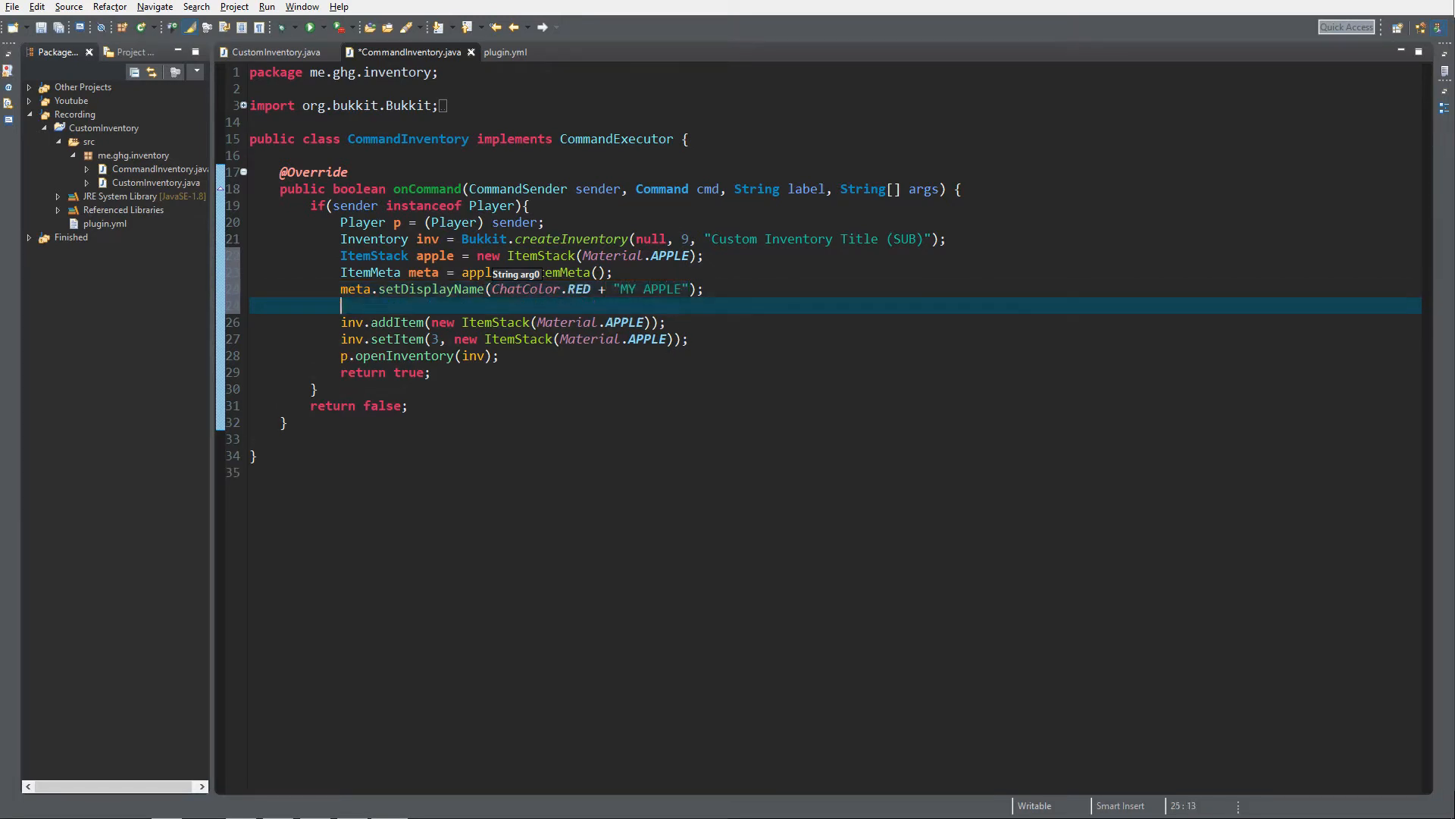
{"action": "type", "text": "a"}
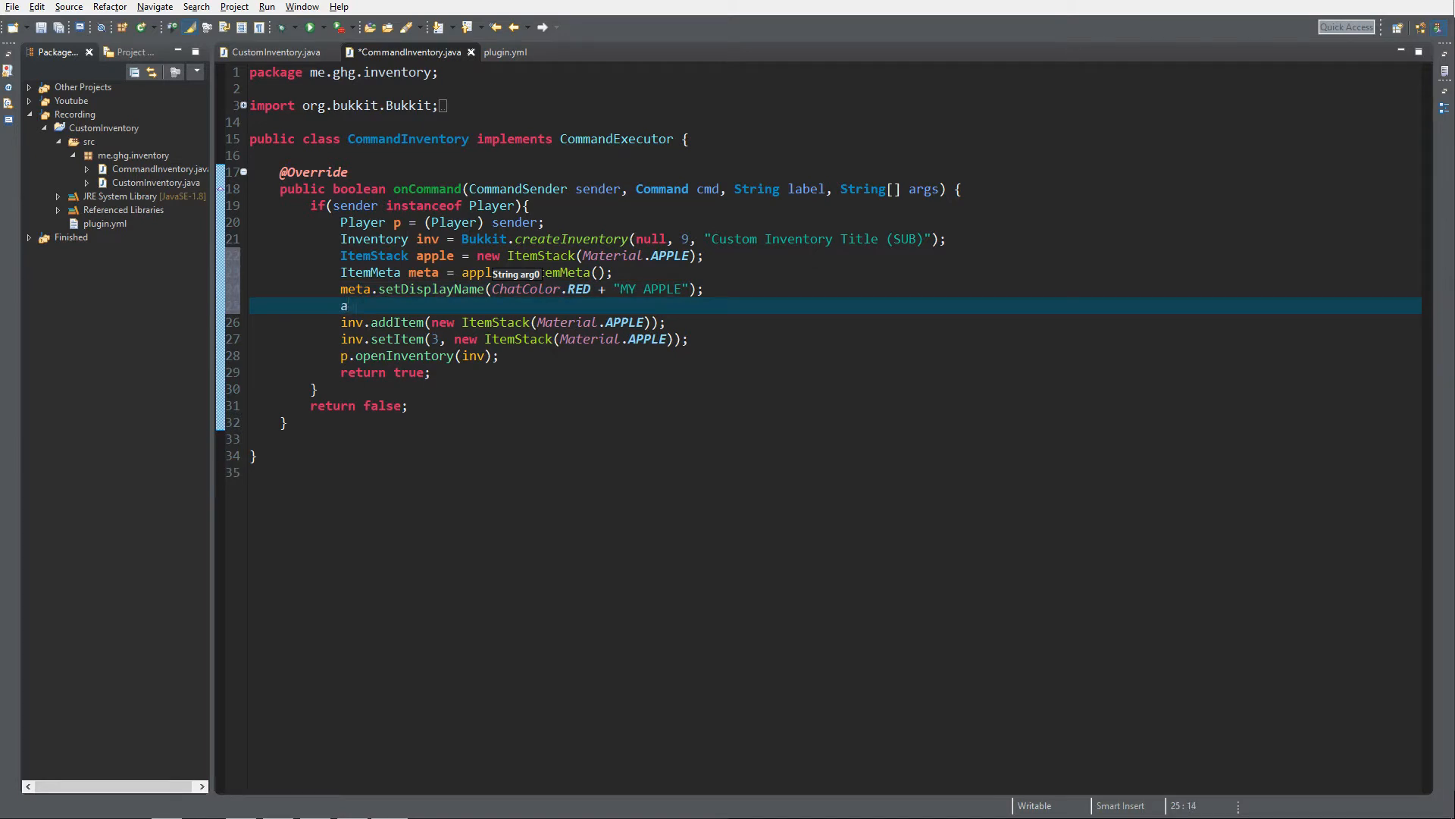
{"action": "type", "text": "pple.setMet"}
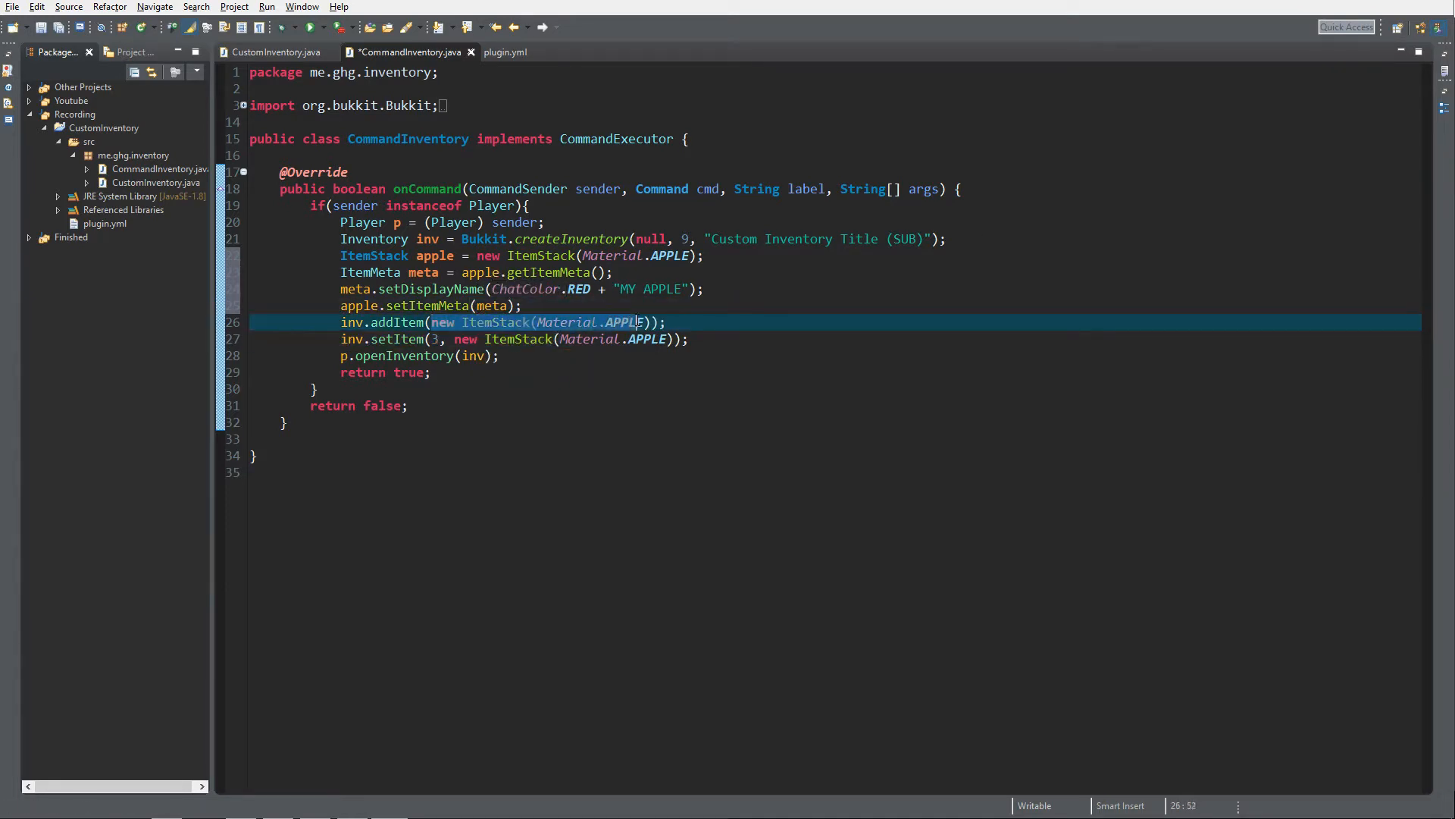
Step: Replace both new ItemStack(Material.APPLE) inventory arguments with apple and save
{"action": "type", "text": "addItem(a);"}
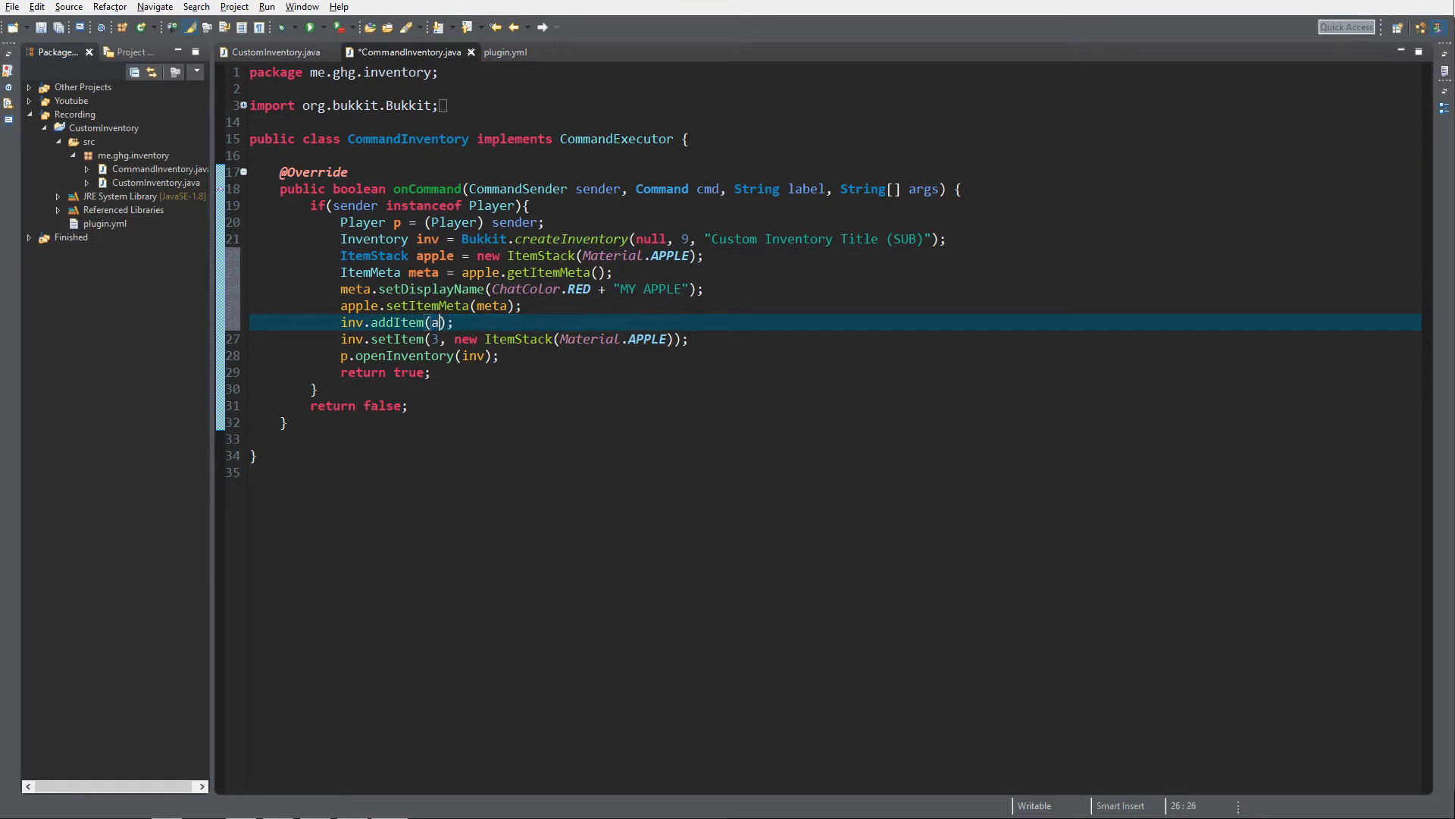
{"action": "type", "text": "pple"}
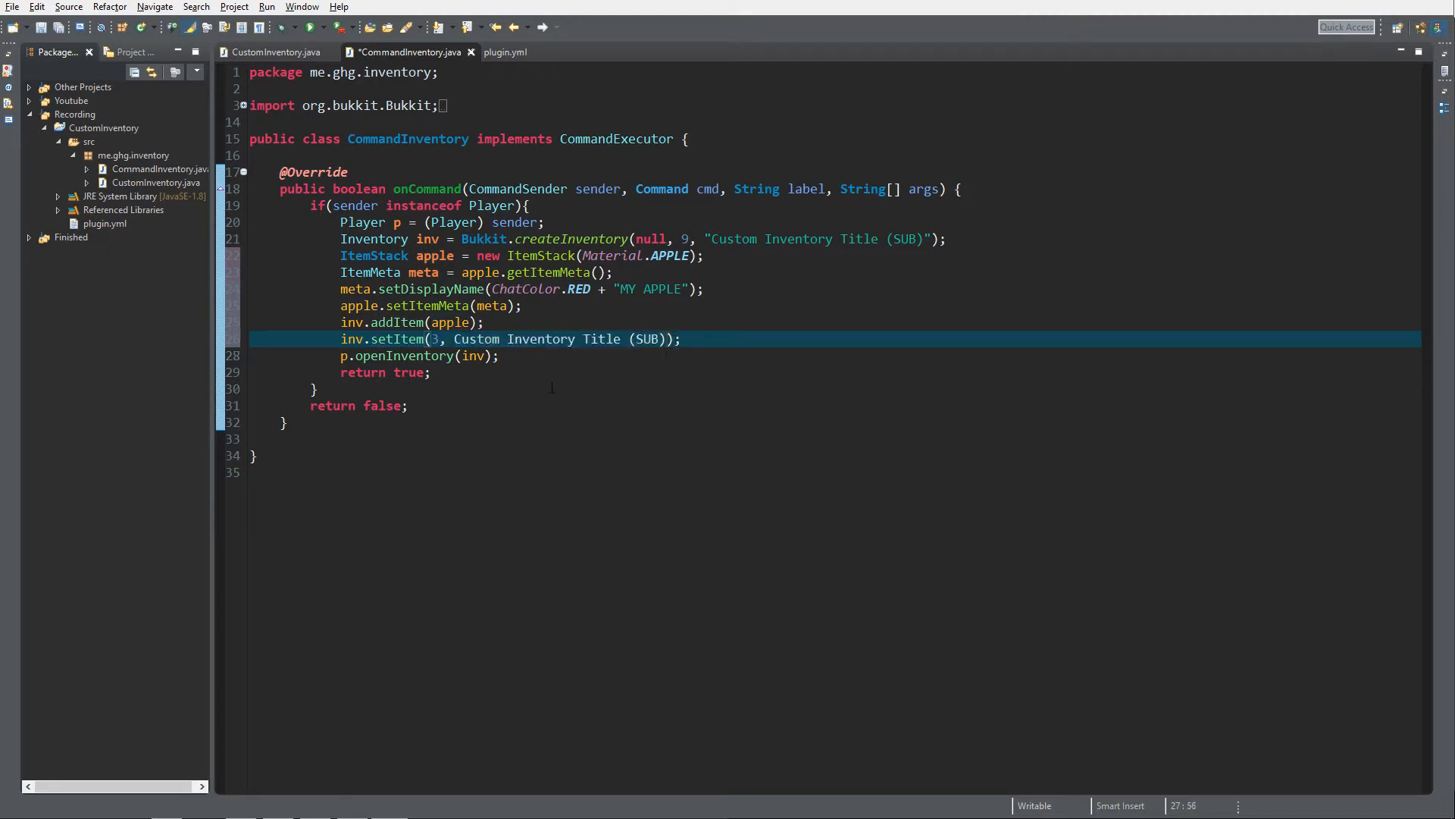
{"action": "type", "text": "new ItemStack(Material.APPLE)"}
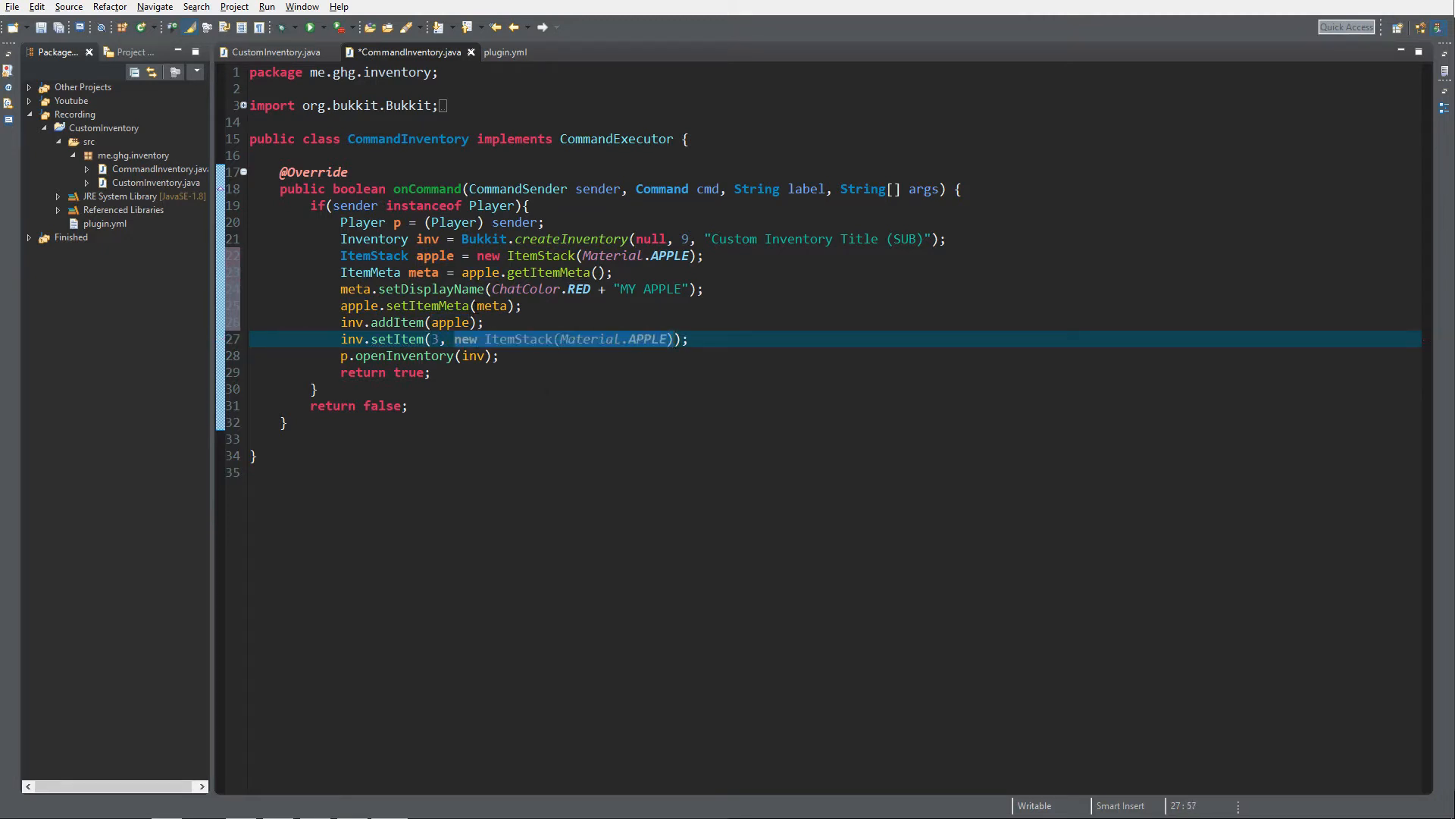
{"action": "type", "text": "apple);"}
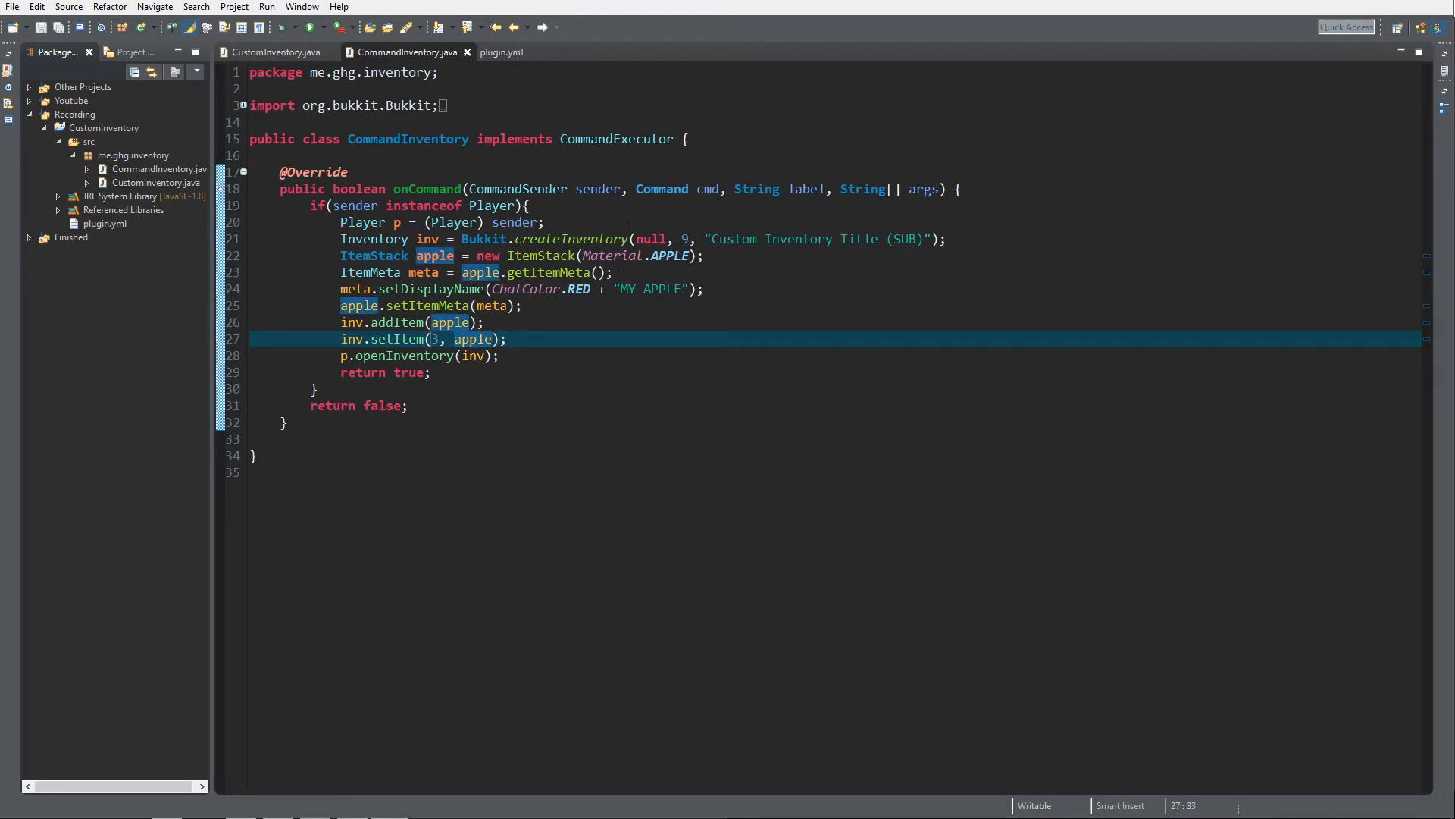
Step: In CustomInventory's onEnable, call getServer().getPluginManager().registerEvents(new InventoryListener(), this)
{"action": "left_click", "coordinate": [276, 51]}
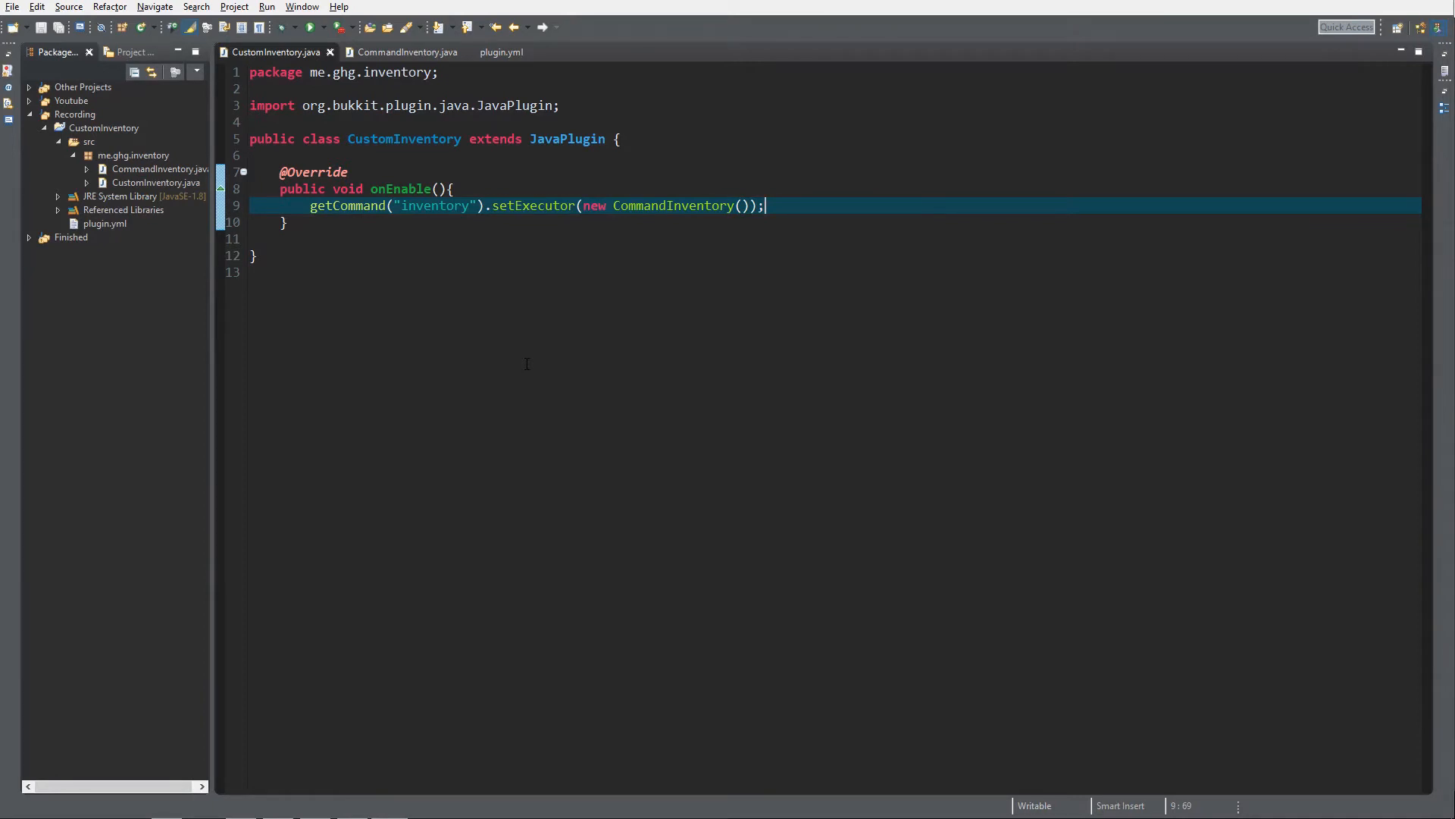
{"action": "type", "text": "getServer("}
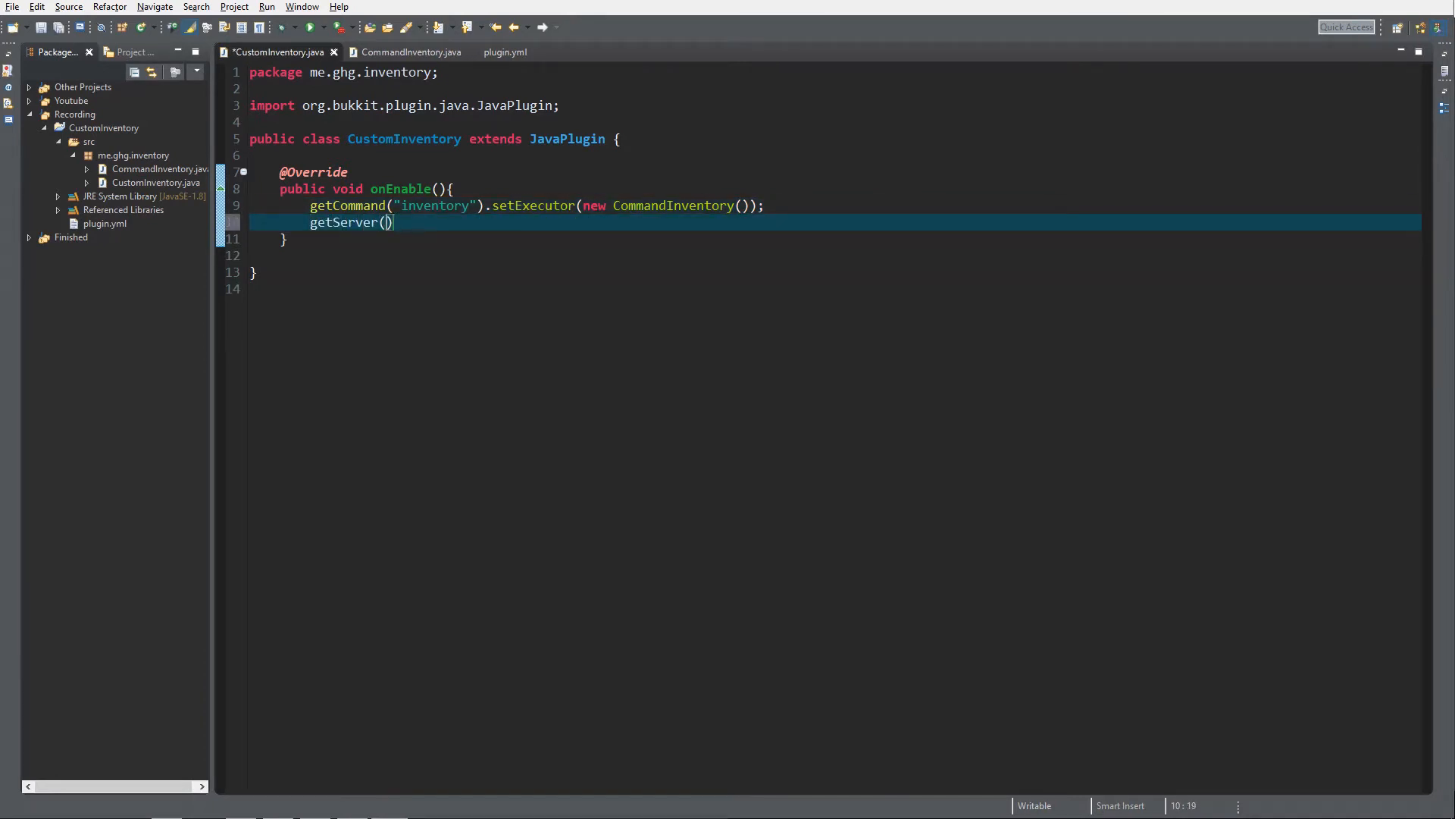
{"action": "type", "text": ".getPluginManager().reg"}
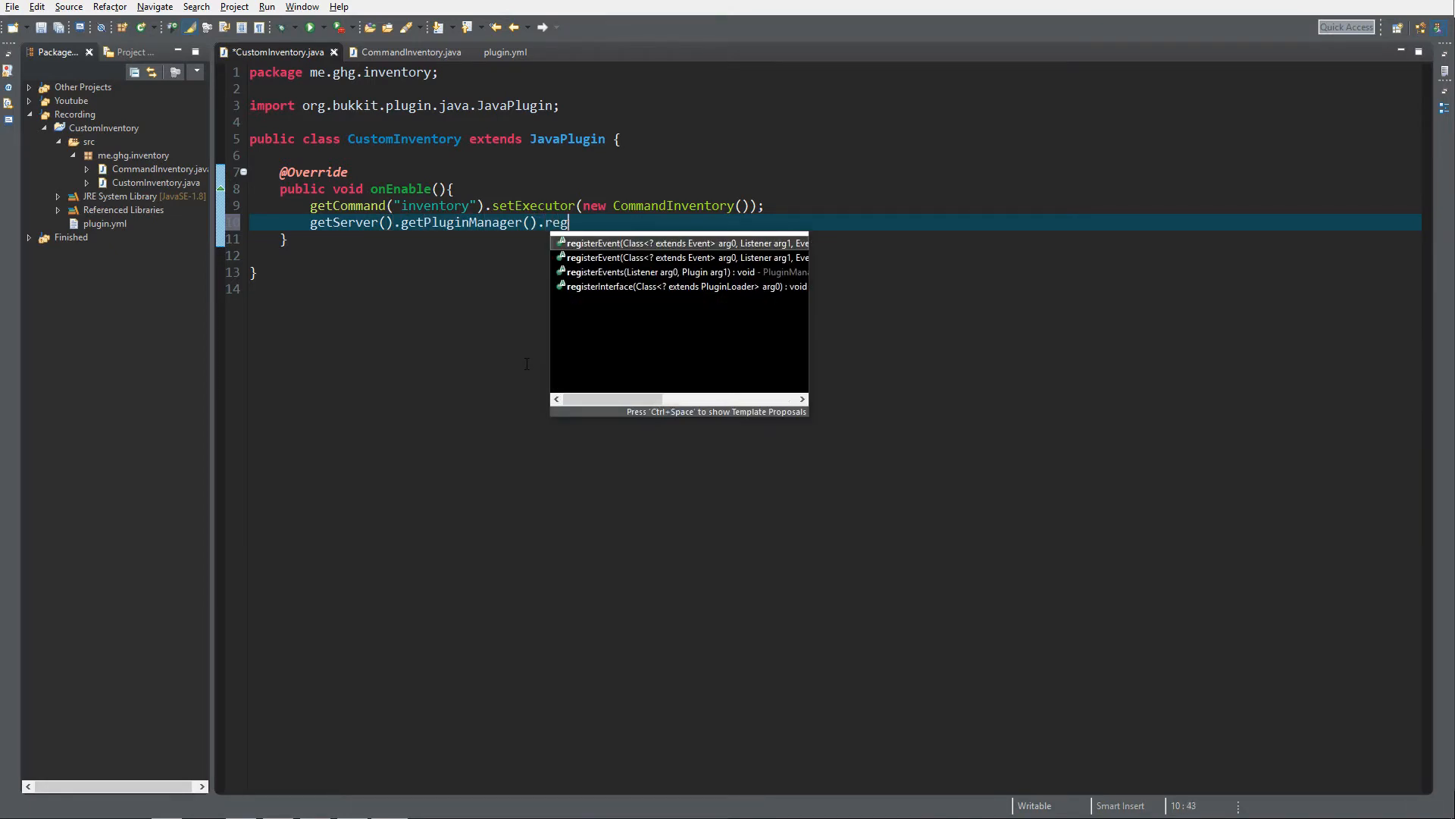
{"action": "type", "text": "isterEvents(new , arg1);"}
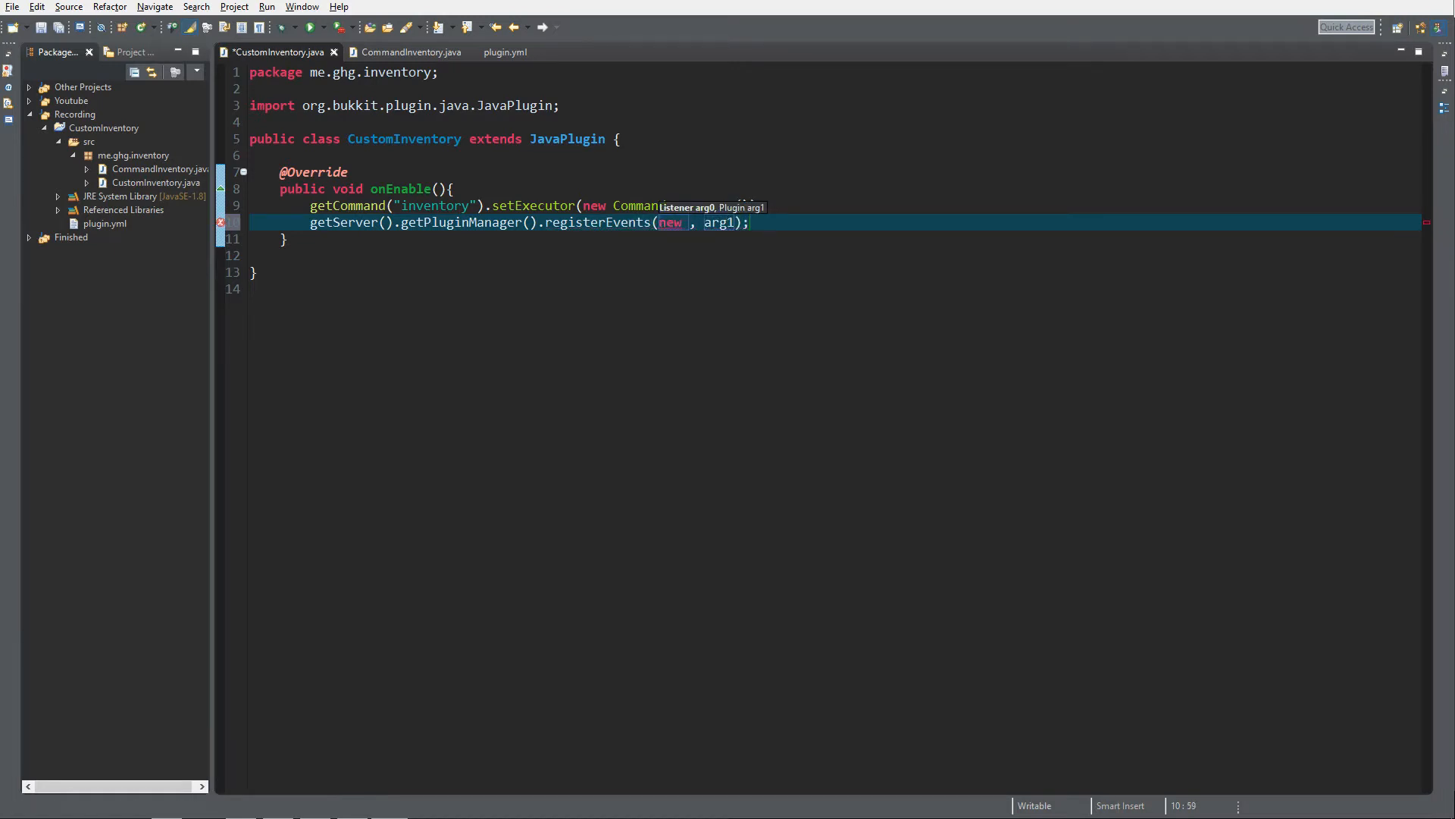
{"action": "type", "text": "InventoryListener("}
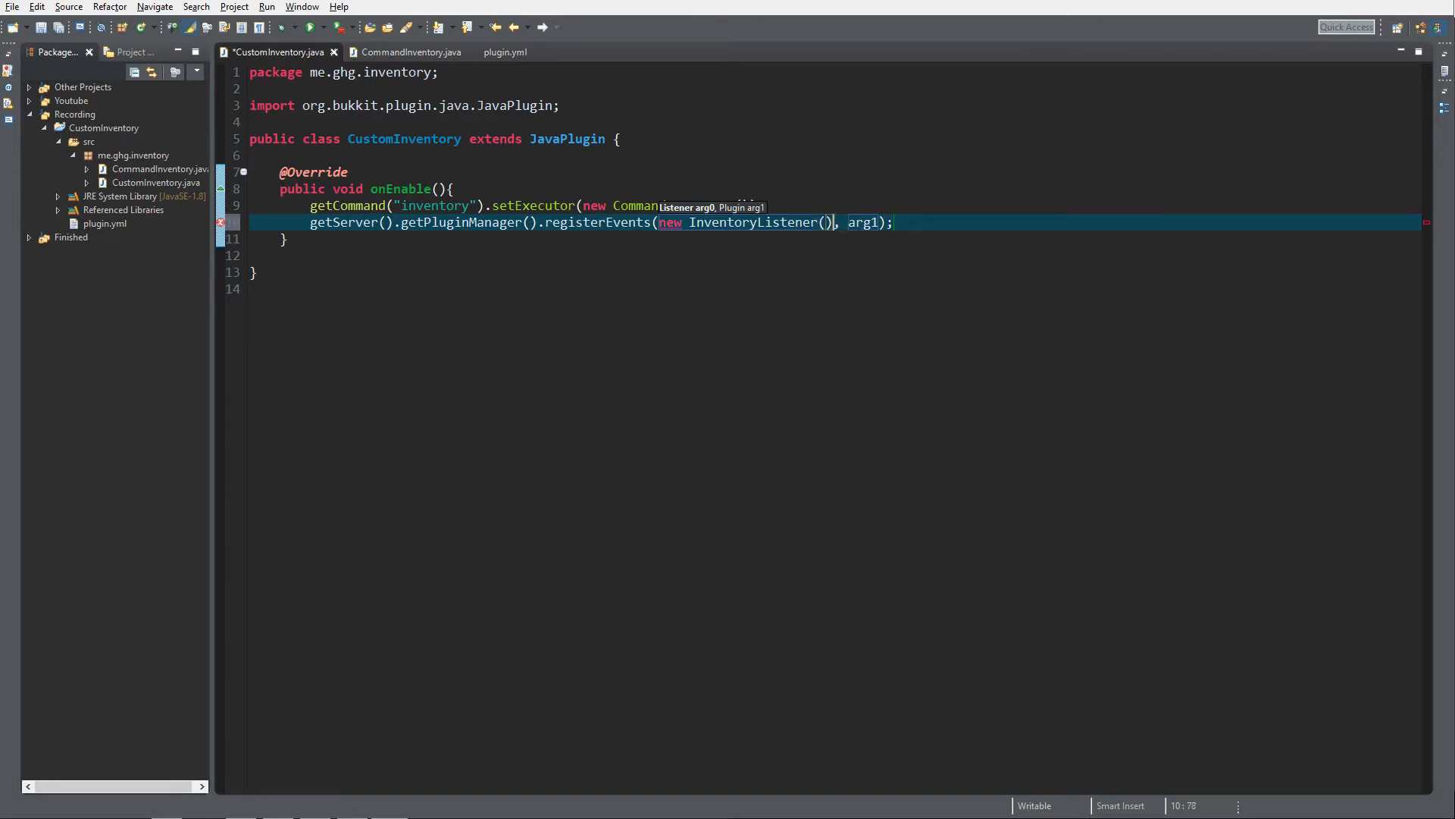
{"action": "type", "text": "this"}
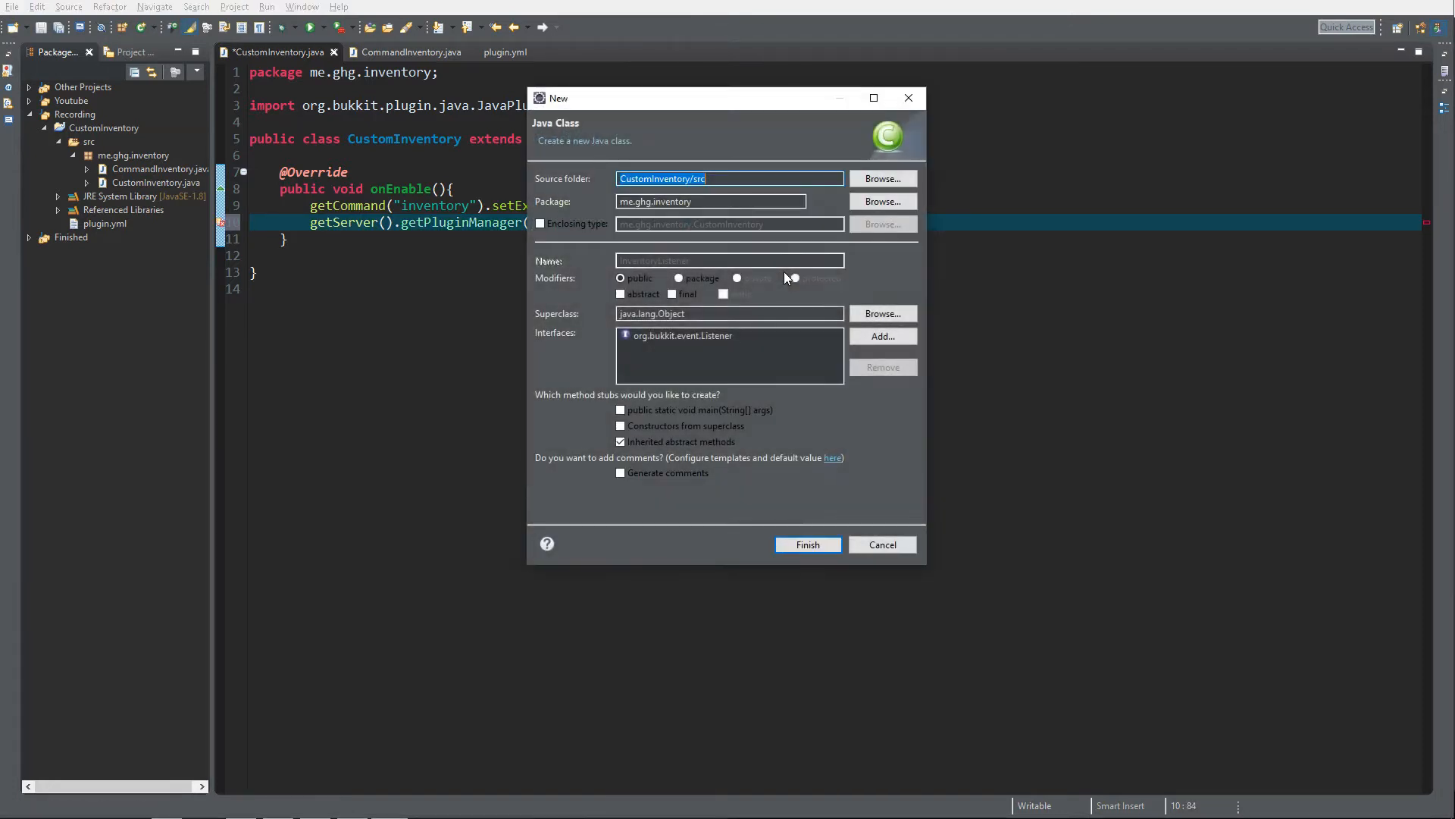
{"action": "left_click", "coordinate": [806, 545]}
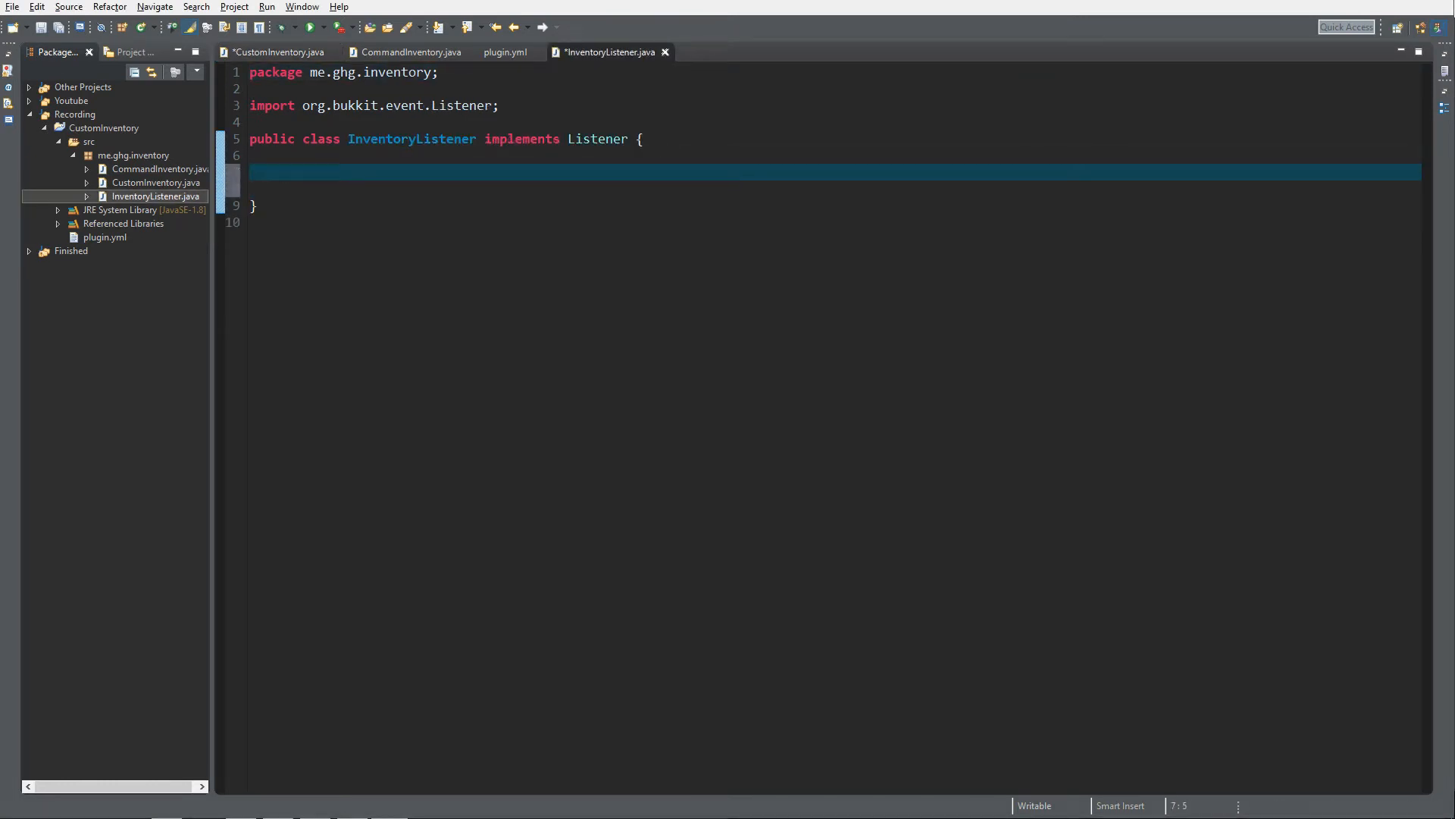
{"action": "type", "text": "@EventHandler"}
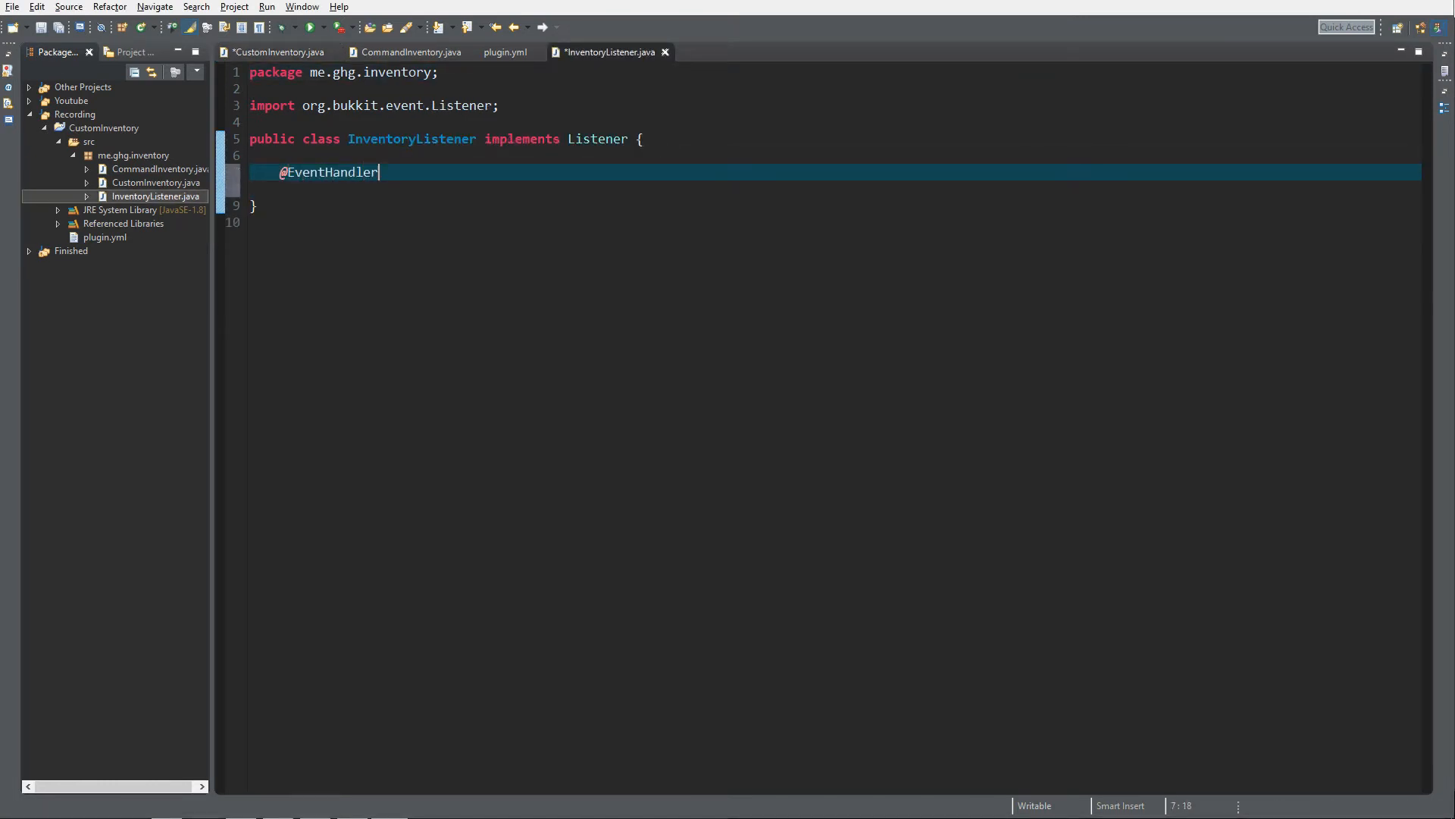
{"action": "type", "text": "public void"}
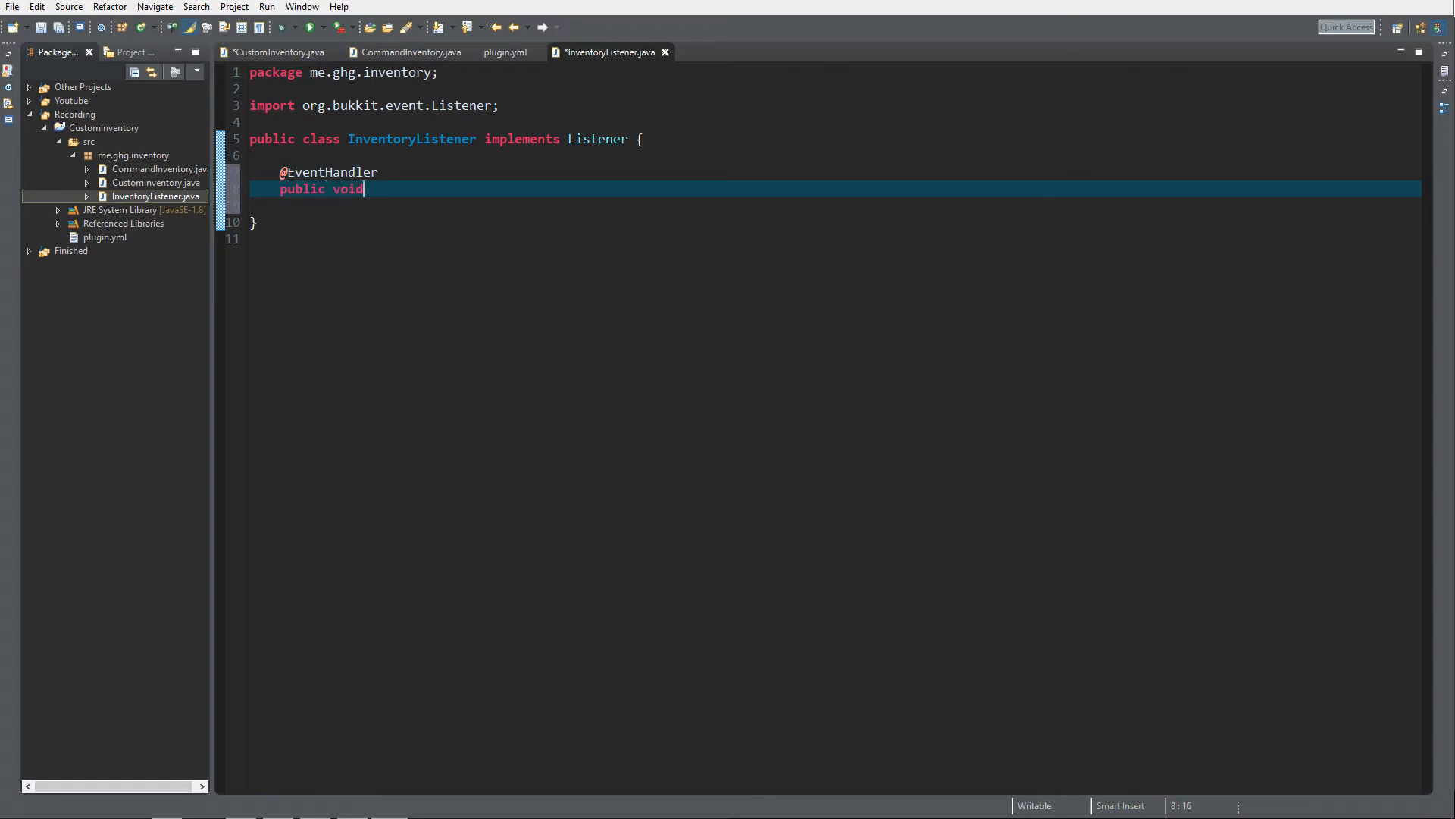
{"action": "type", "text": "onPlayerClick"}
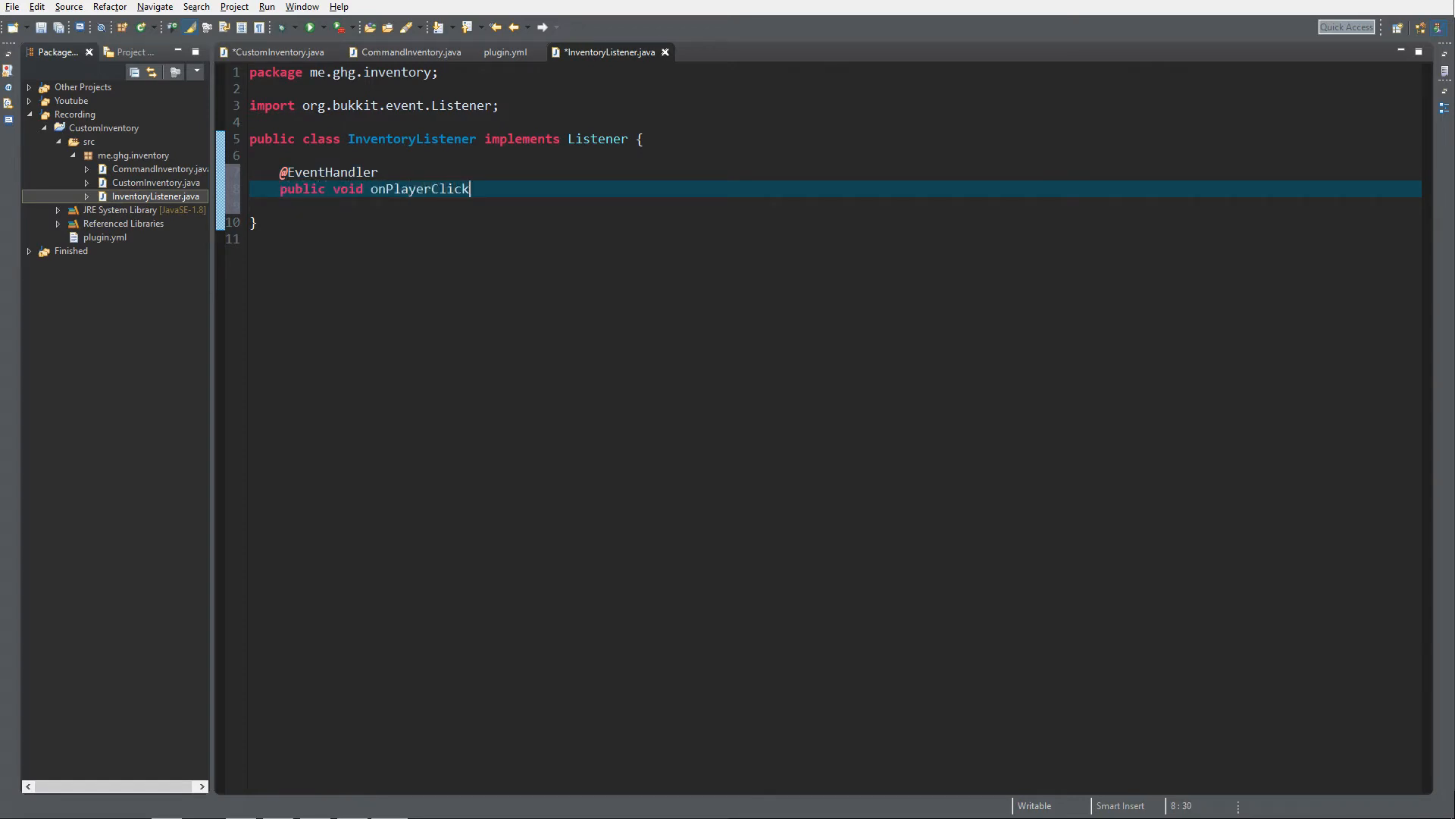
{"action": "type", "text": "Inventory"}
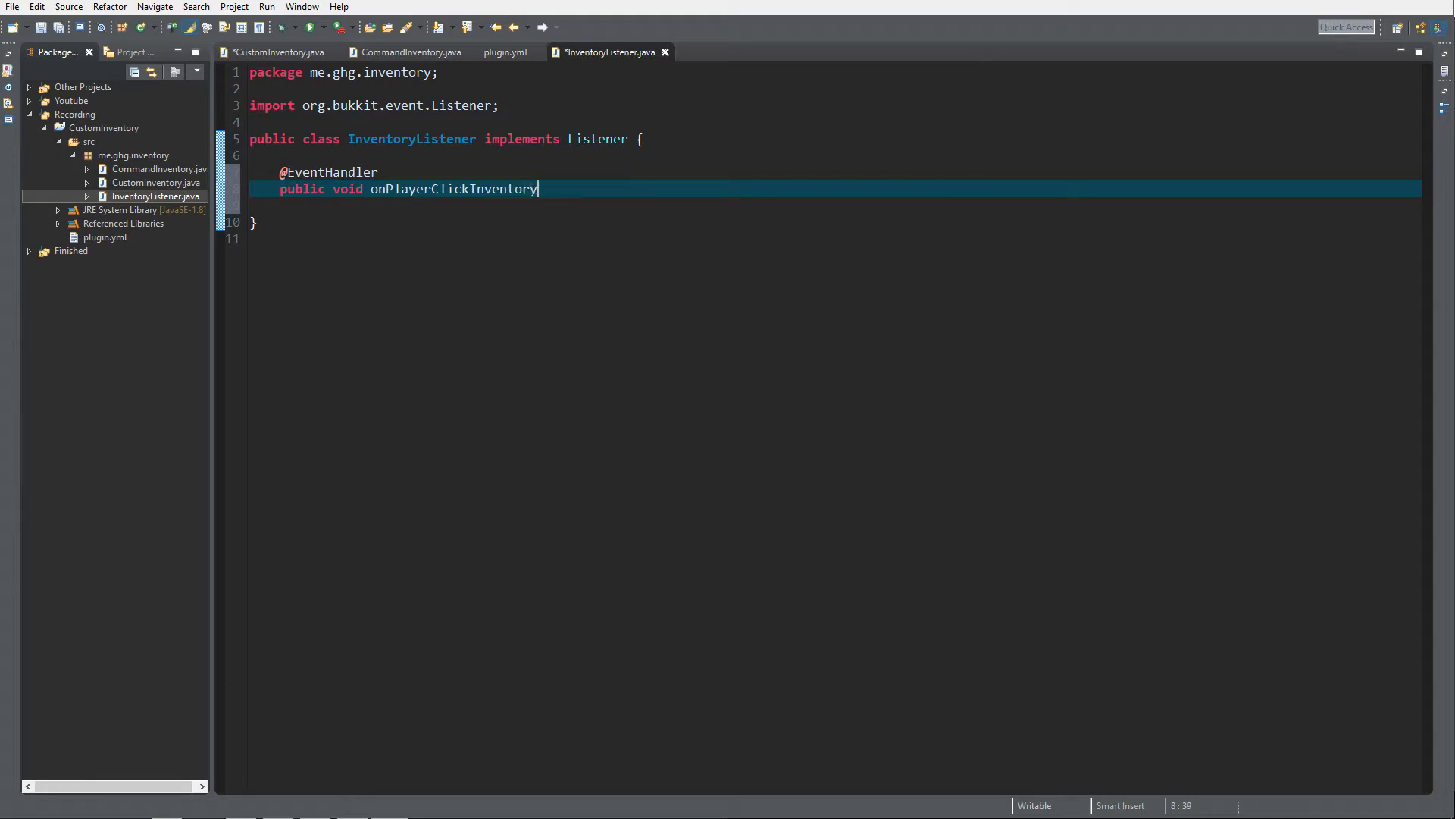
{"action": "type", "text": "()"}
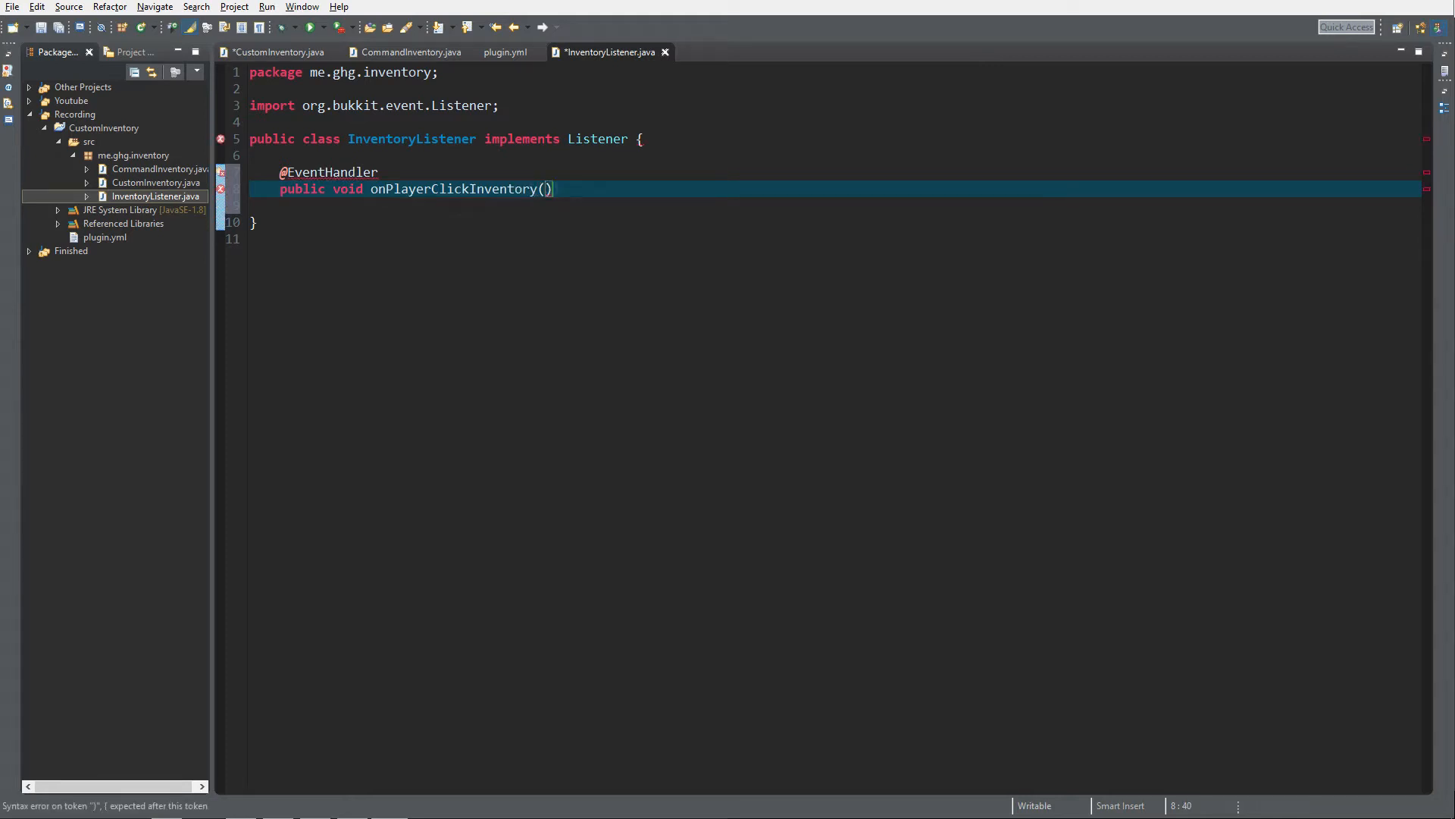
Step: Give onPlayerClickInventory an InventoryClickEvent parameter e and an empty body
{"action": "type", "text": "Invento"}
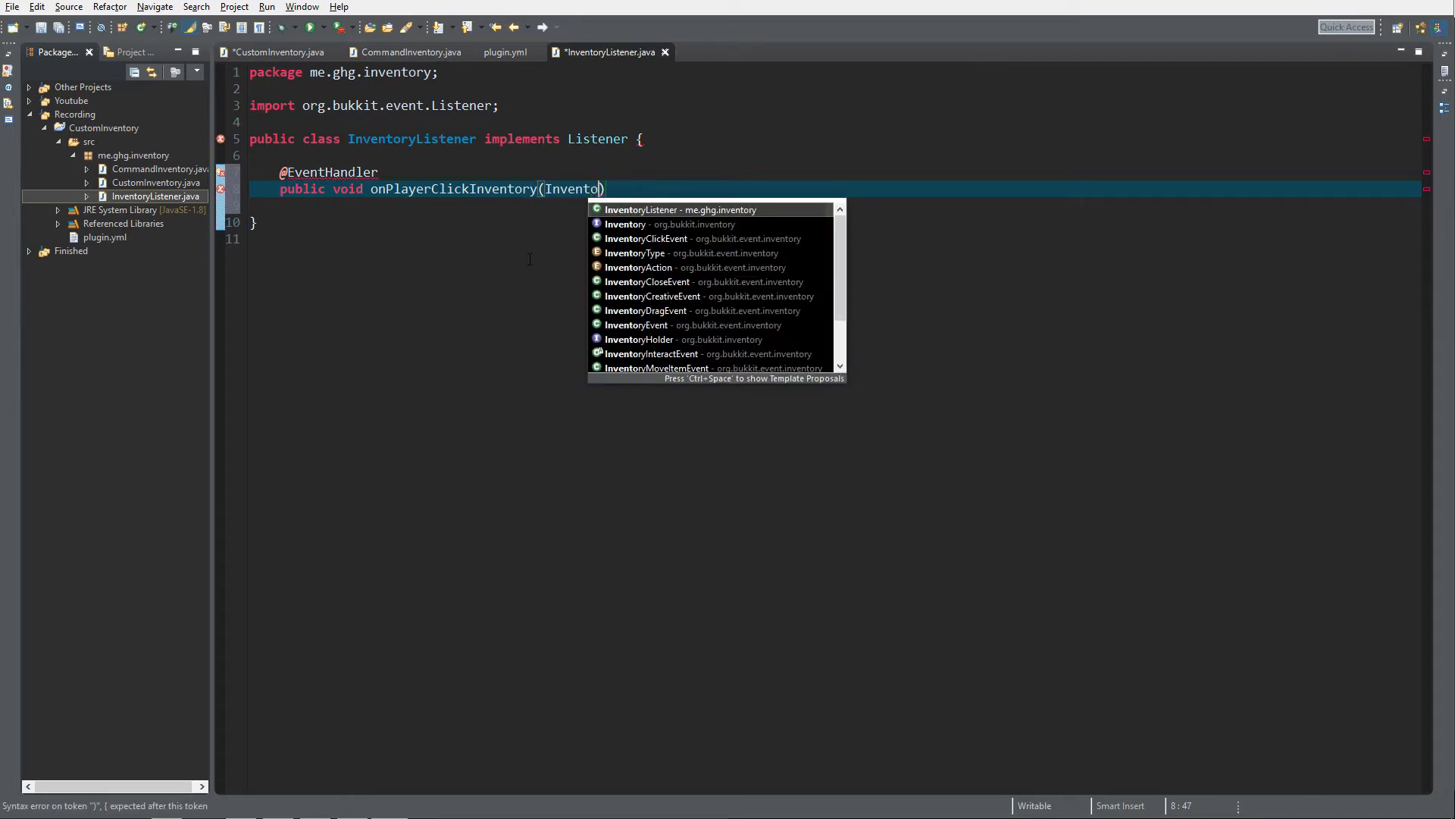
{"action": "left_click", "coordinate": [645, 239]}
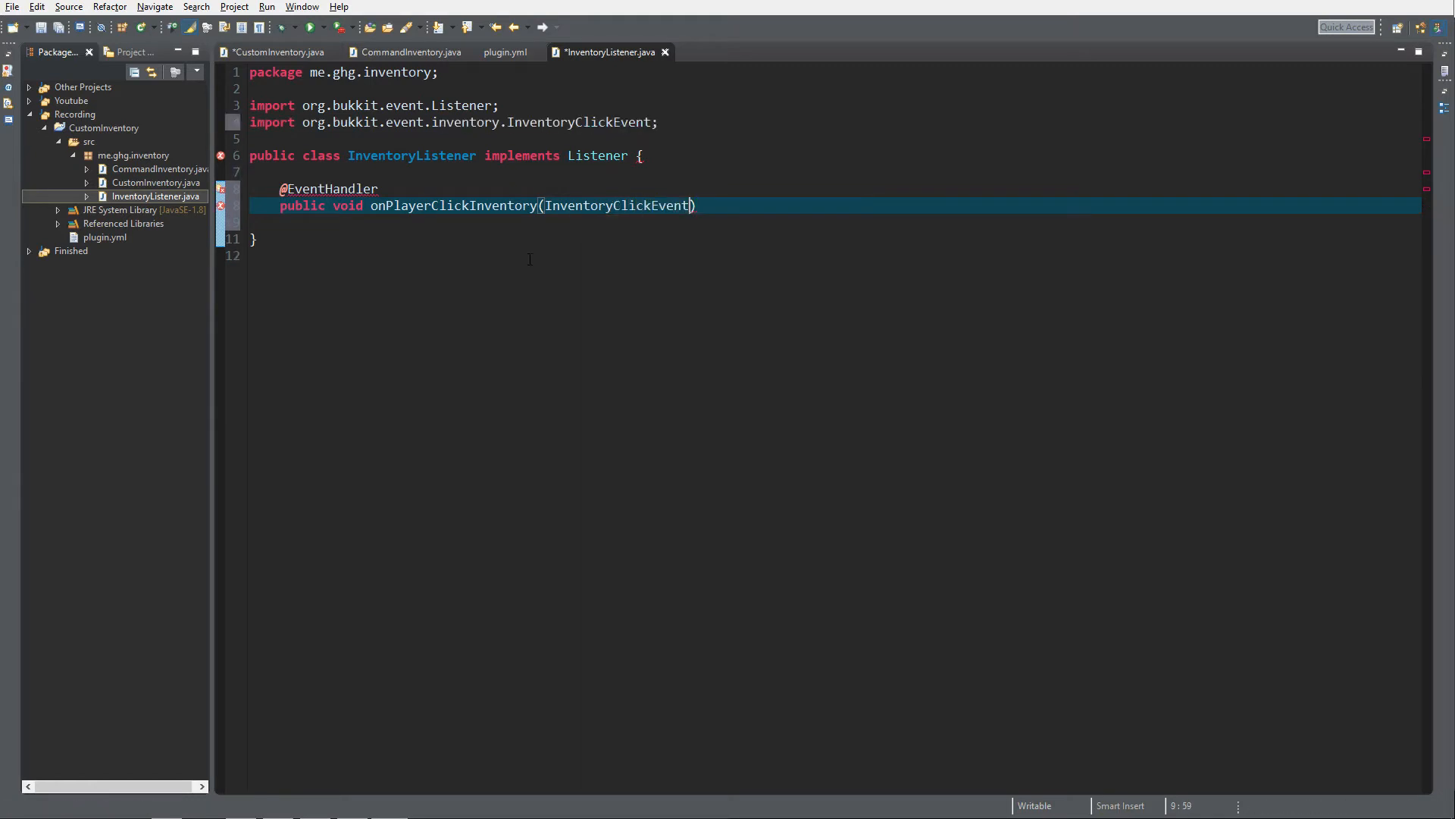
{"action": "type", "text": "e){}"}
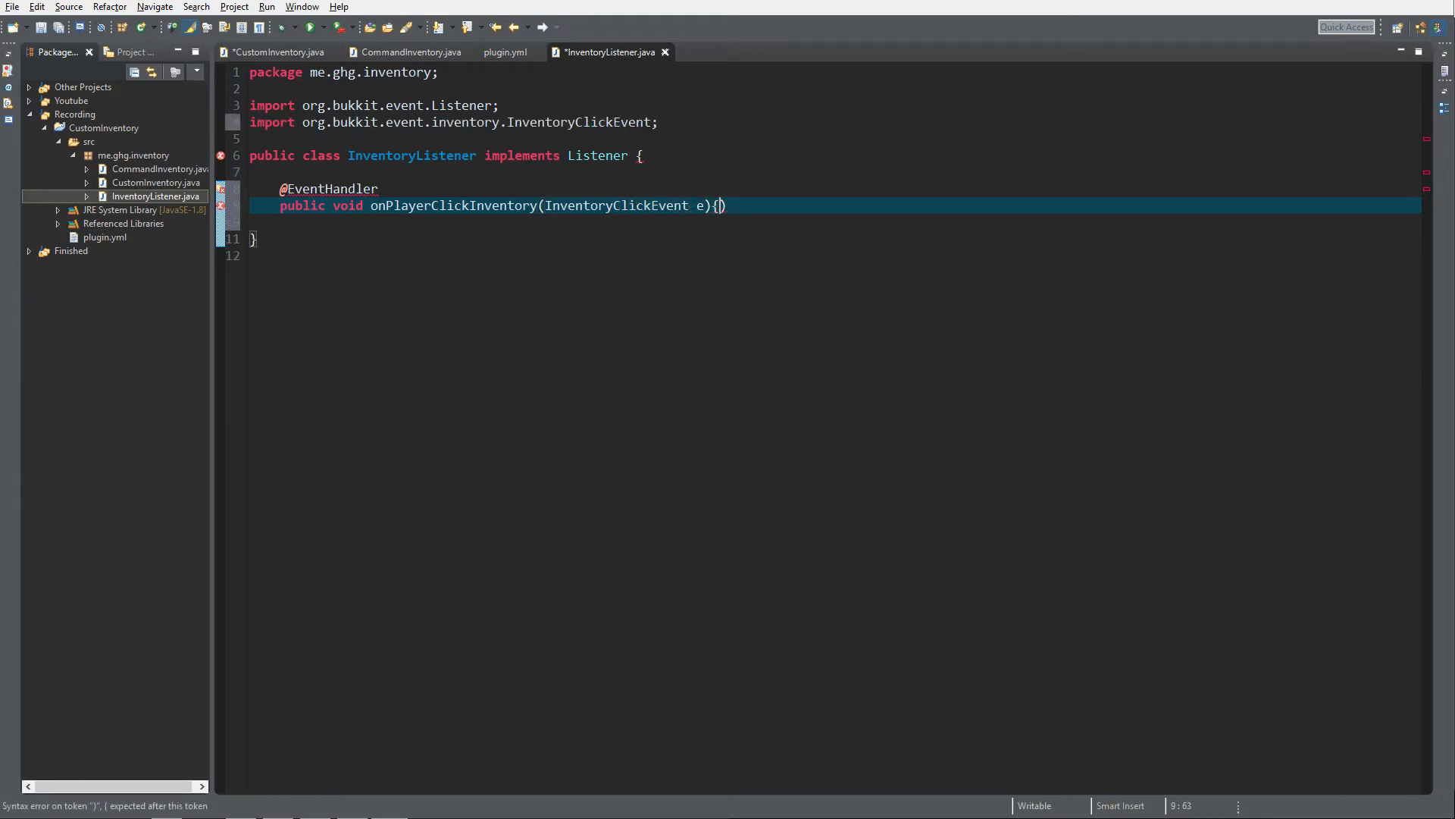
{"action": "key", "text": "Backspace"}
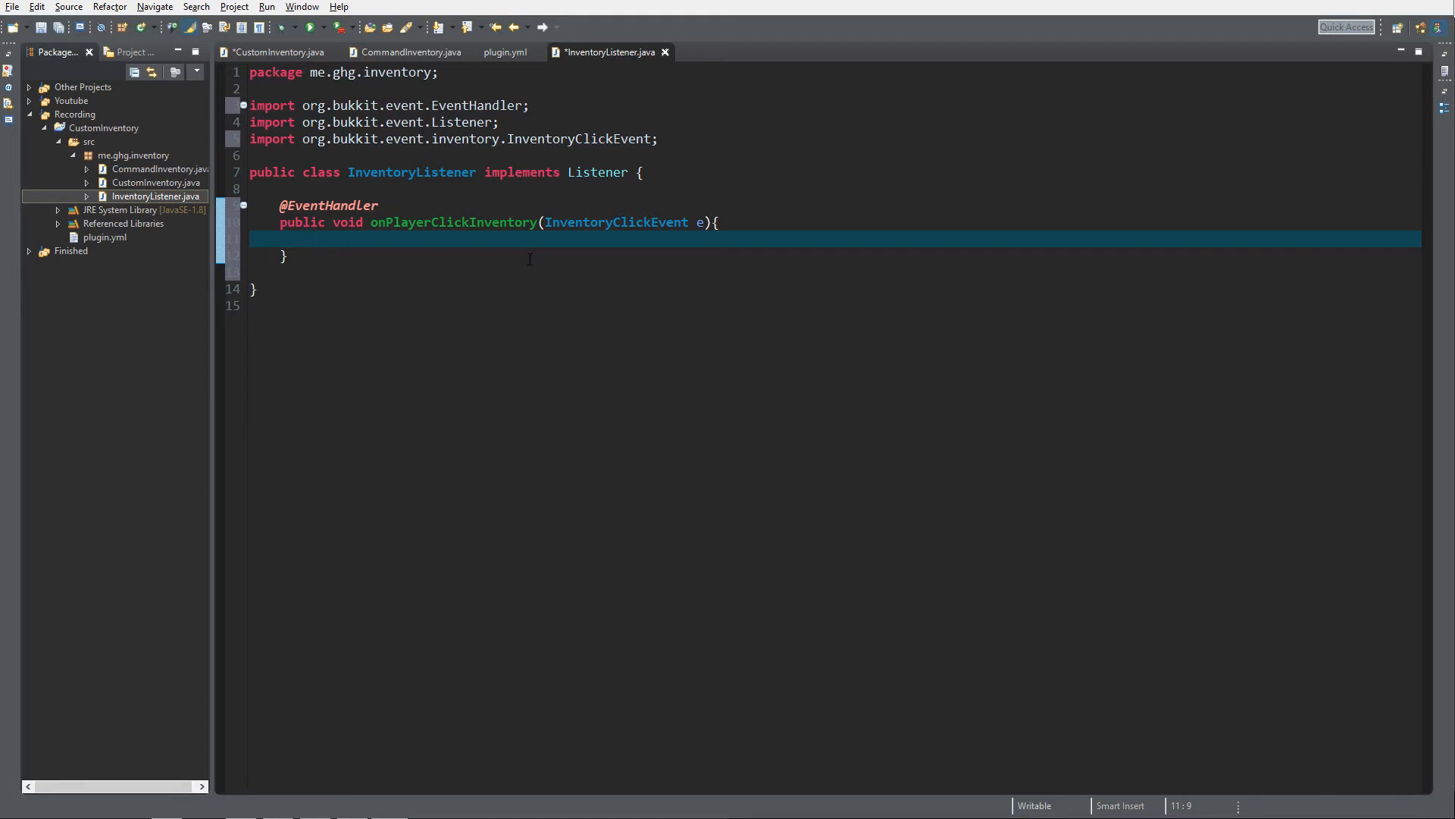
Step: Add if(e.getInventory().getTitle().equals("Custom Inventory Title (SUB)")) around the handler body
{"action": "type", "text": "if("}
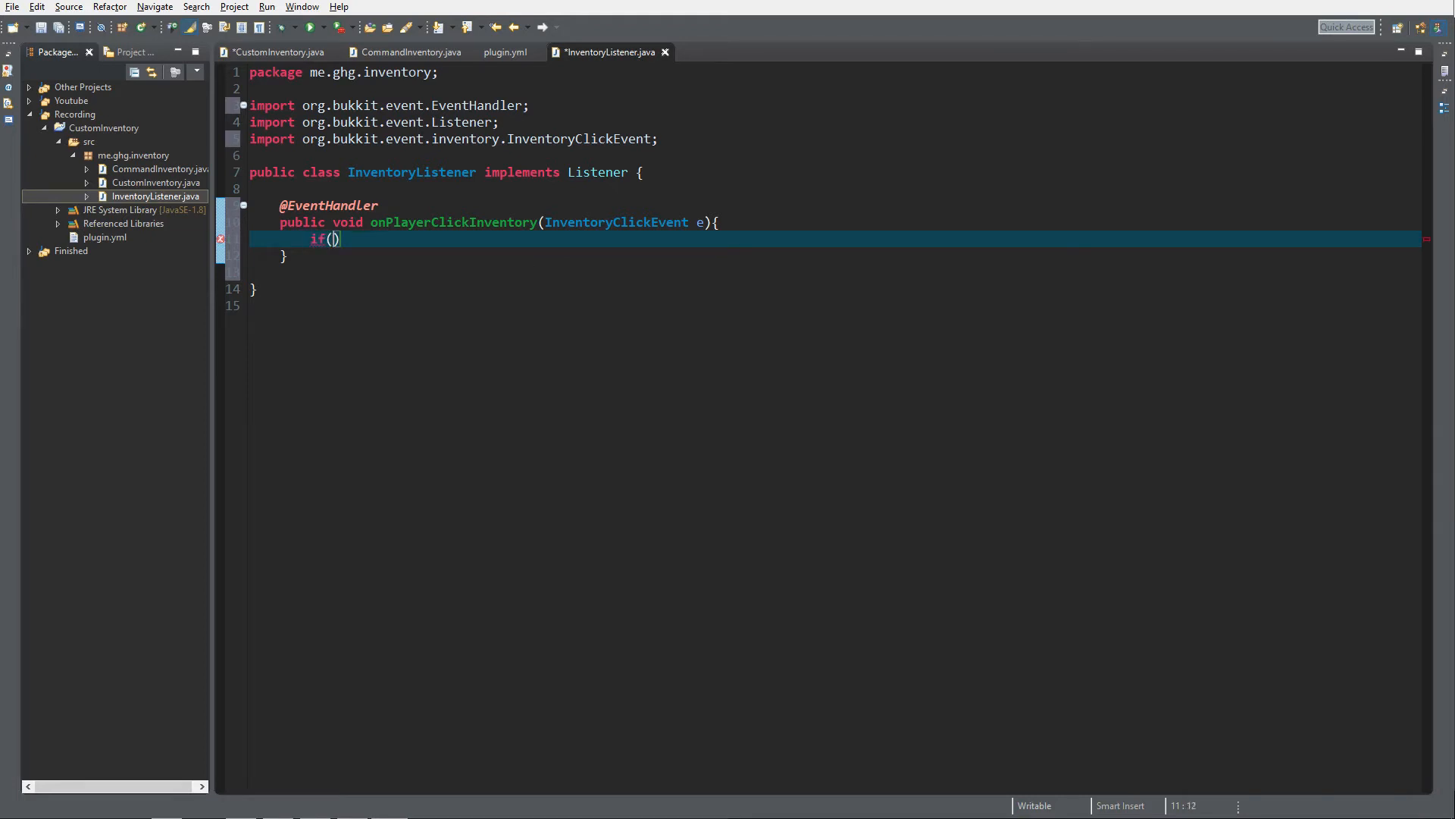
{"action": "type", "text": "e.getInventory("}
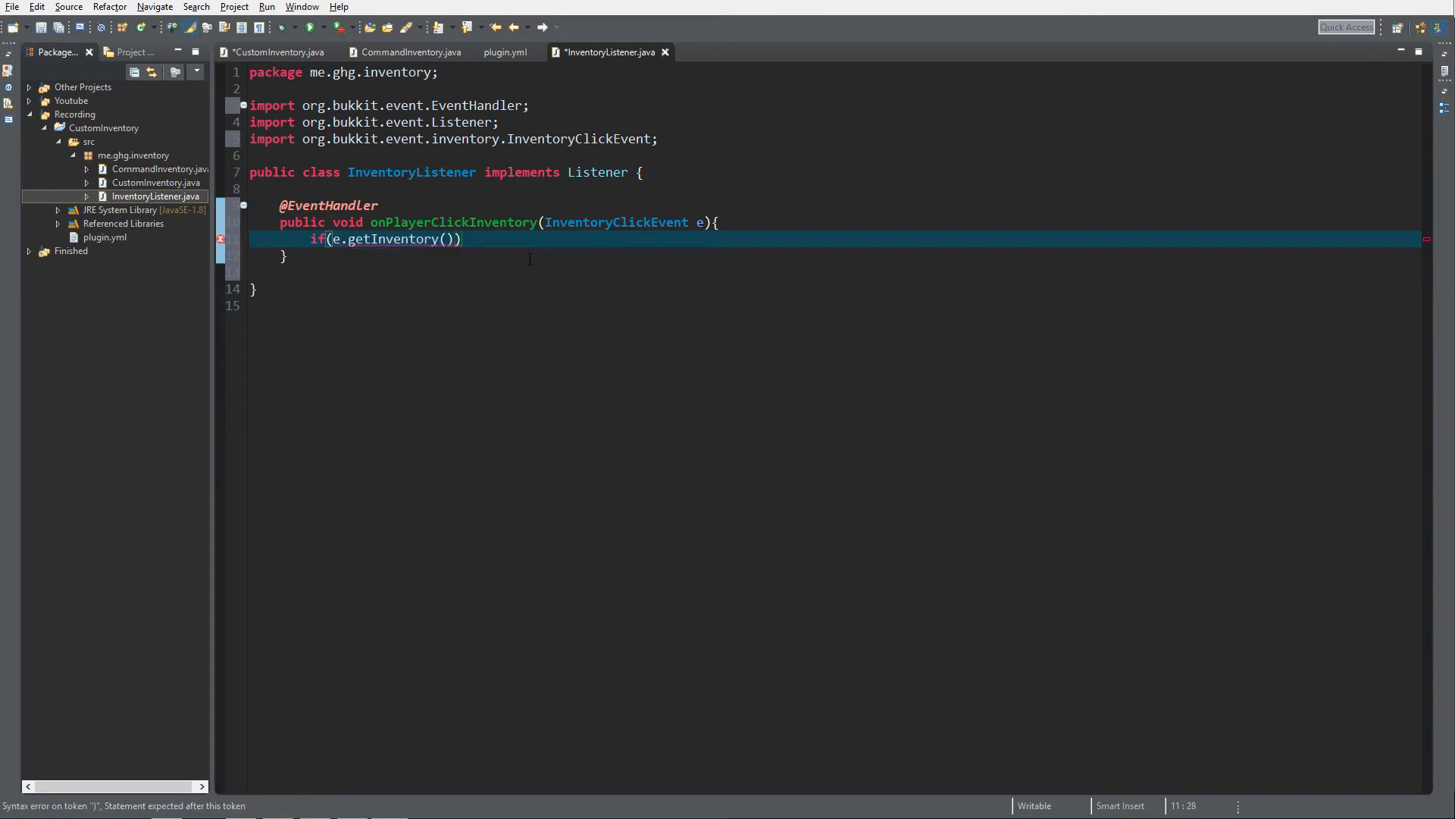
{"action": "type", "text": ".getTitle("}
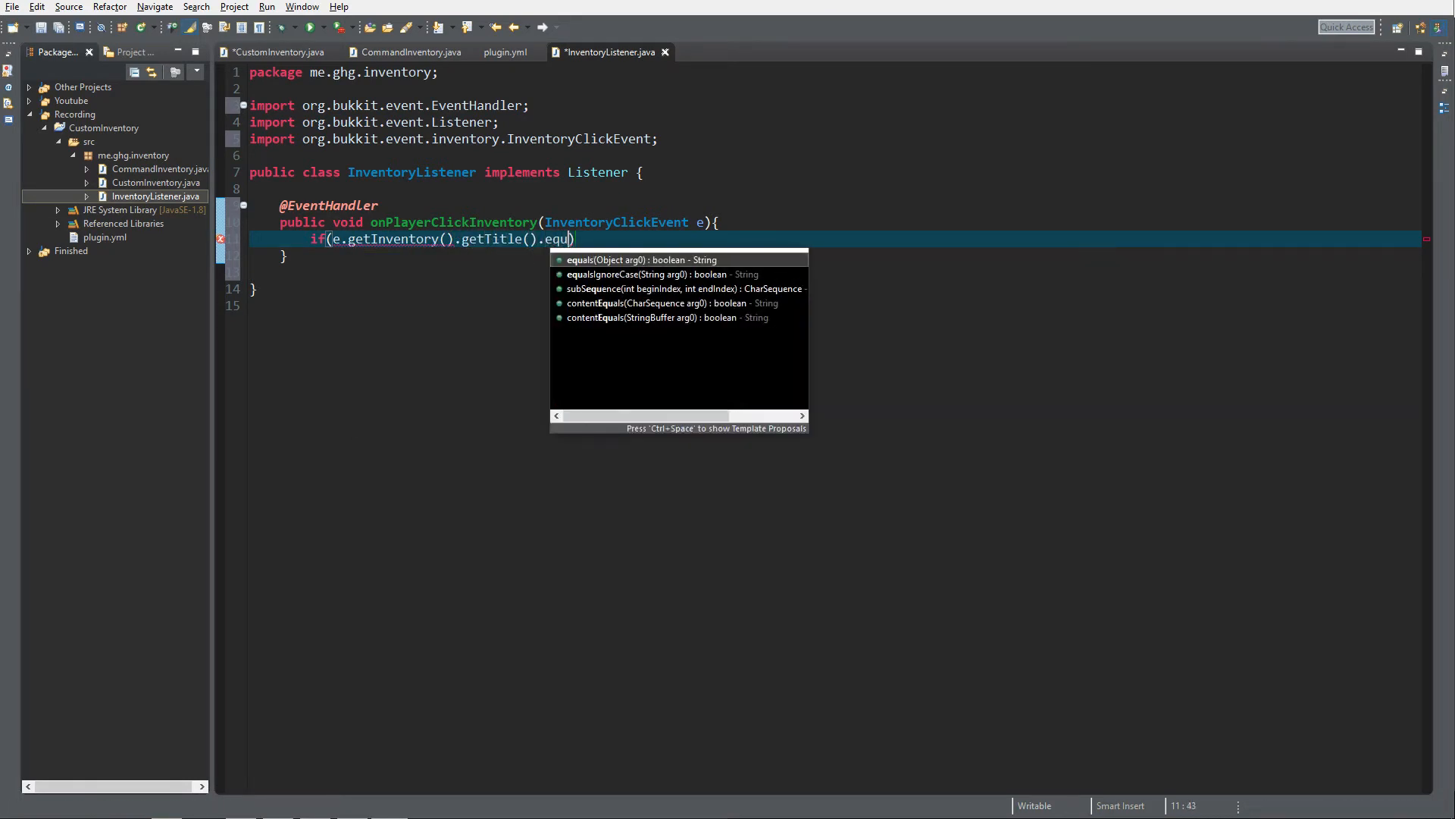
{"action": "left_click", "coordinate": [410, 52]}
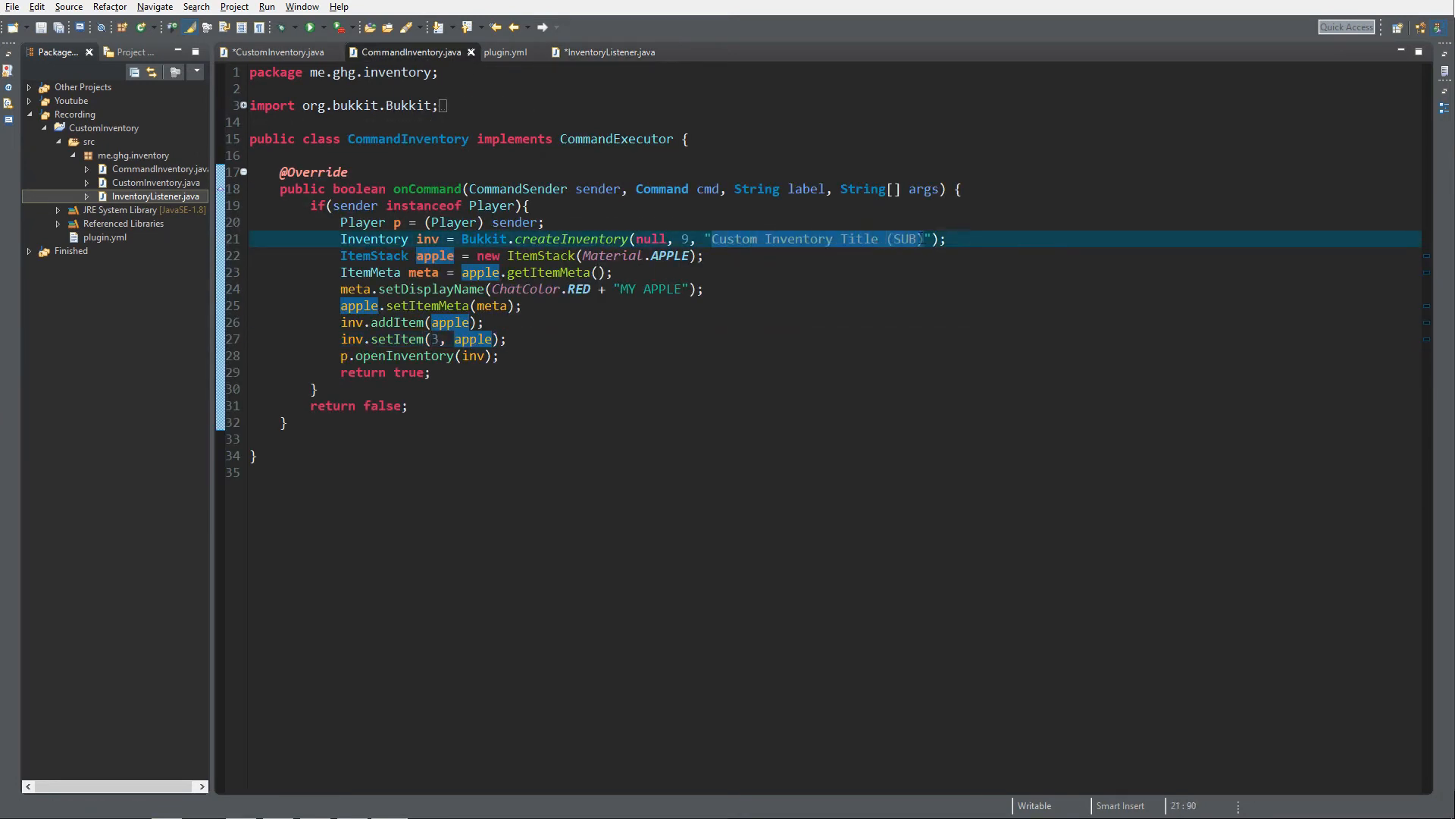
{"action": "left_click", "coordinate": [604, 50]}
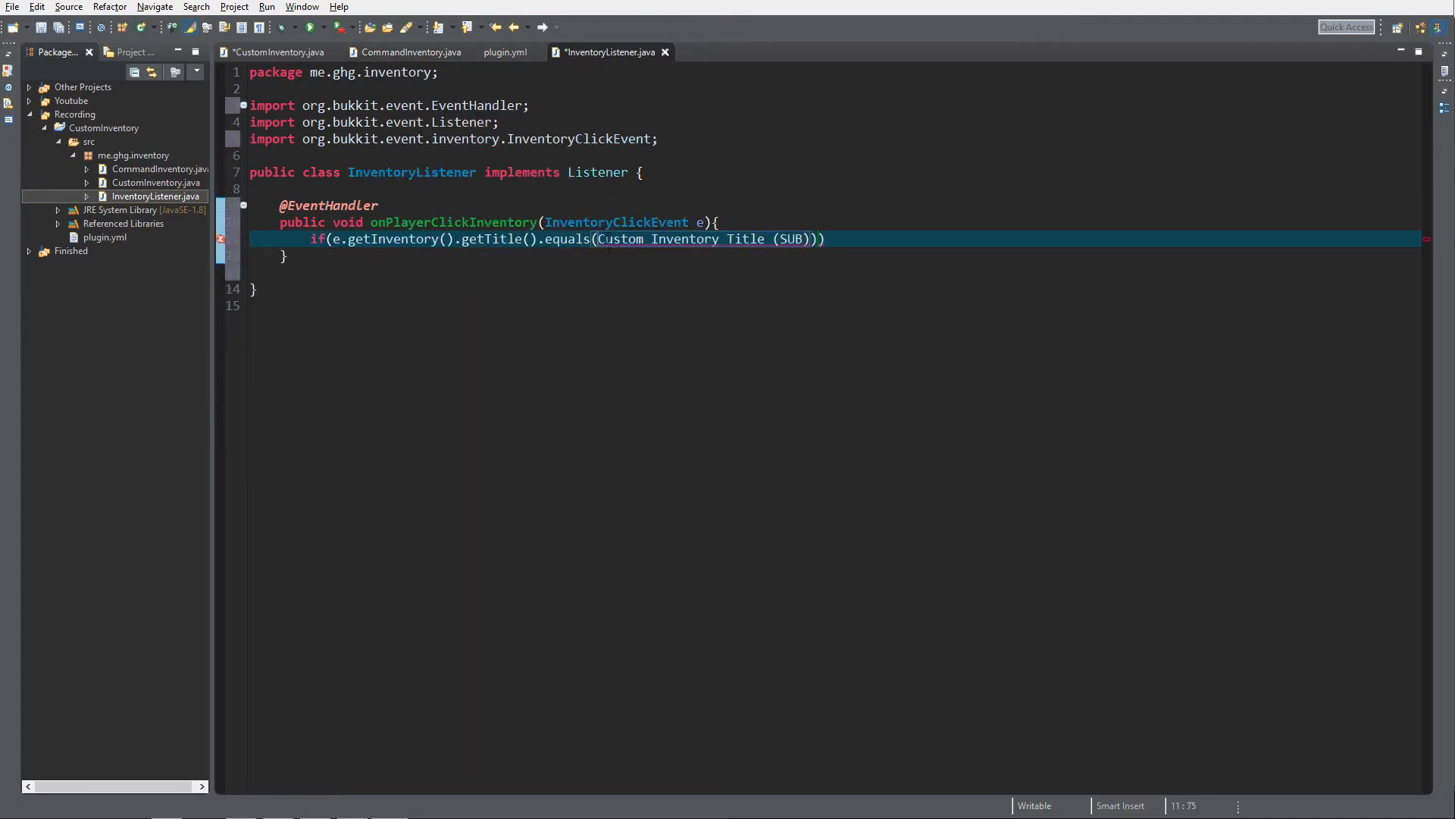
{"action": "type", "text": "\""}
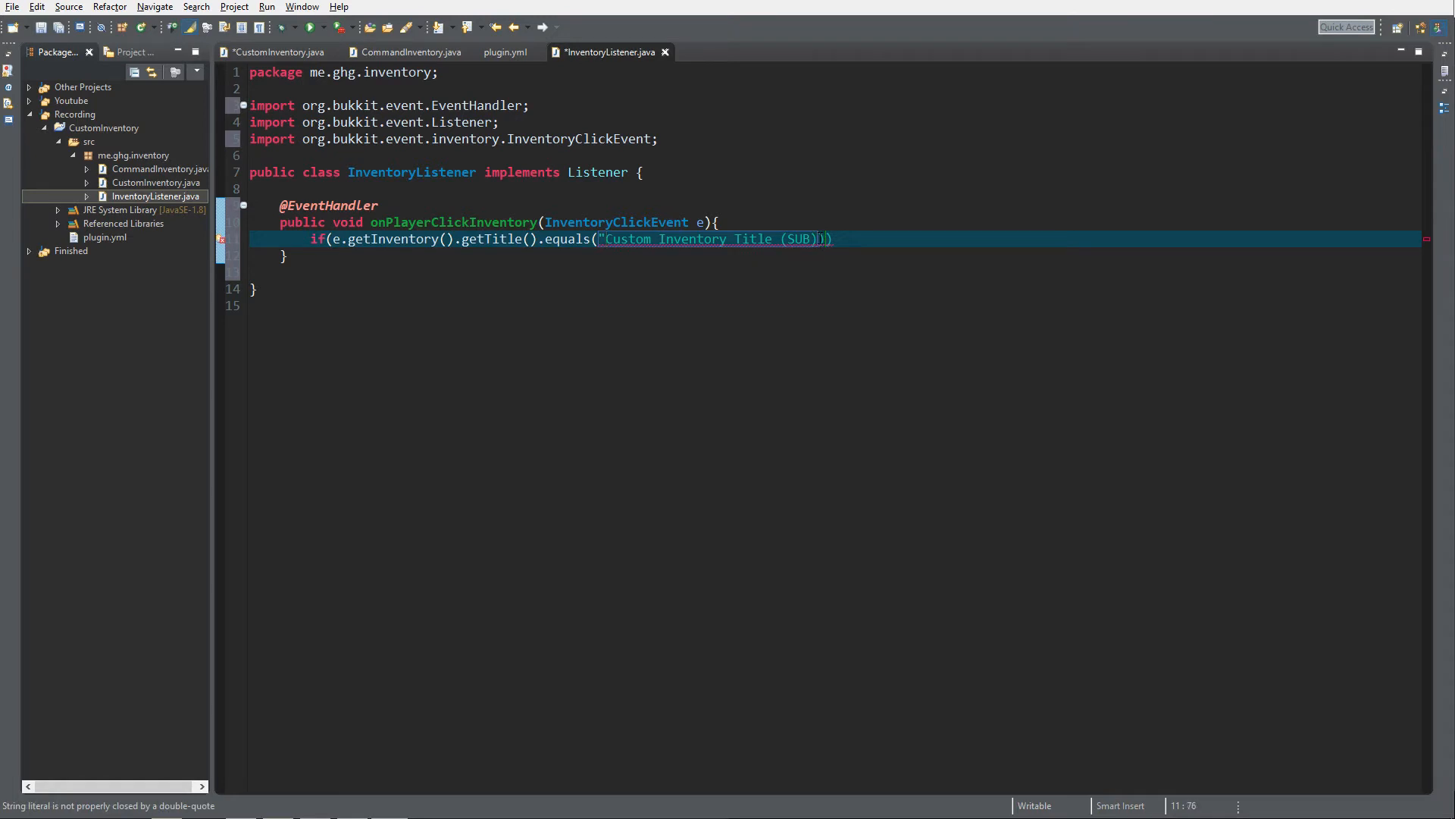
{"action": "type", "text": ")"}
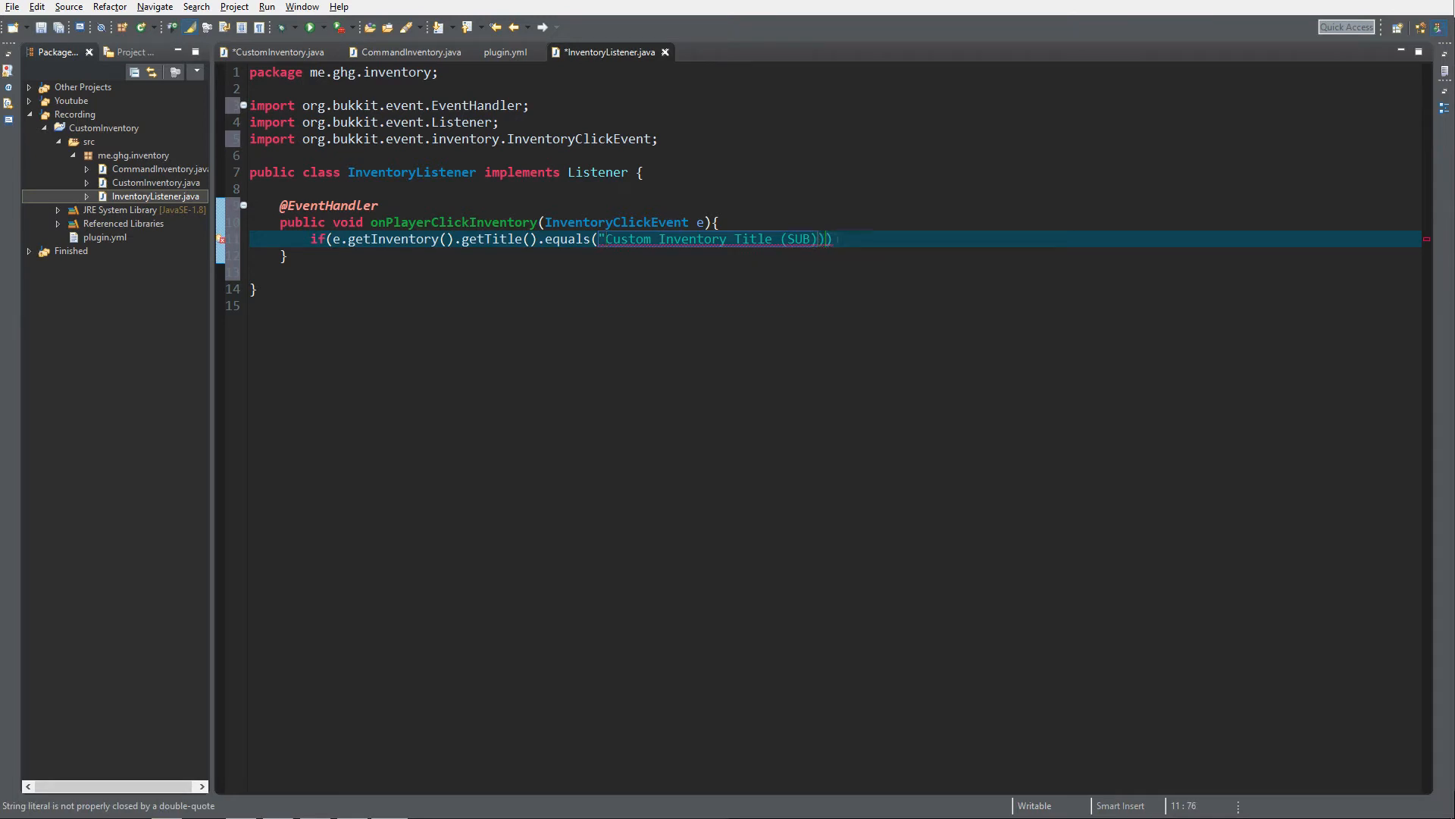
{"action": "type", "text": "\"){"}
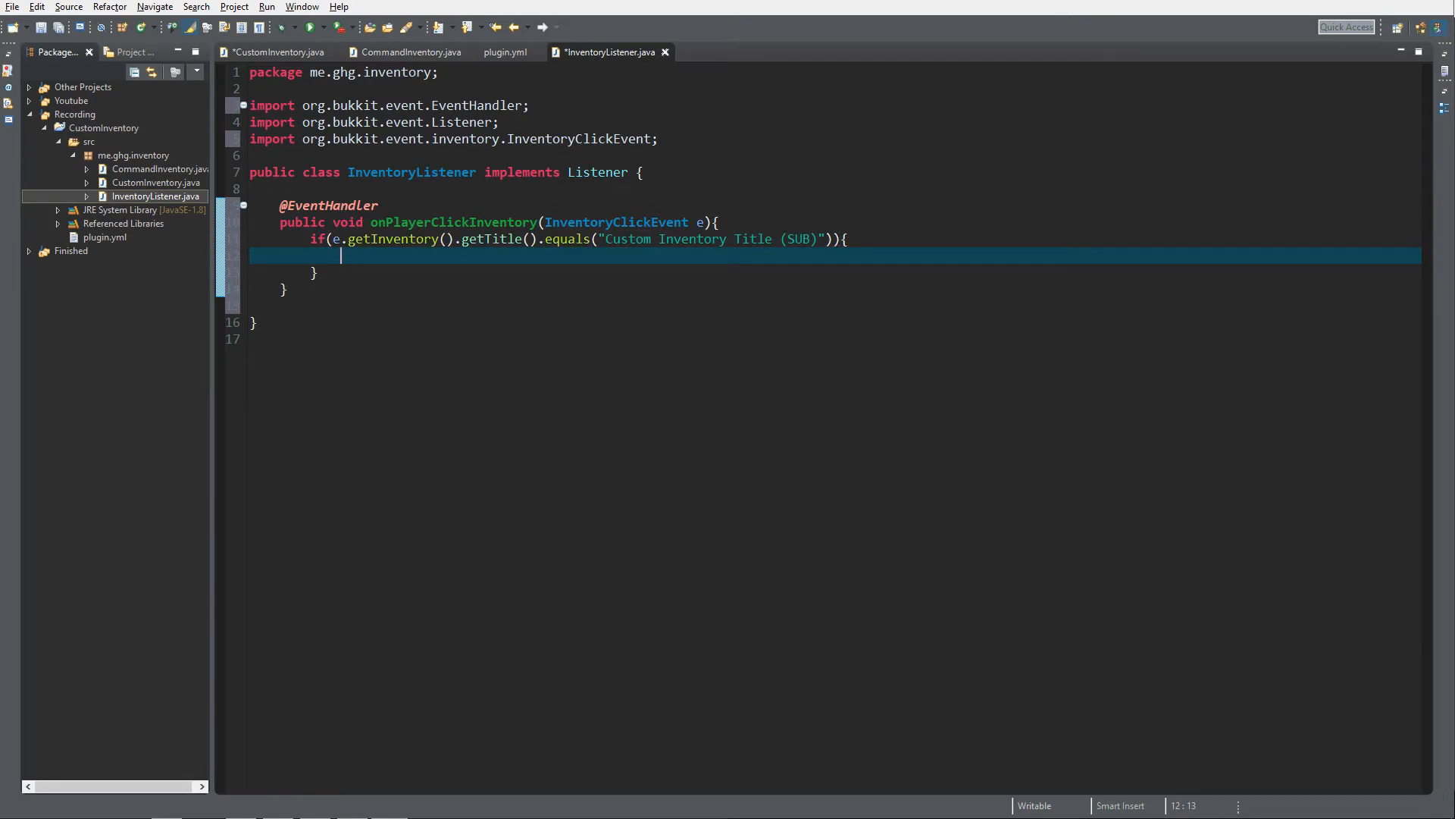
{"action": "type", "text": "if()"}
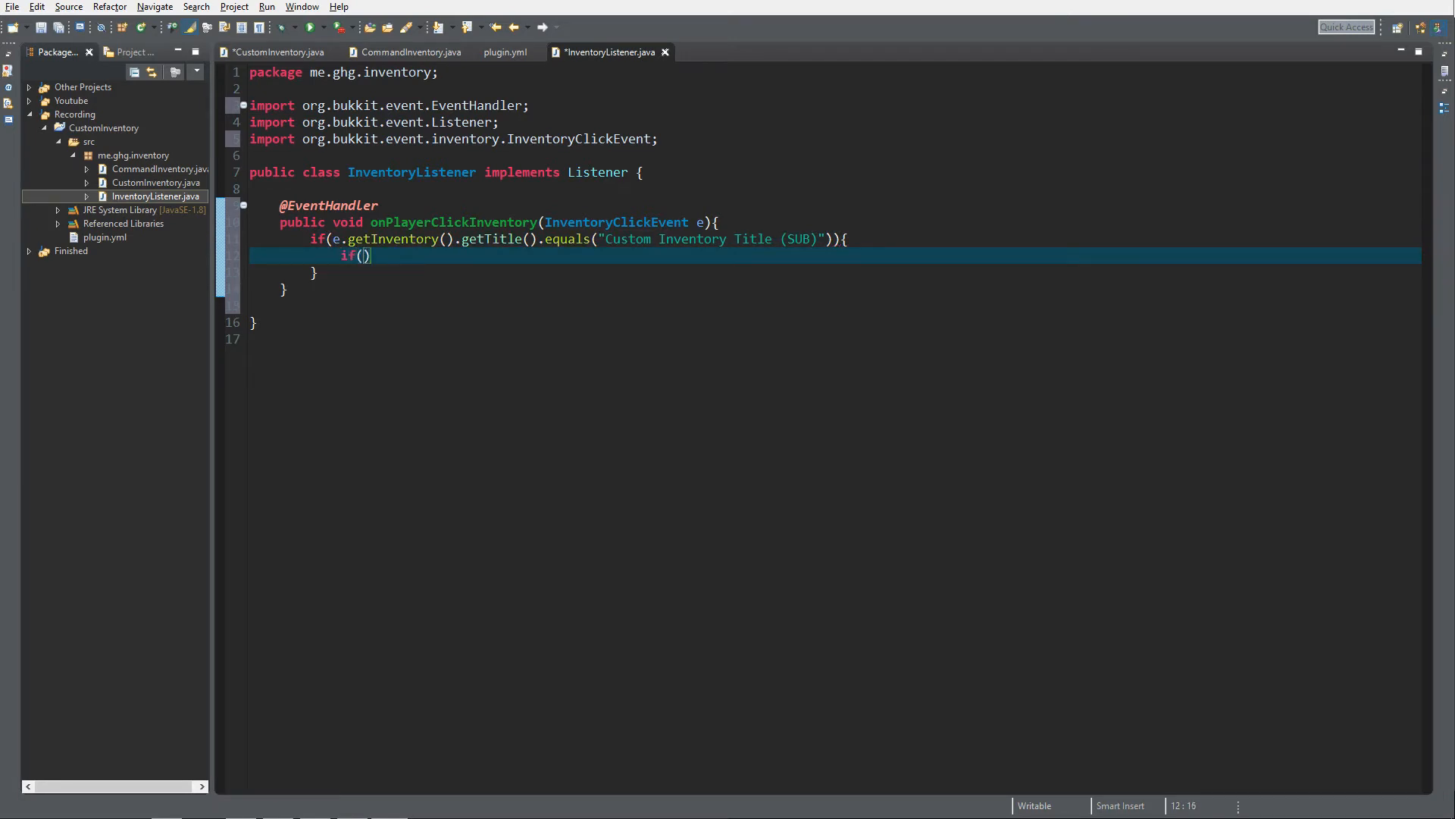
Step: Nest a check that e.getCurrentItem().getItemMeta() != null inside the title check
{"action": "type", "text": "e."}
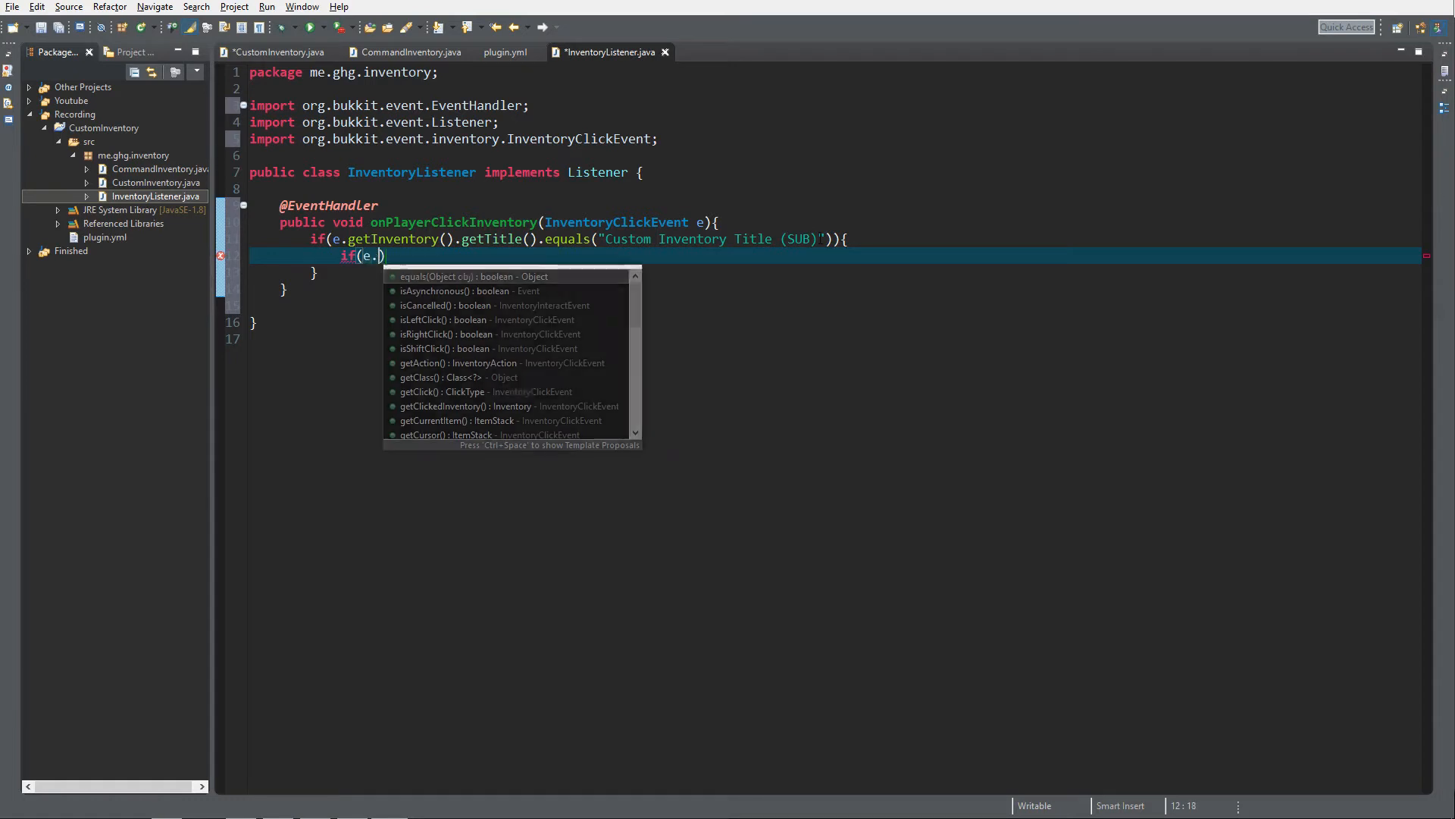
{"action": "type", "text": "getClick"}
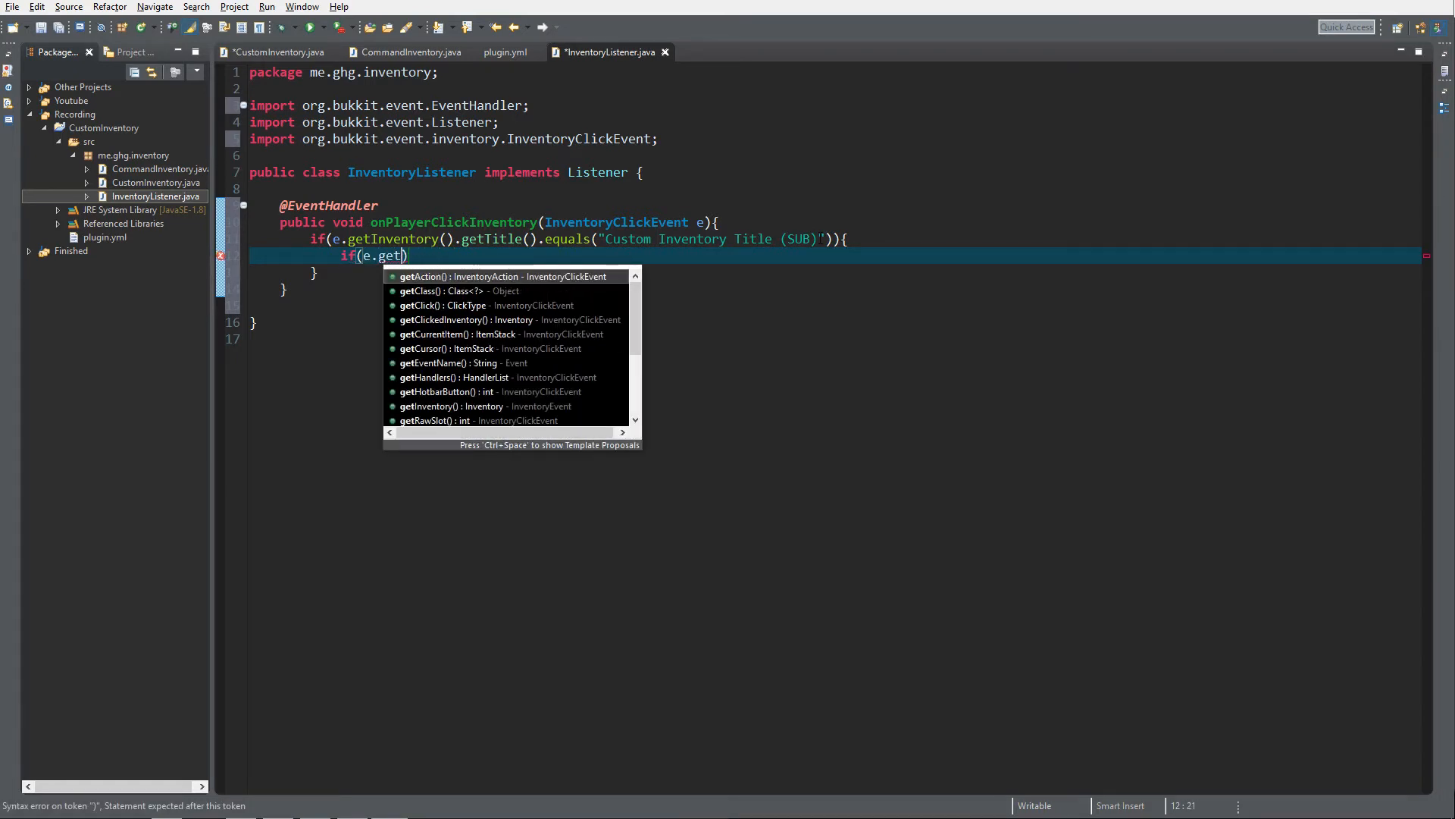
{"action": "type", "text": "Item("}
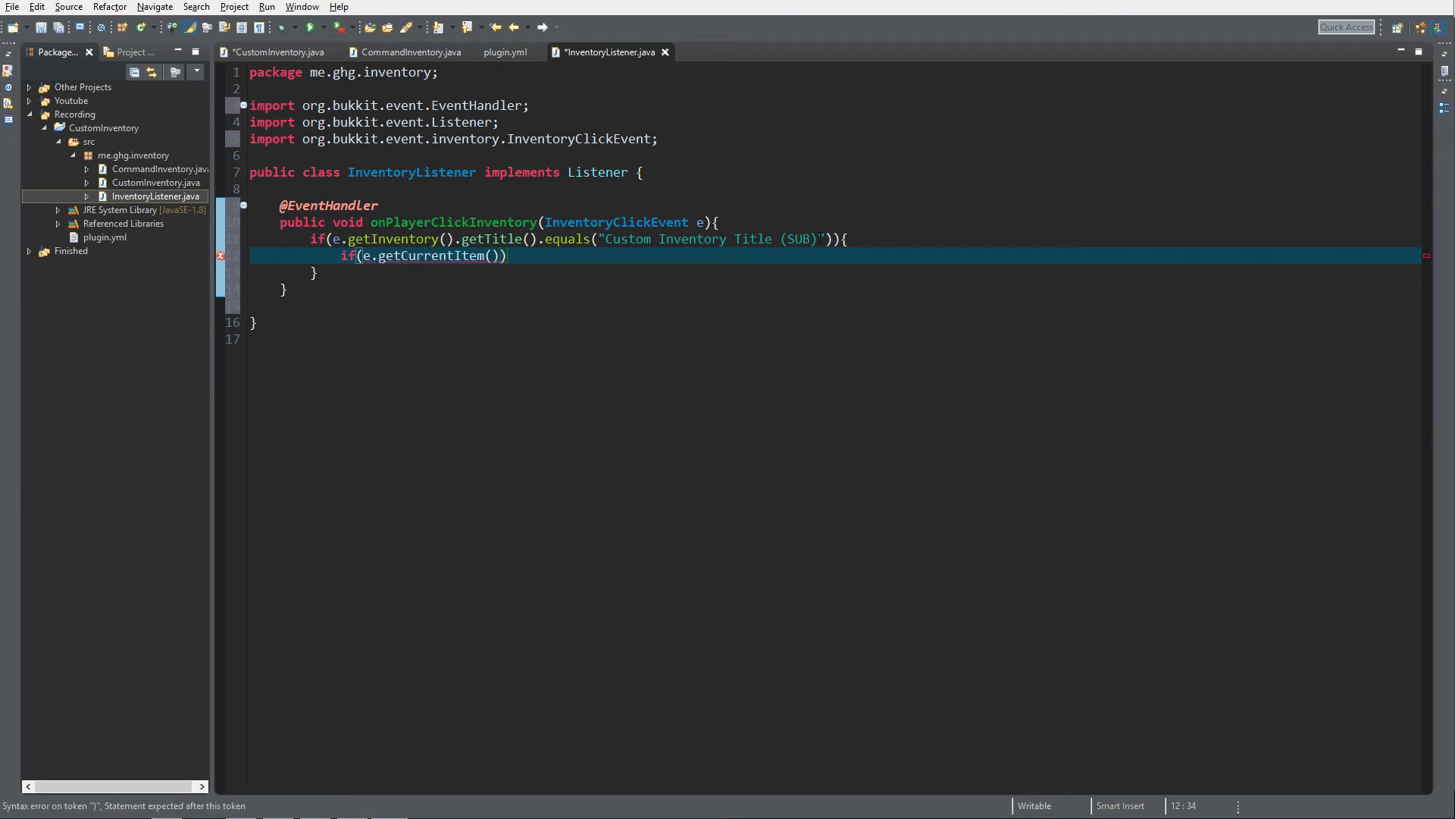
{"action": "type", "text": ".getItemMeta("}
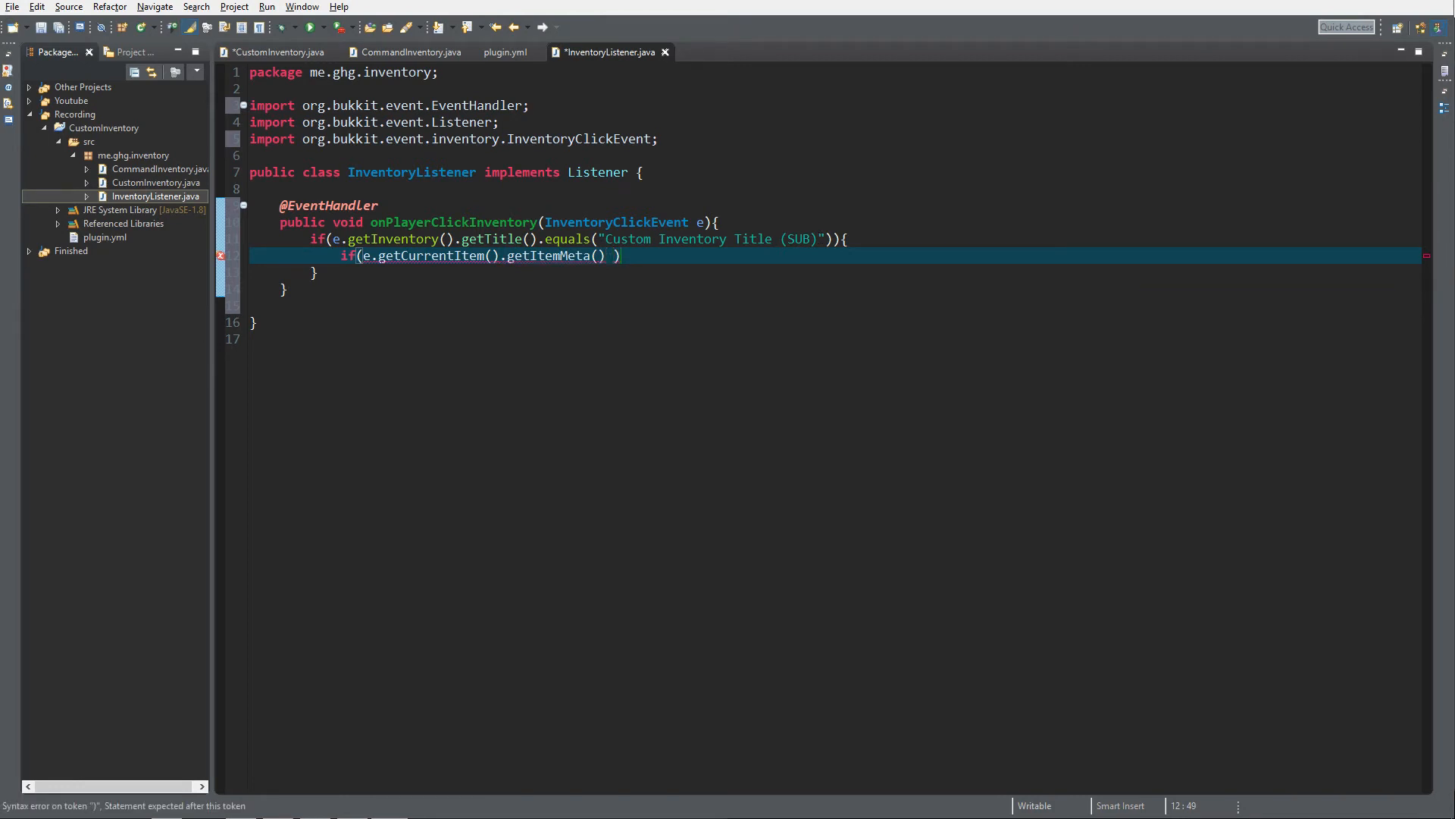
{"action": "type", "text": "!= null"}
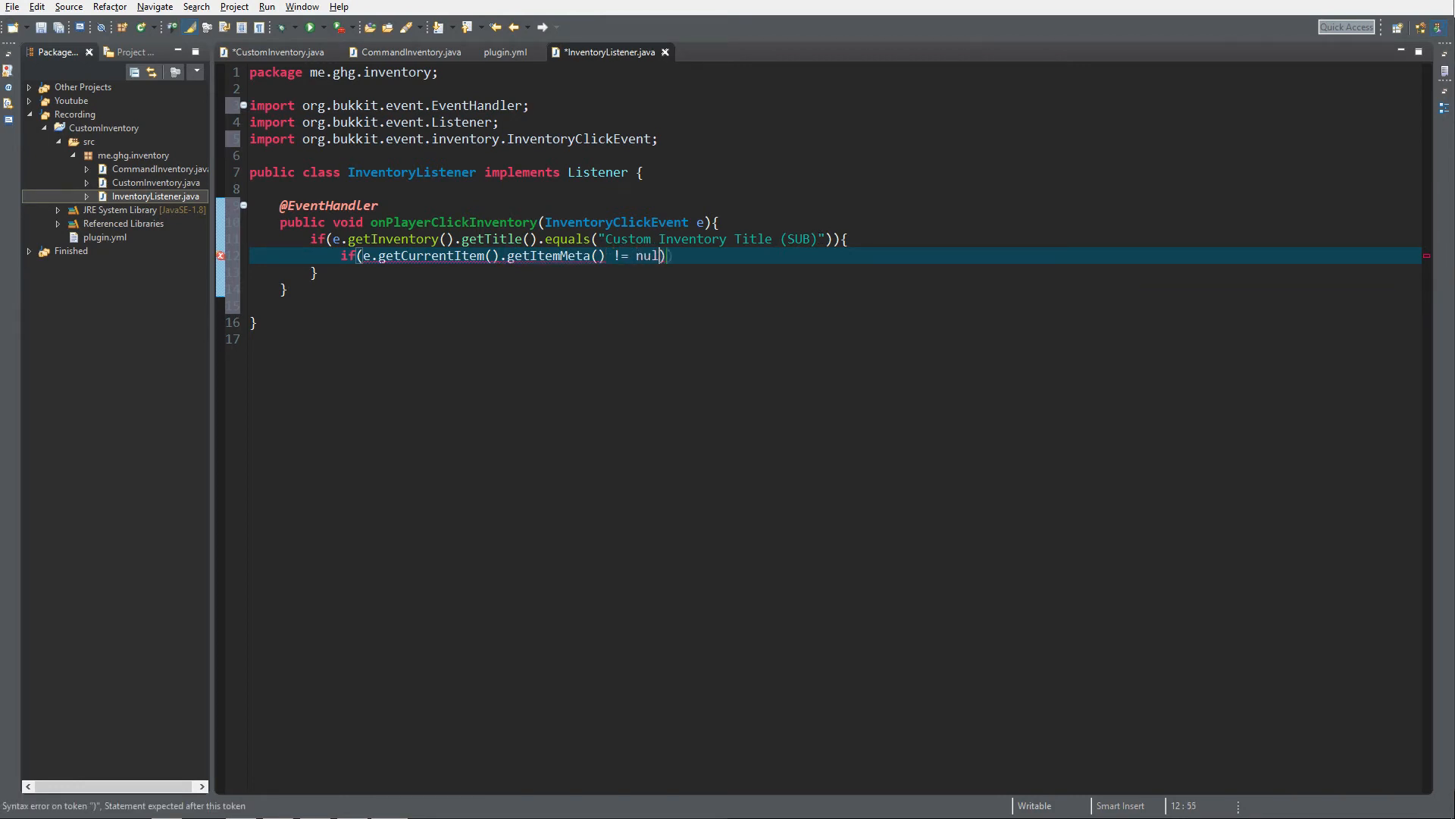
{"action": "type", "text": "l{"}
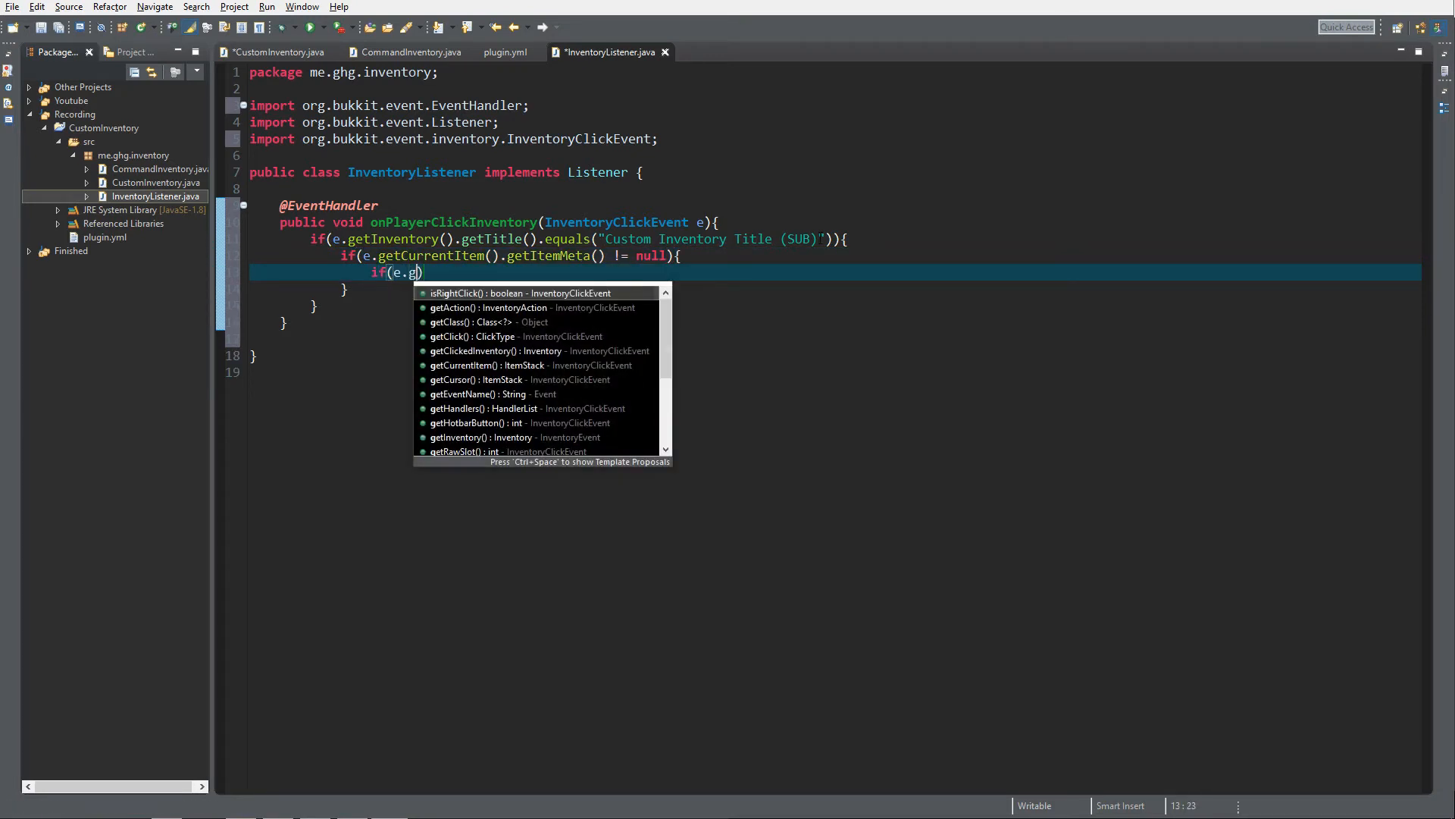
Step: Inside it, check that the clicked item's getItemMeta().getDisplayName() != null
{"action": "type", "text": "getCurrentItem()"}
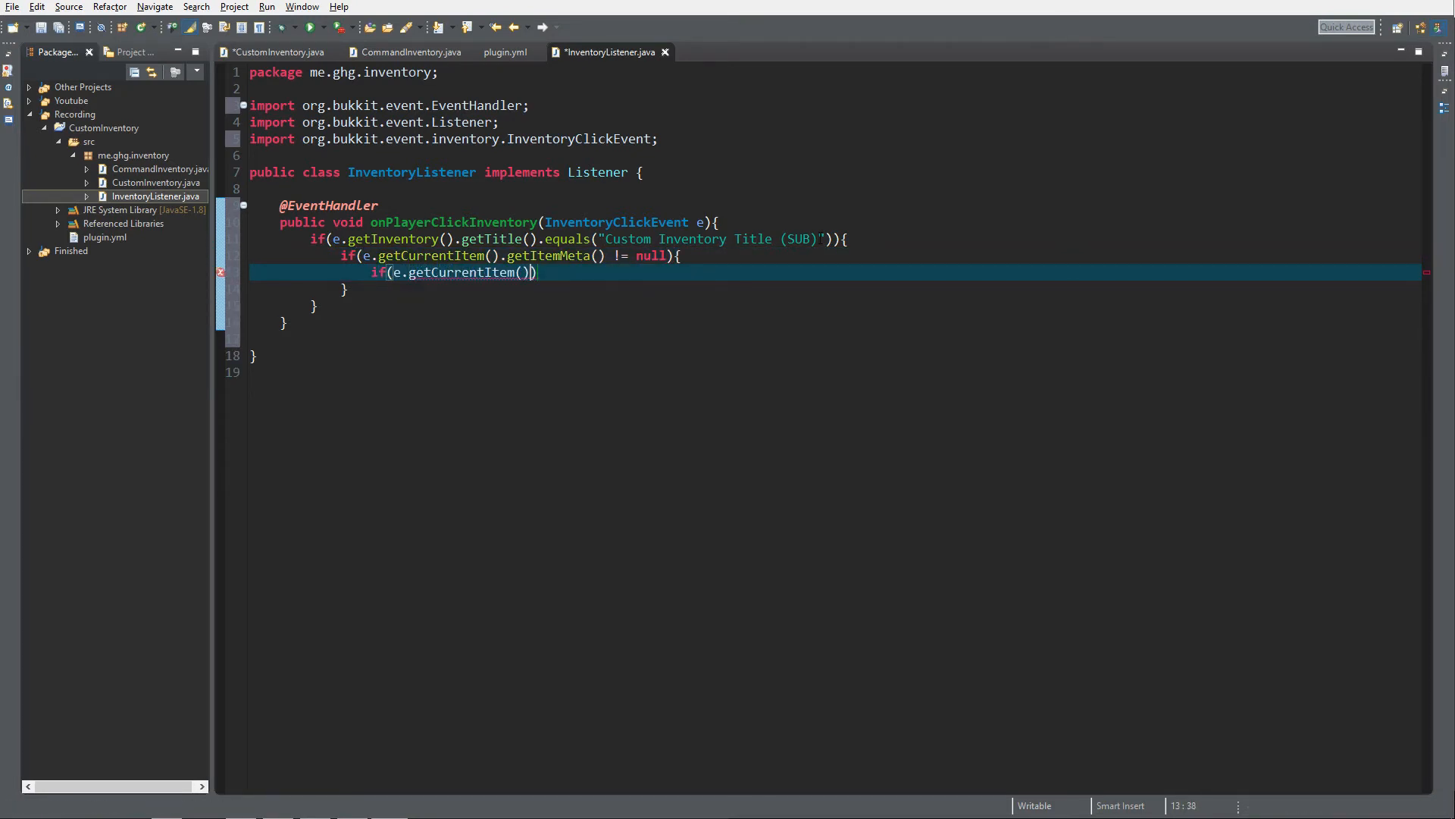
{"action": "type", "text": ".getIT"}
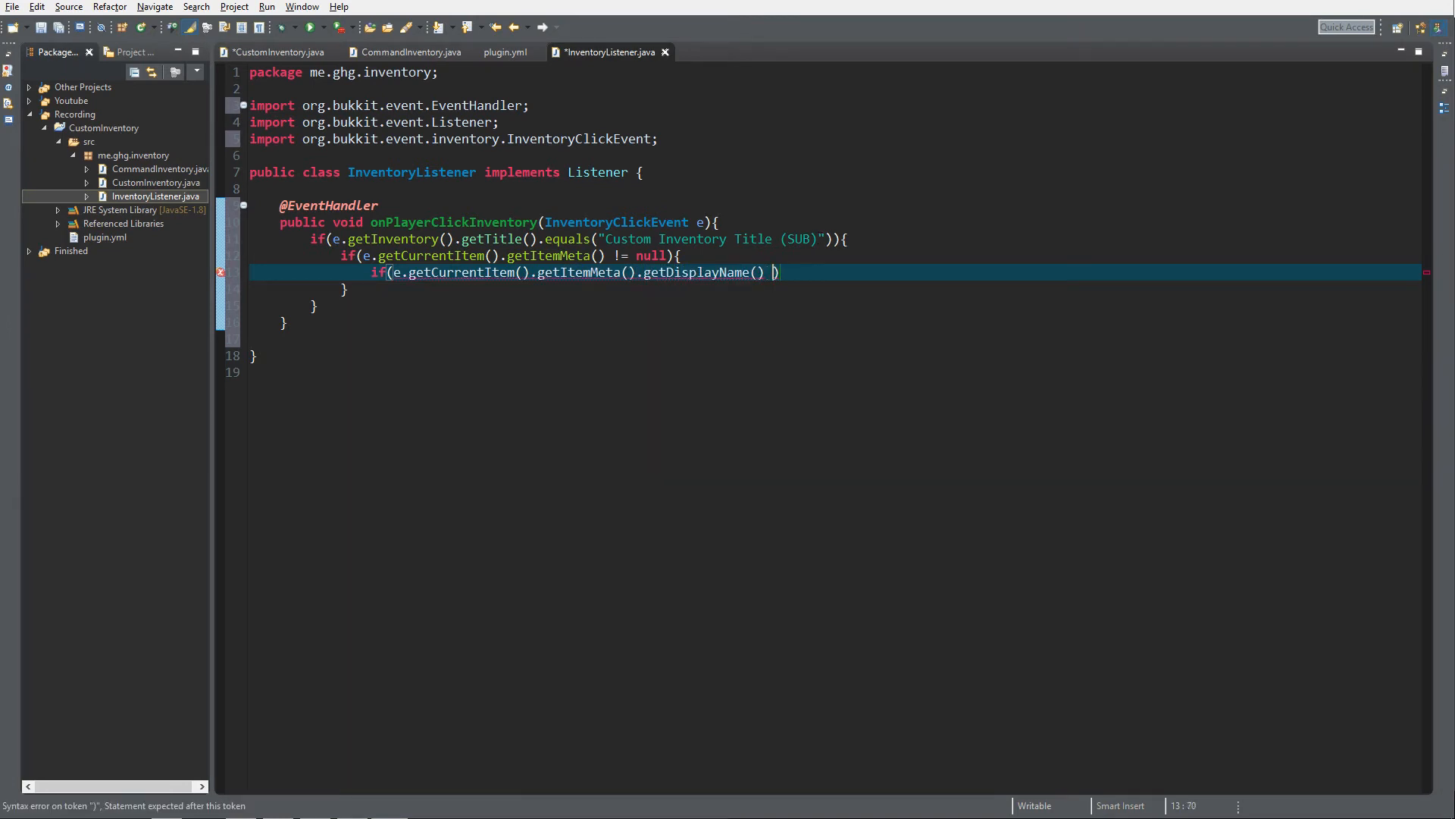
{"action": "type", "text": "!= null"}
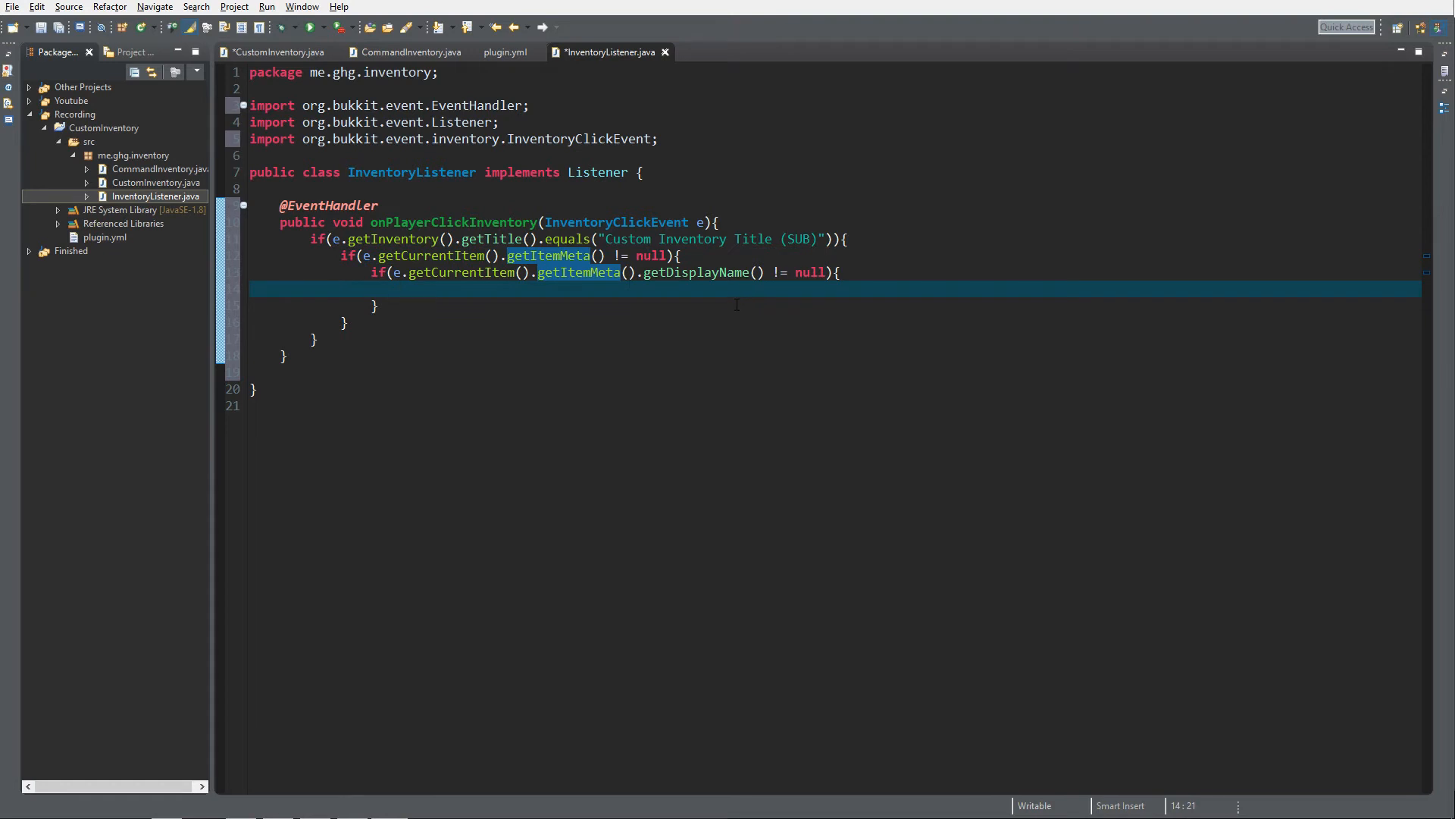
Step: Start if(e.getCurrentItem().getItemMeta().getDisplayName().equals( and view CommandInventory.java for the name
{"action": "type", "text": "if"}
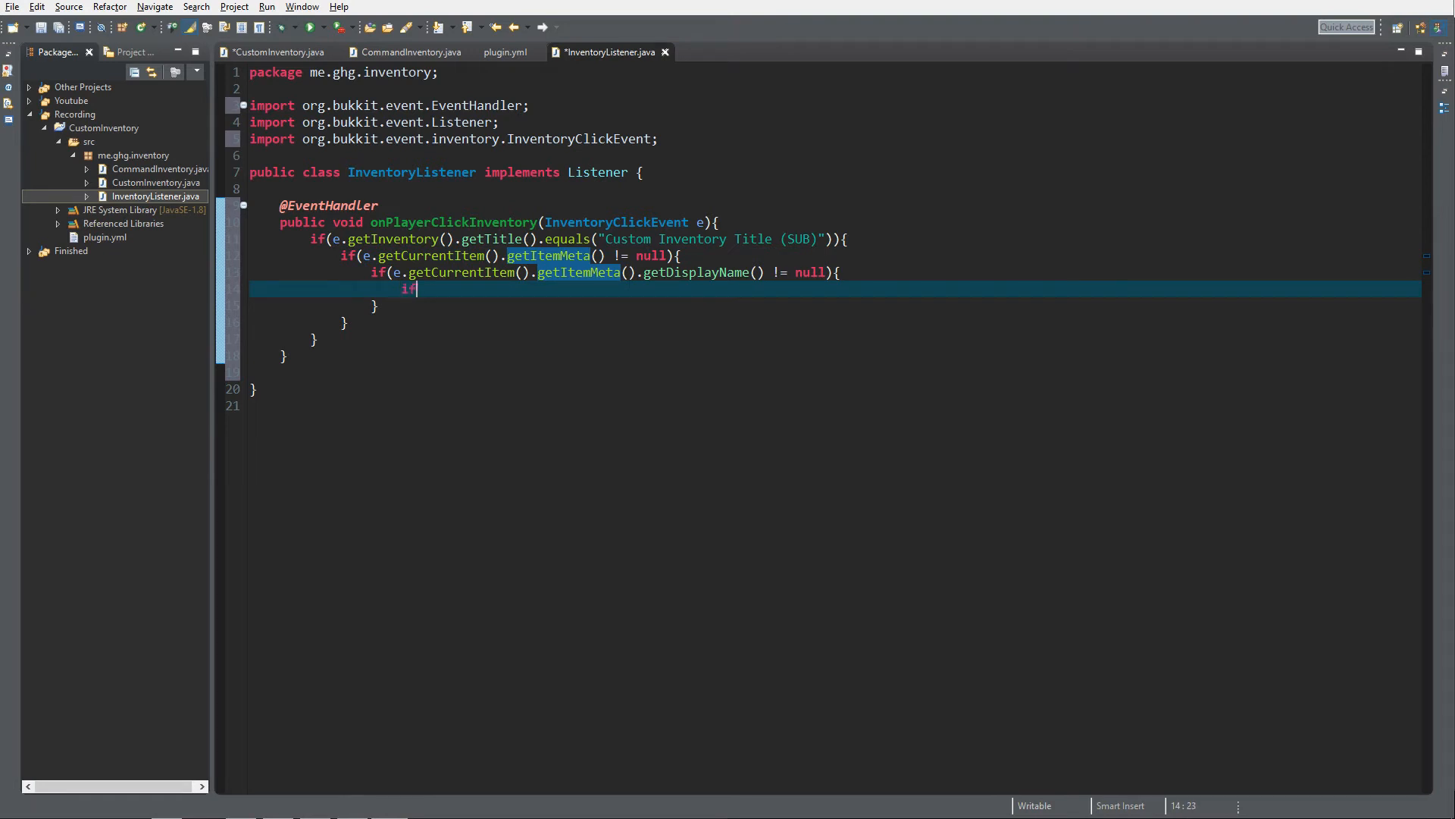
{"action": "type", "text": "(e.getCurrentItem())"}
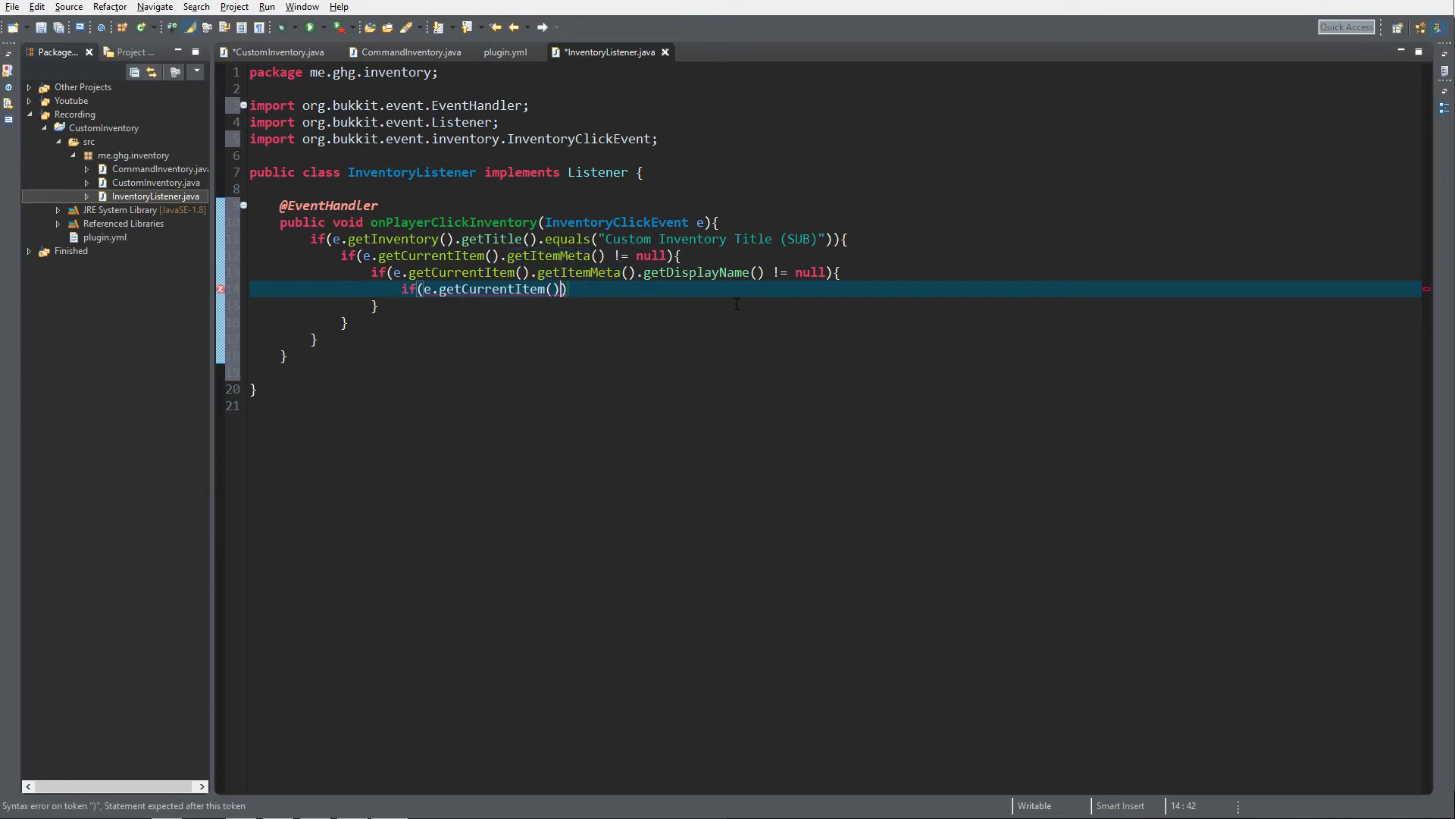
{"action": "type", "text": ".getItemMeta().getDisplayName())"}
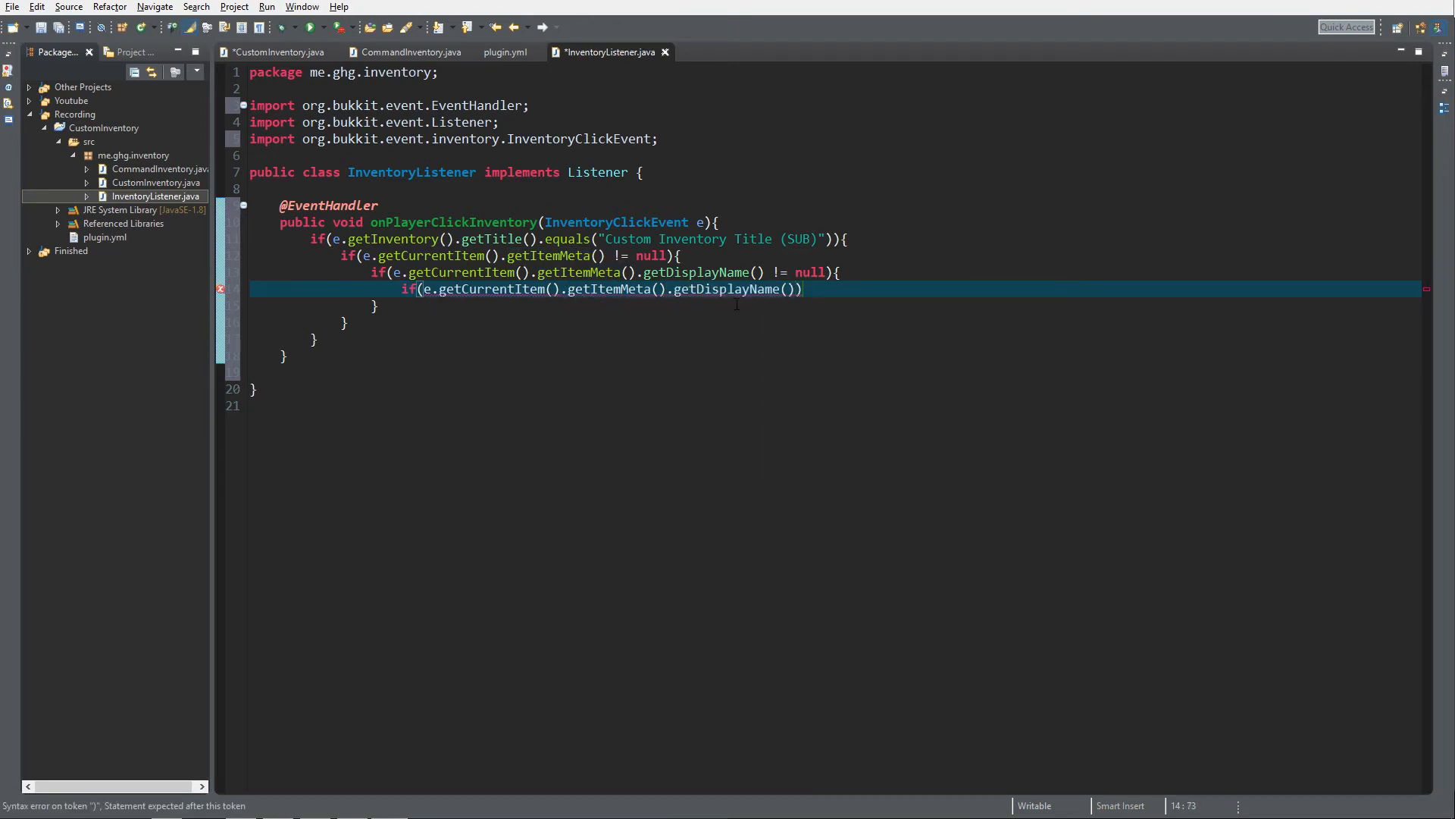
{"action": "type", "text": ".equals("}
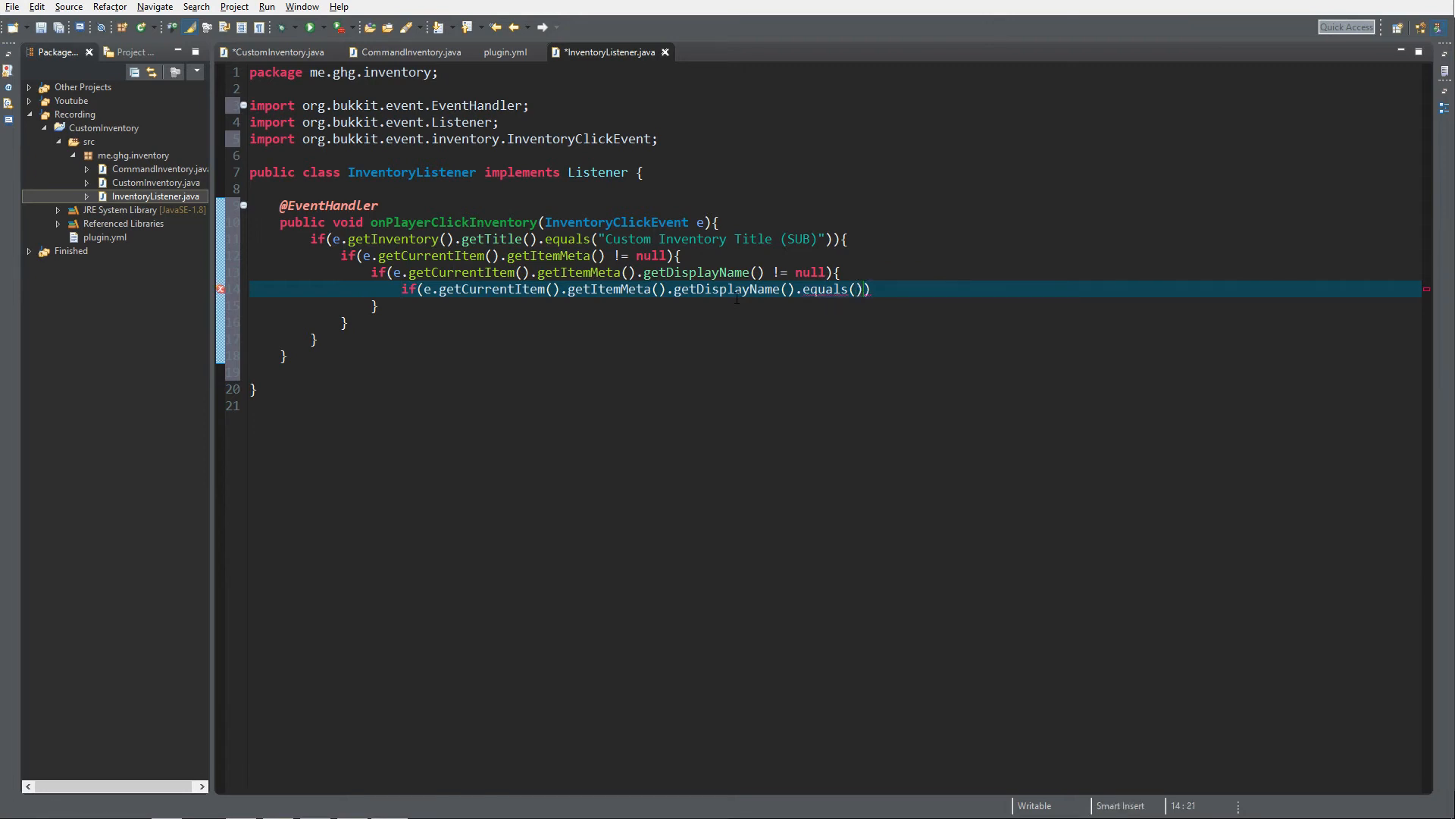
{"action": "left_click", "coordinate": [410, 53]}
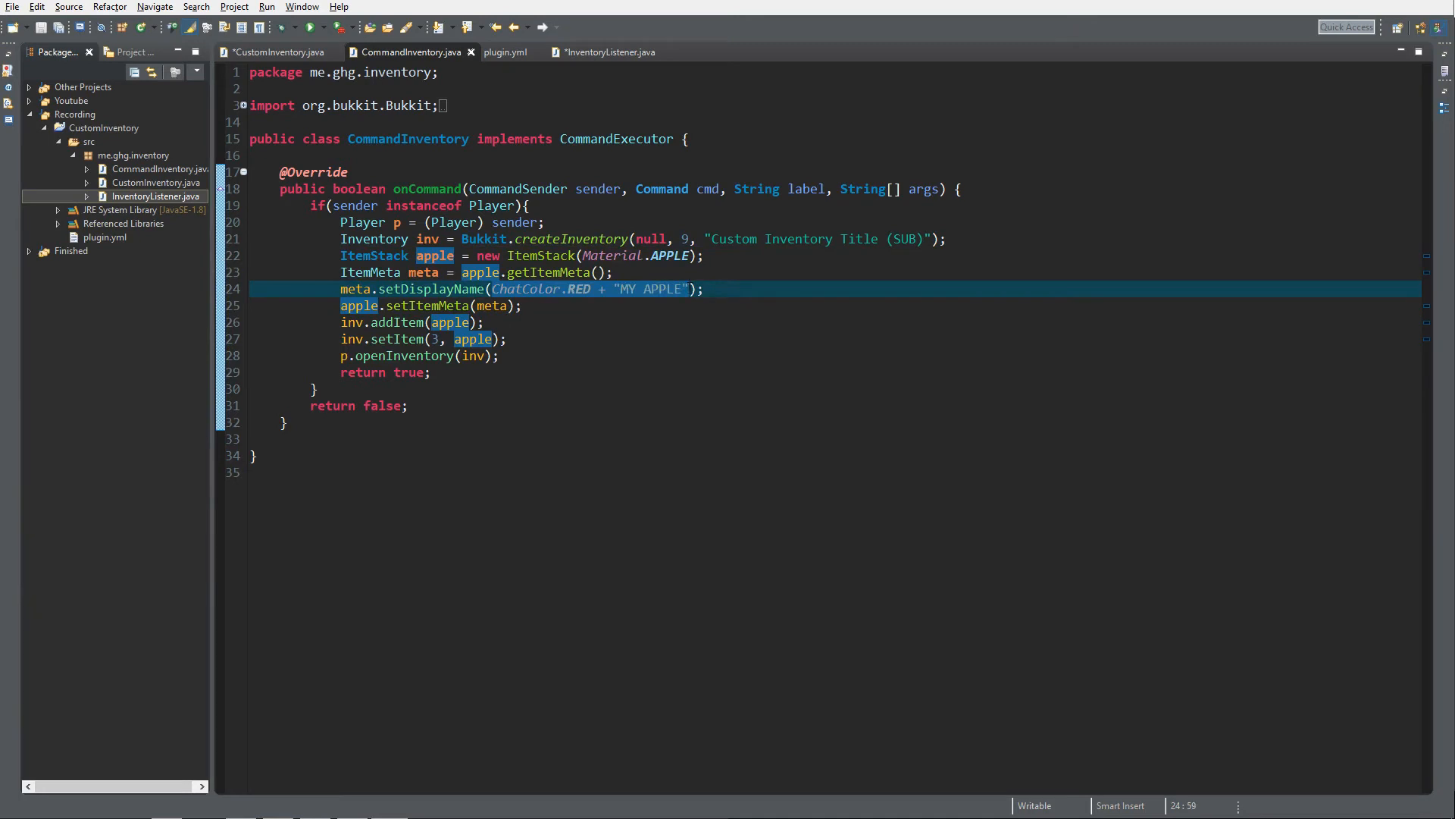
Step: Compare the display name to ChatColor.RED + "MY APPLE", open the block, and tidy its lines
{"action": "left_click", "coordinate": [608, 51]}
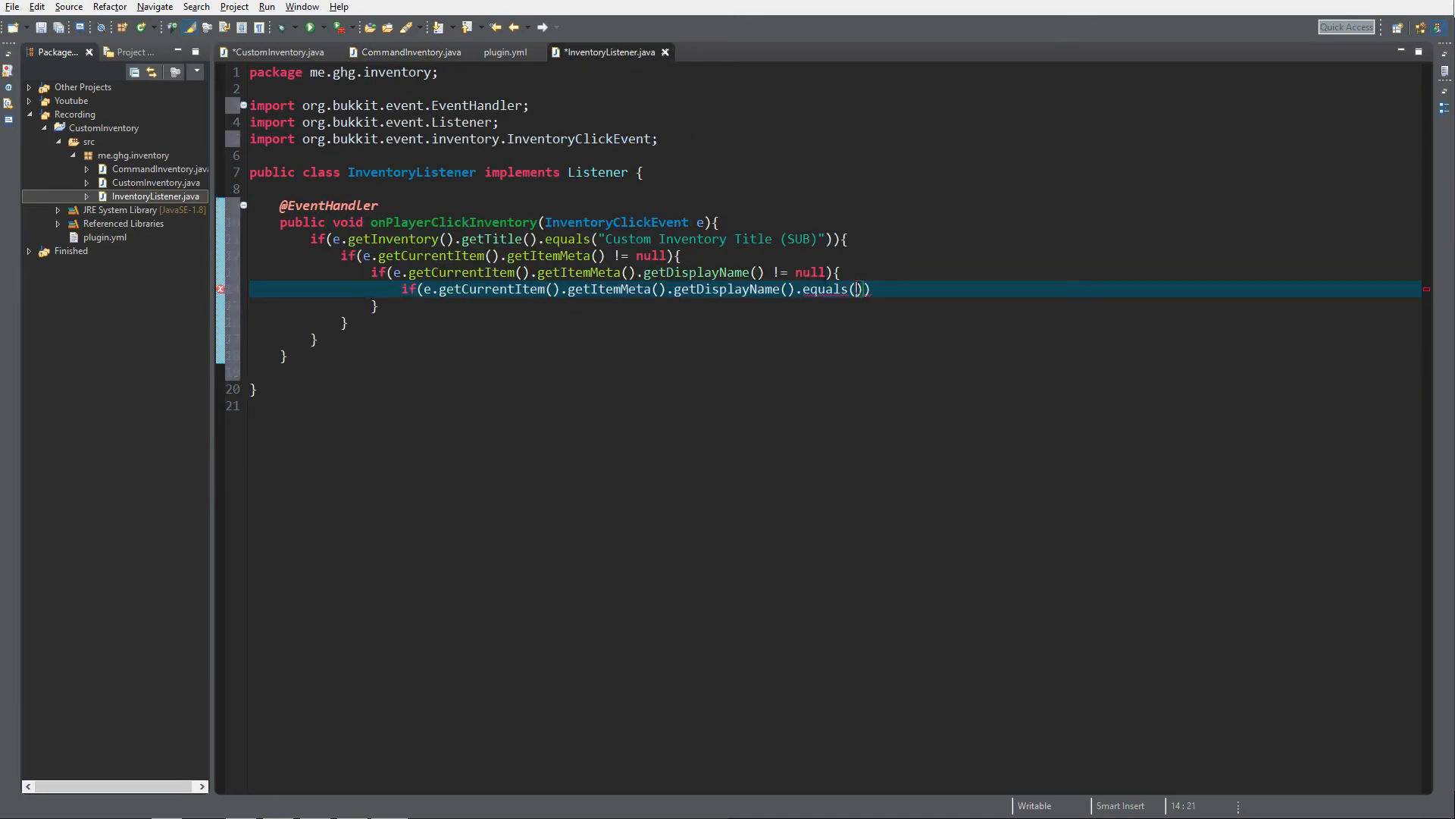
{"action": "type", "text": "ChatColor.RED + \"MY APPLE\""}
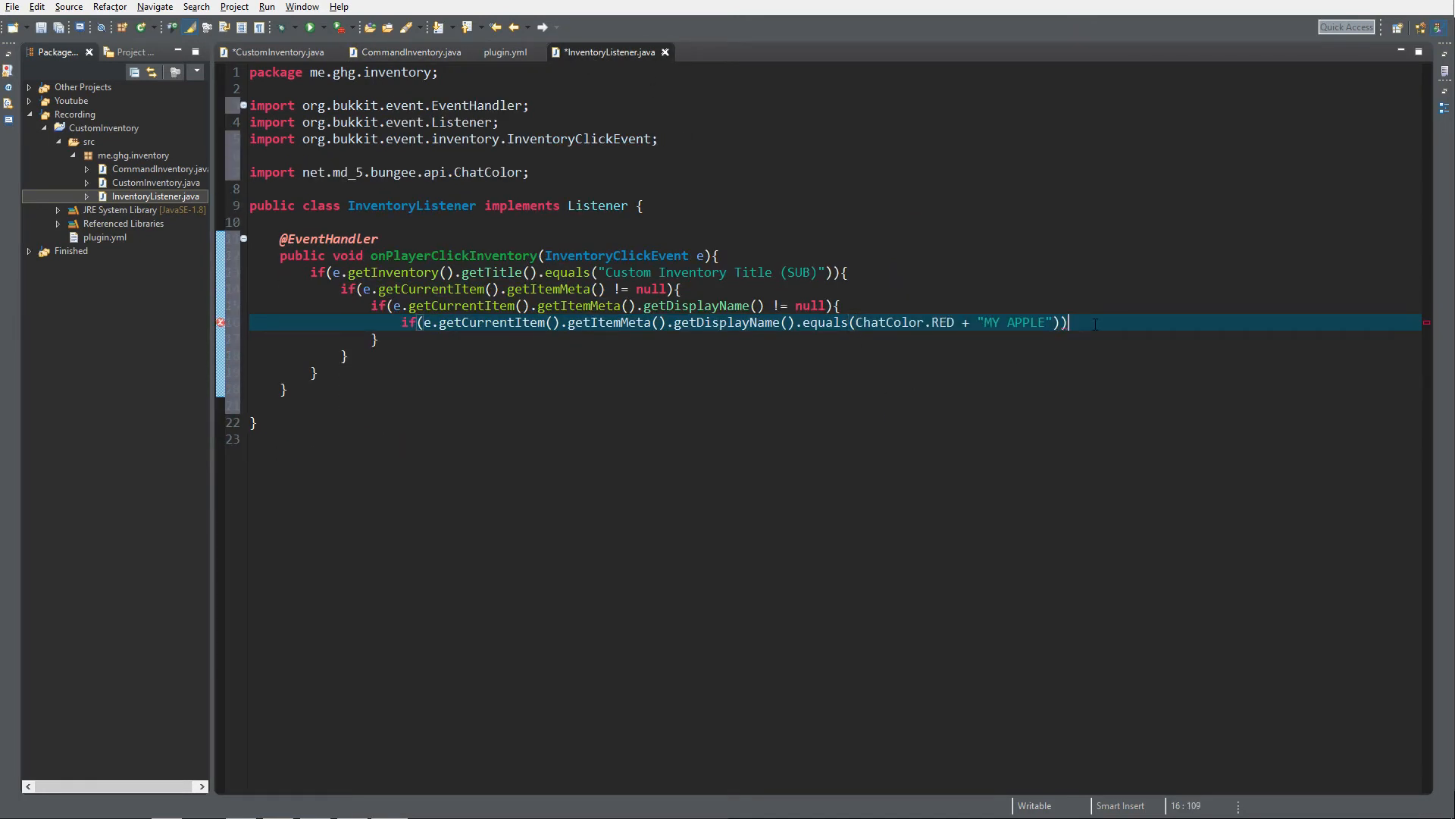
{"action": "type", "text": "{"}
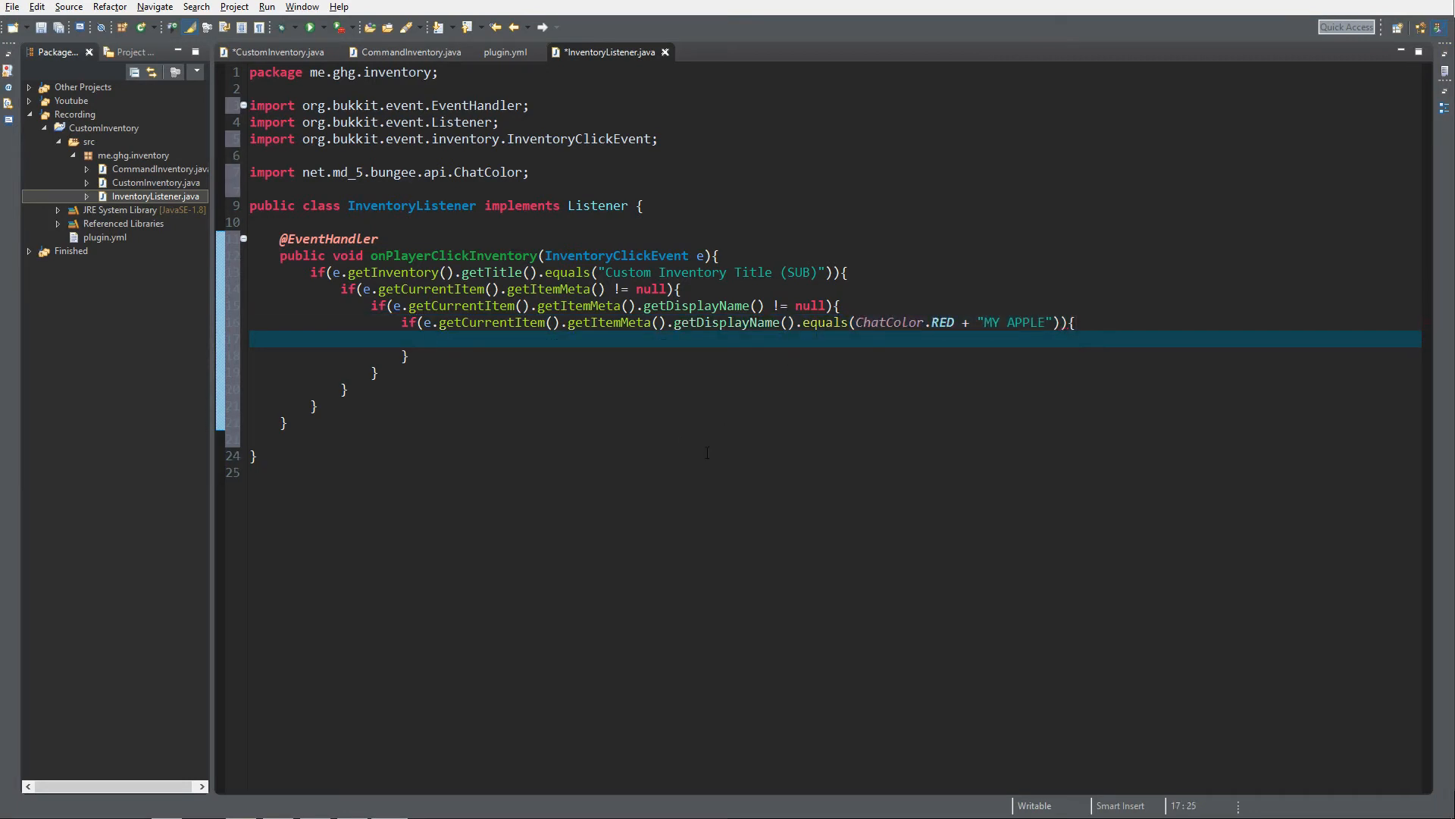
{"action": "left_click", "coordinate": [409, 52]}
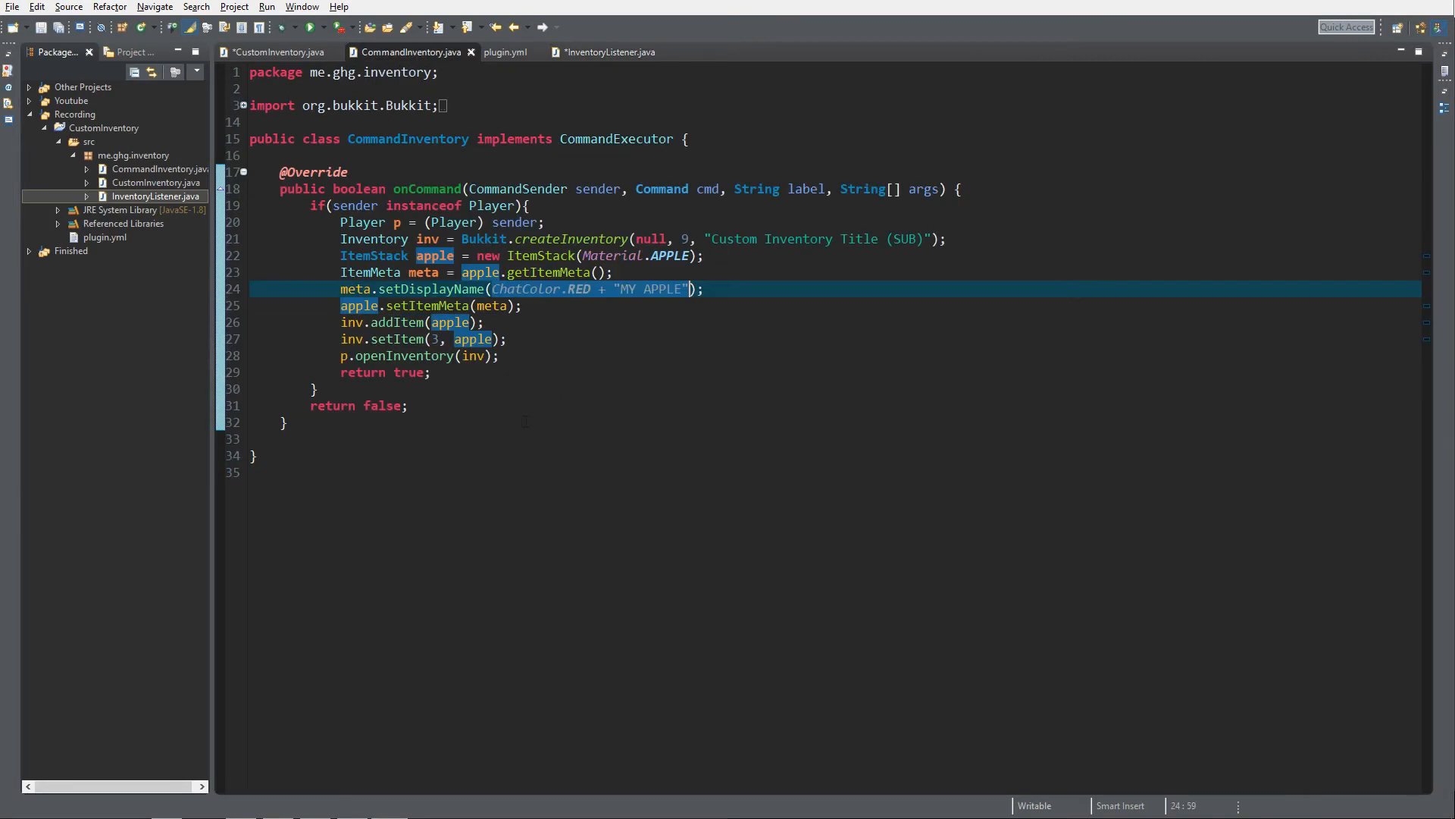
{"action": "left_click", "coordinate": [844, 239]}
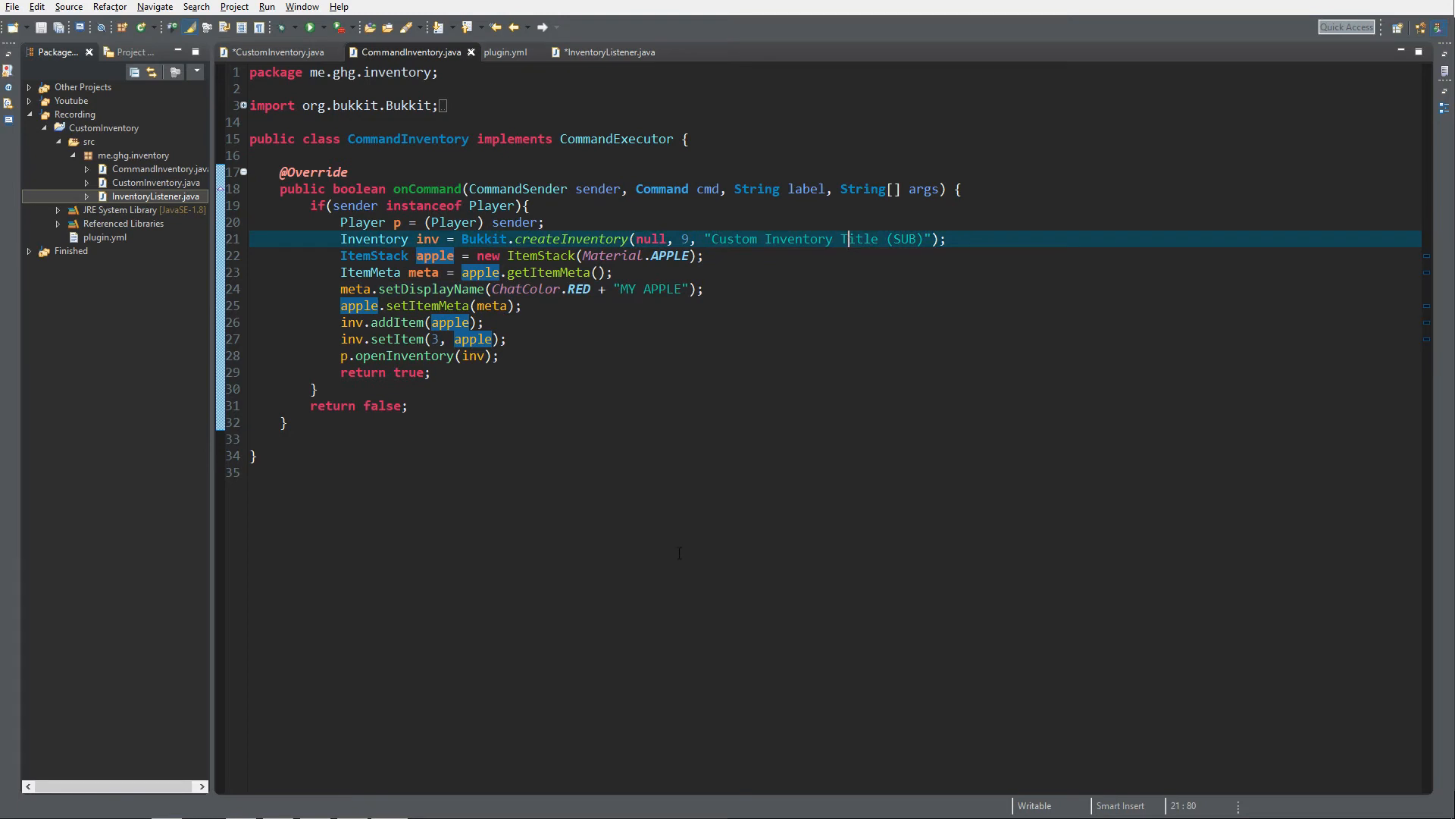
{"action": "left_click", "coordinate": [609, 53]}
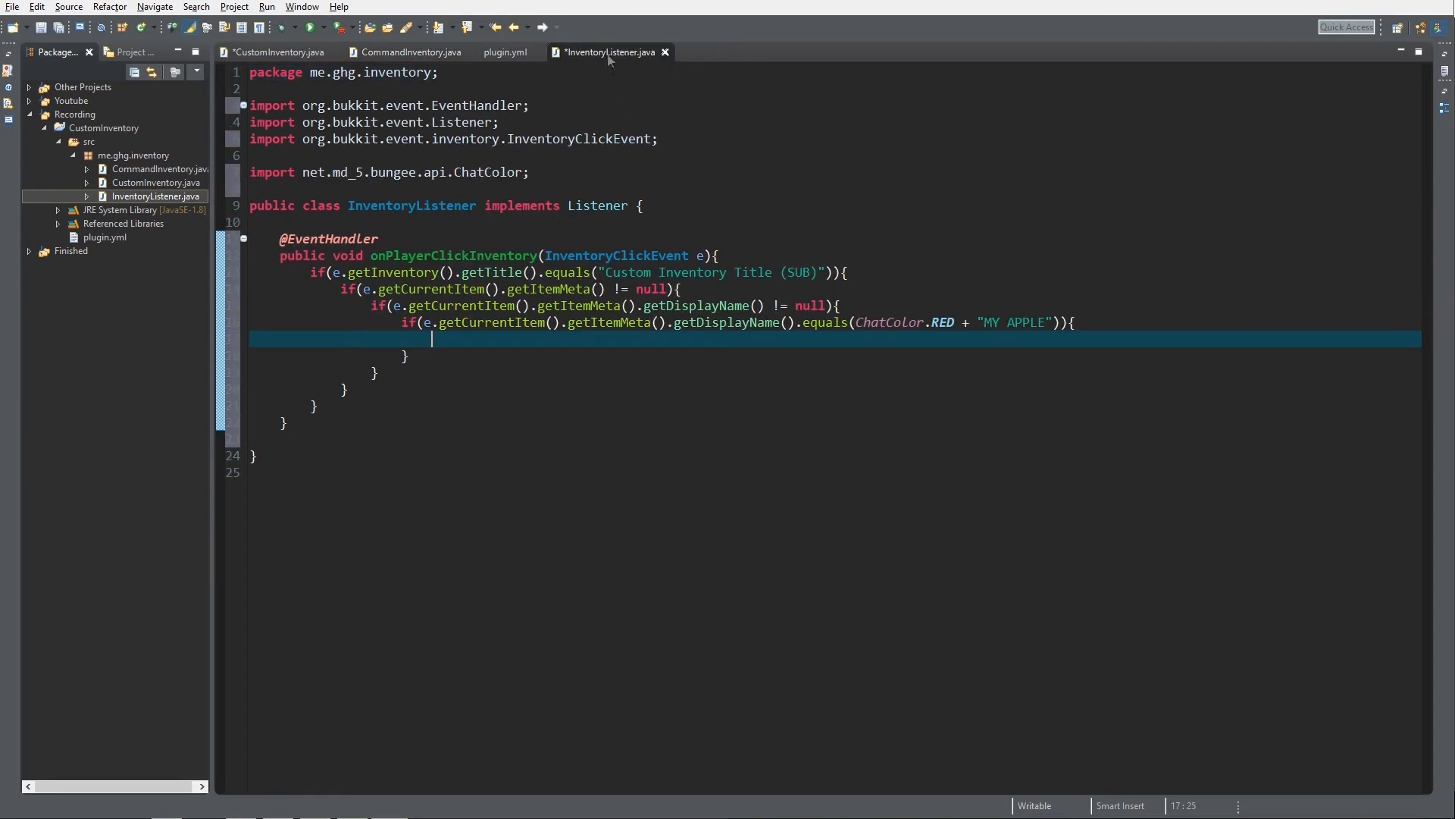
{"action": "left_click", "coordinate": [1021, 322]}
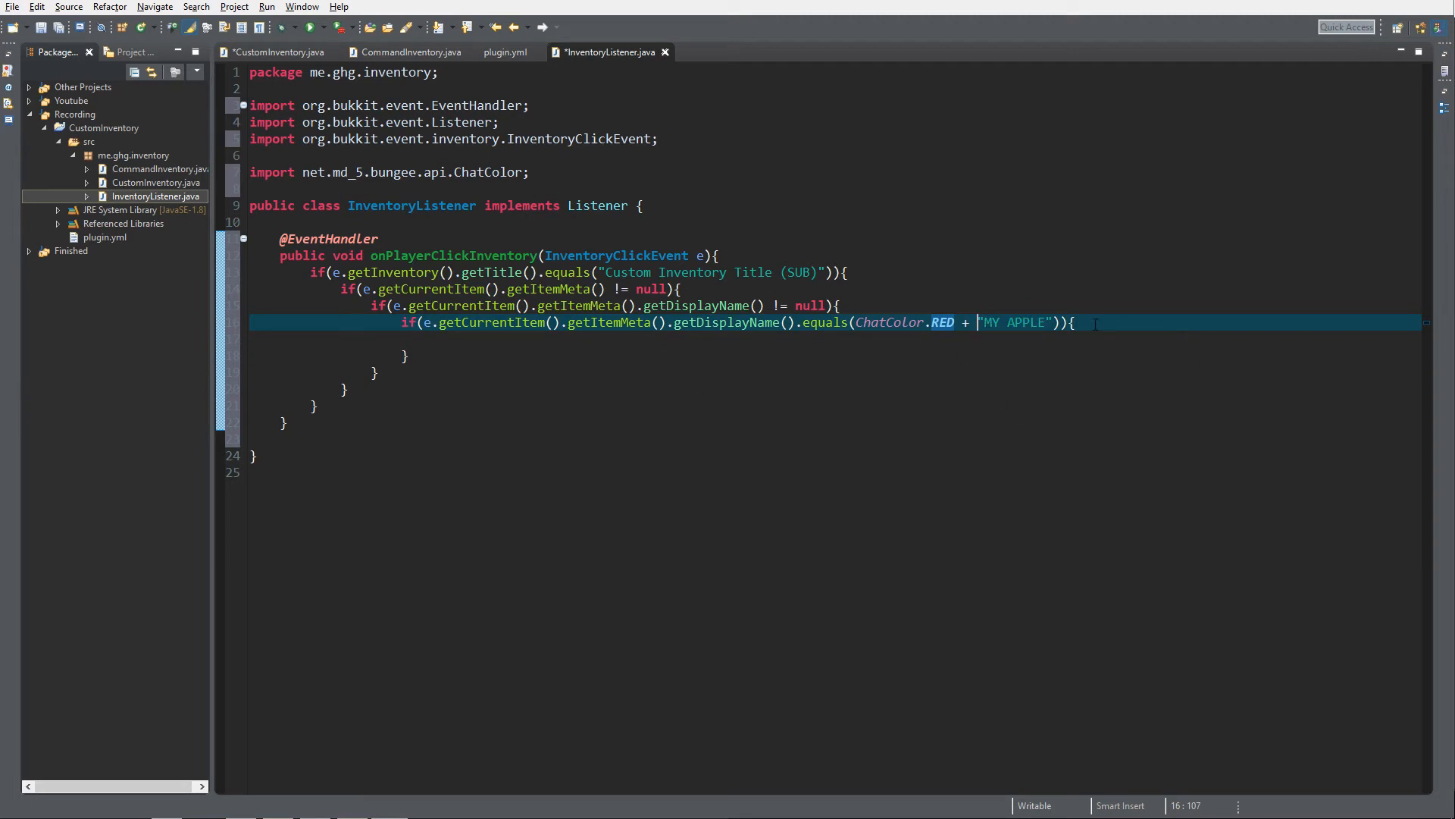
{"action": "key", "text": "enter"}
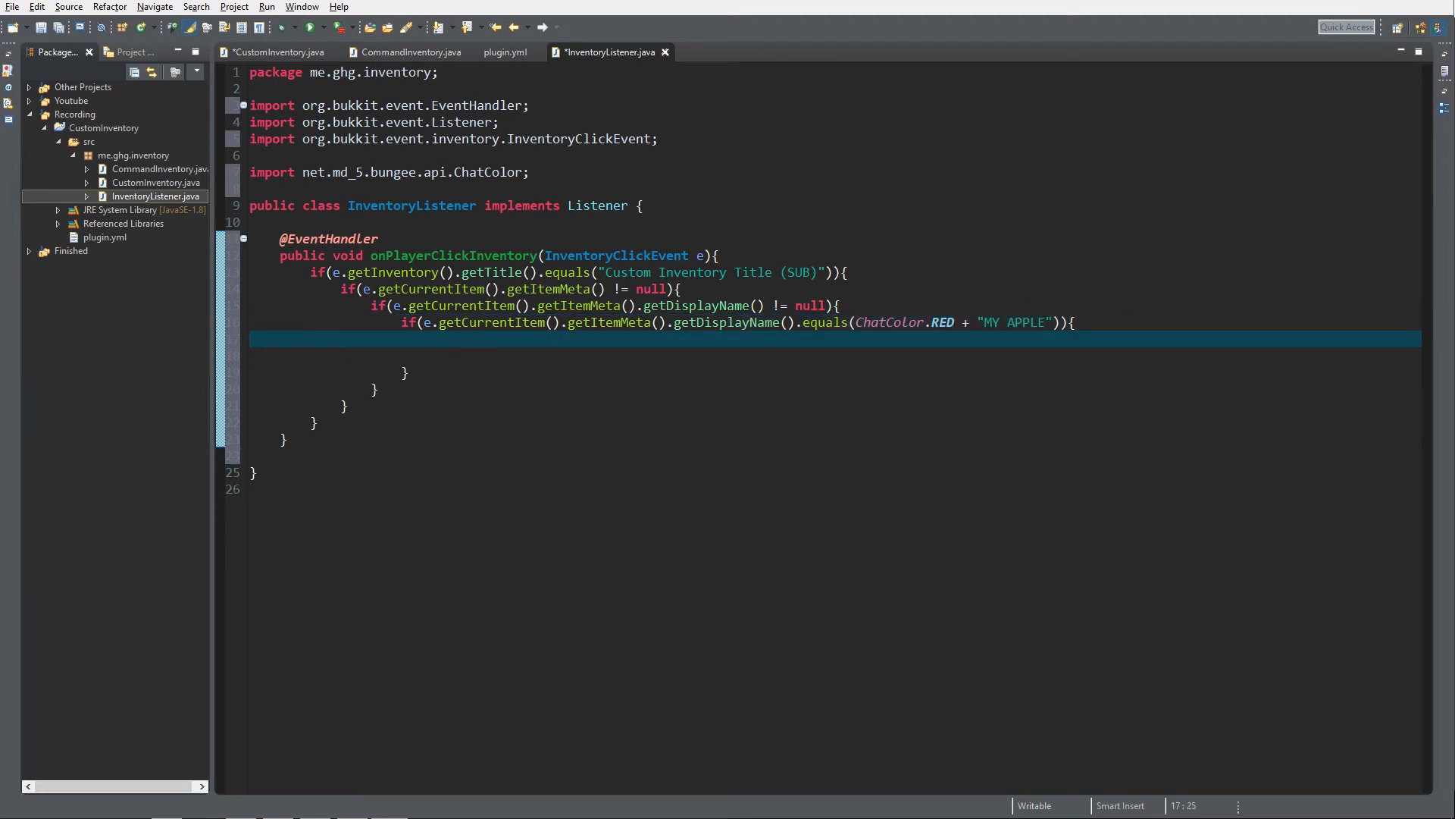
{"action": "key", "text": "Backspace"}
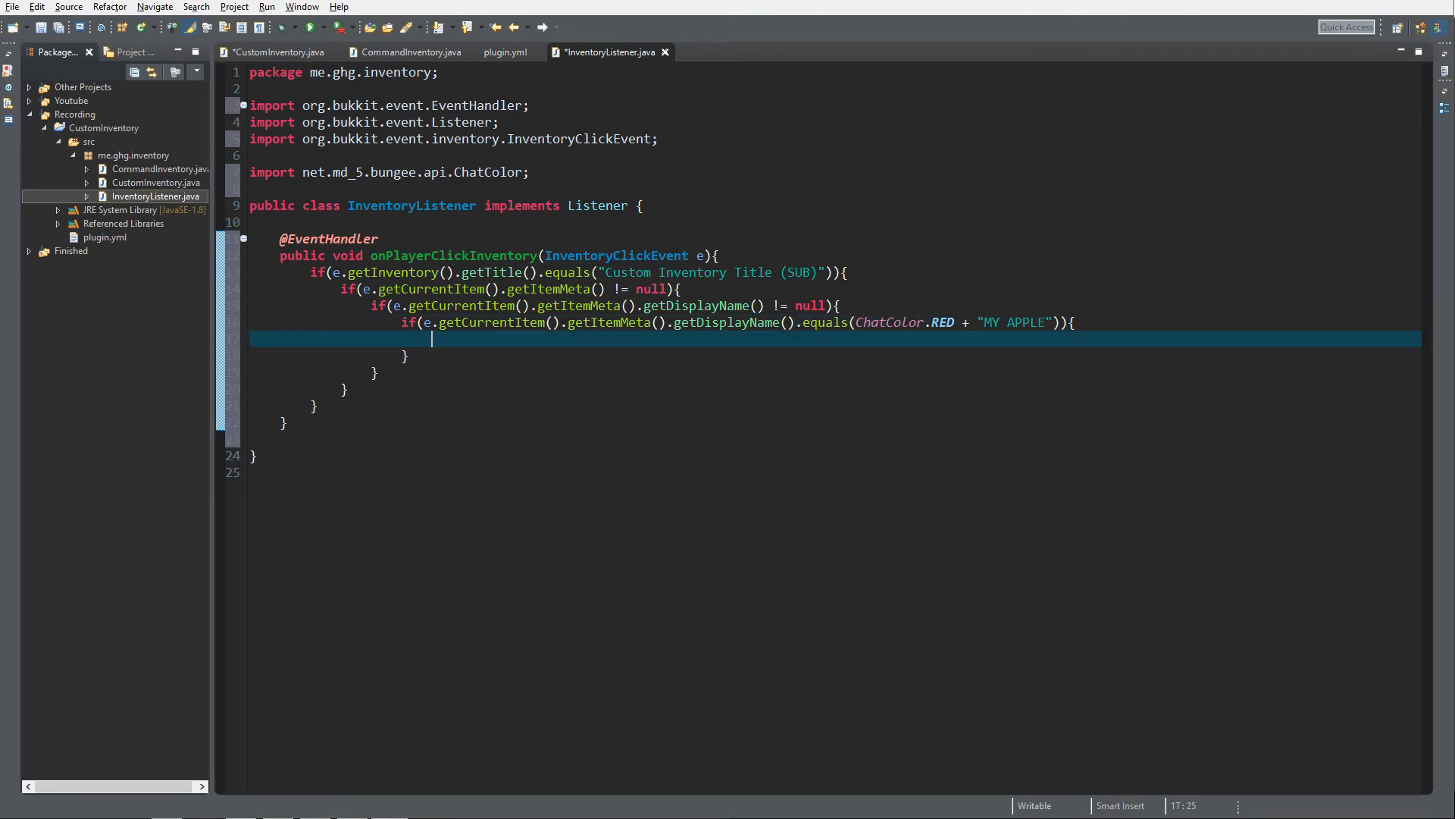
Step: Inside the apple check, declare Player p = (Player) e.getWhoClicked();
{"action": "type", "text": "Player p"}
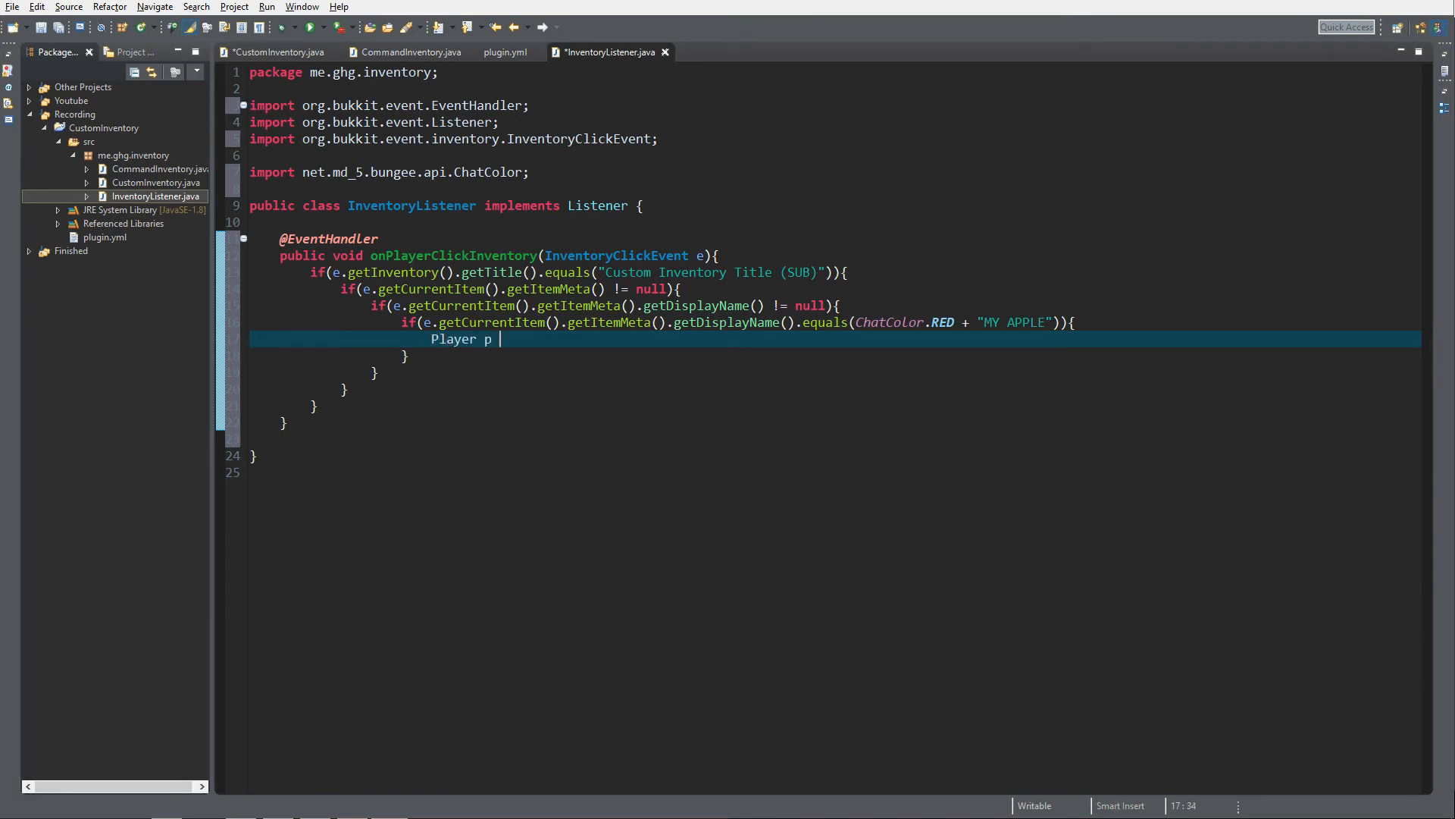
{"action": "type", "text": "="}
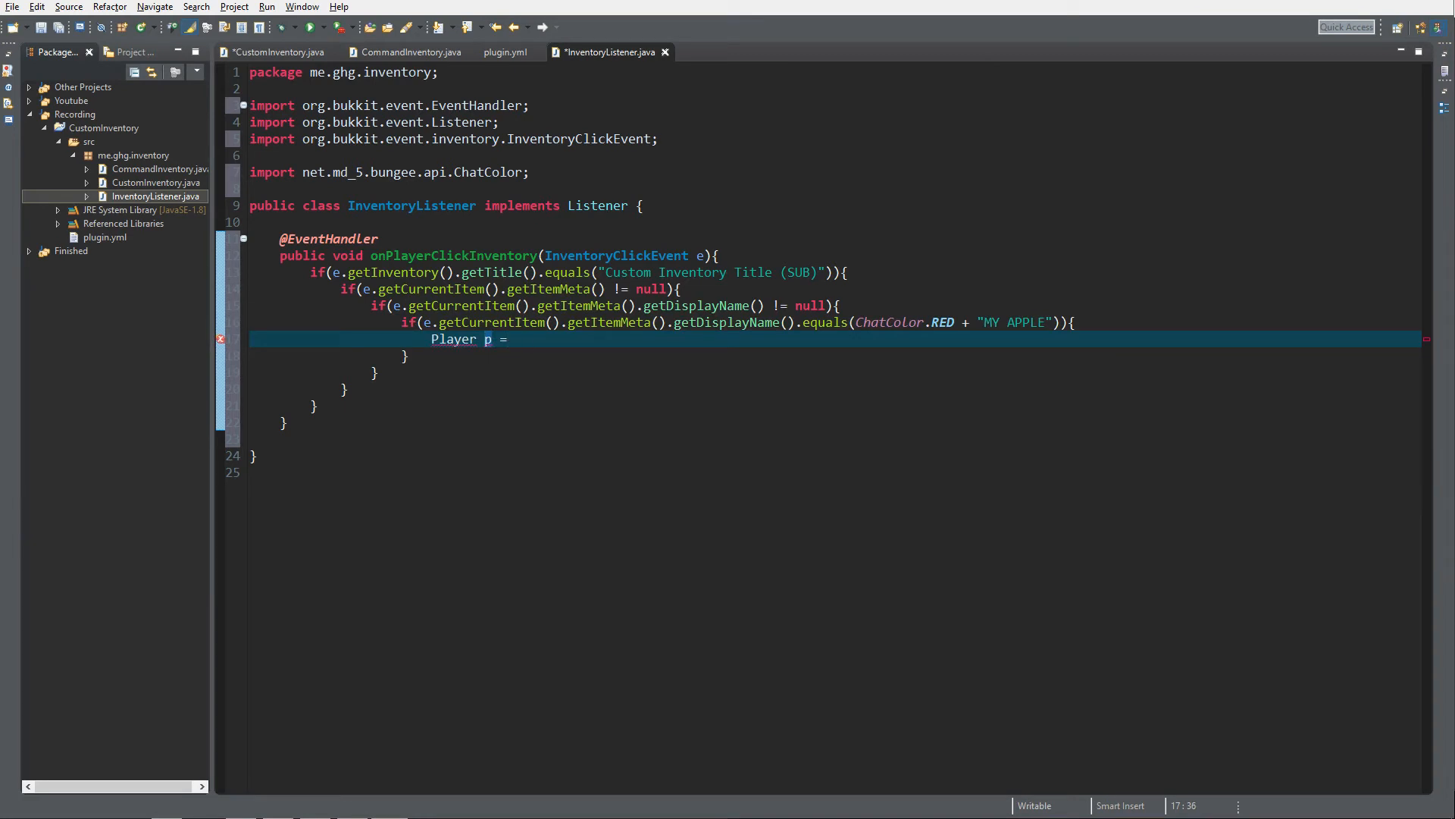
{"action": "type", "text": "(Player)"}
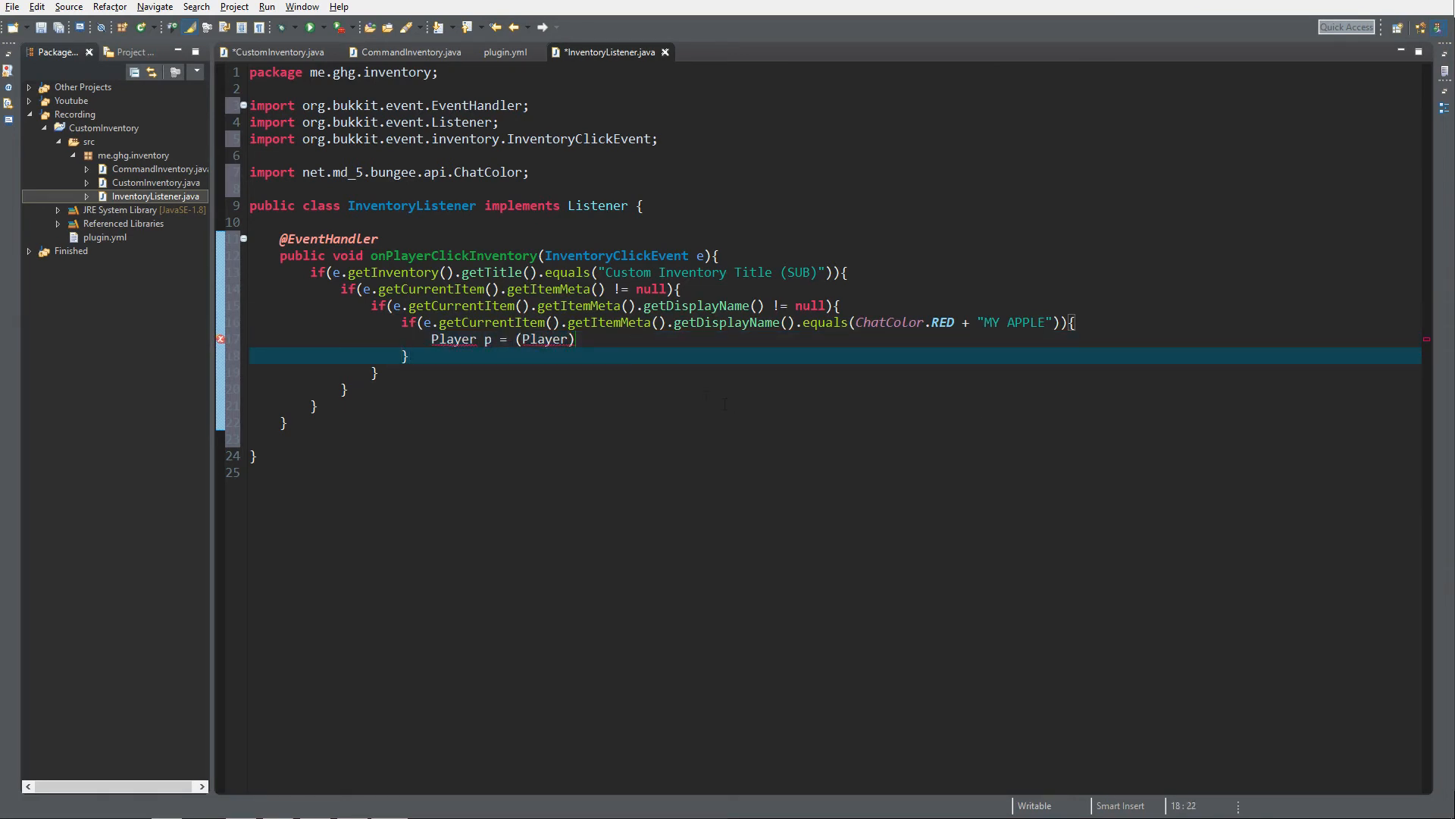
{"action": "type", "text": "e.ge"}
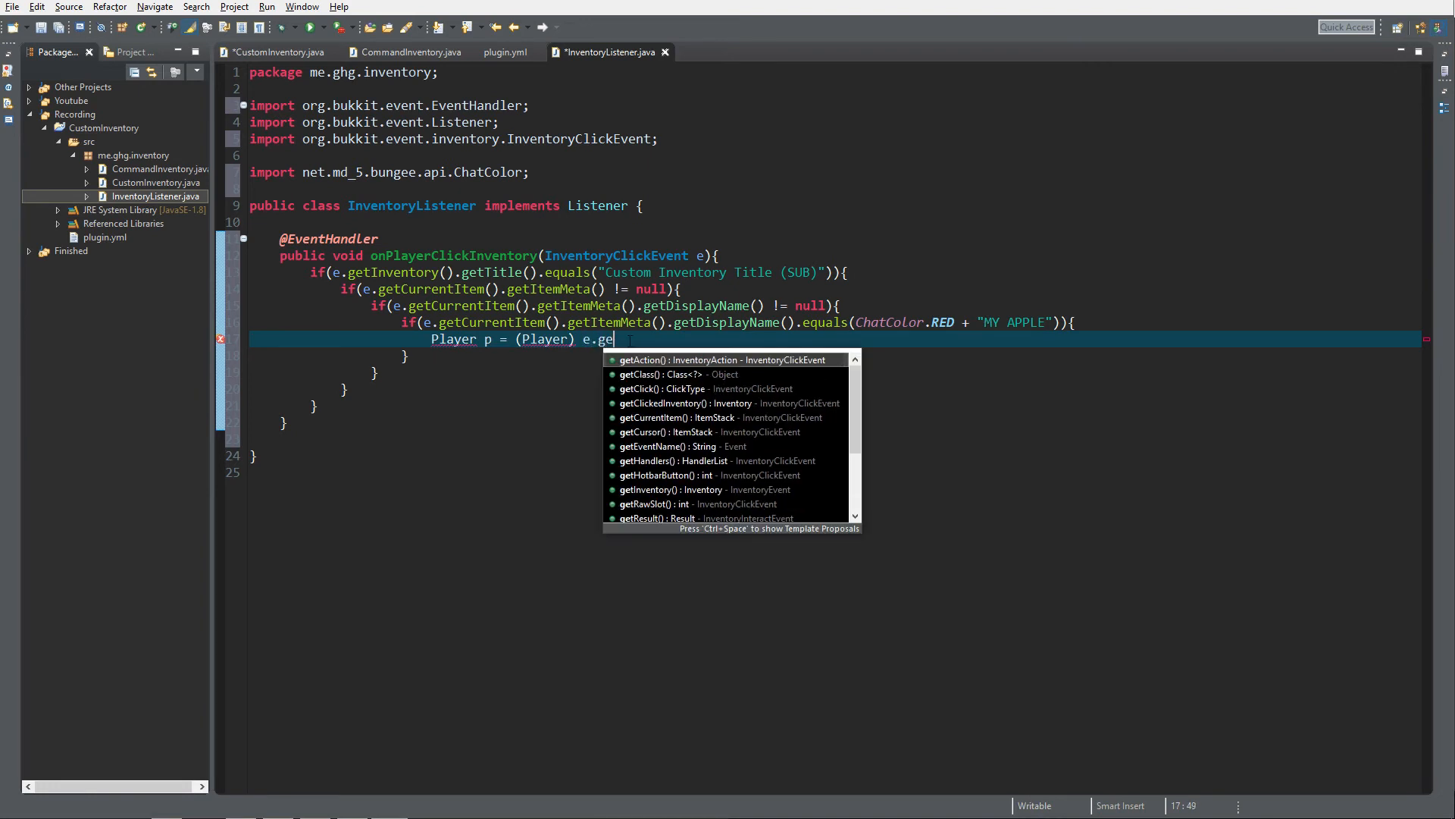
{"action": "type", "text": "t"}
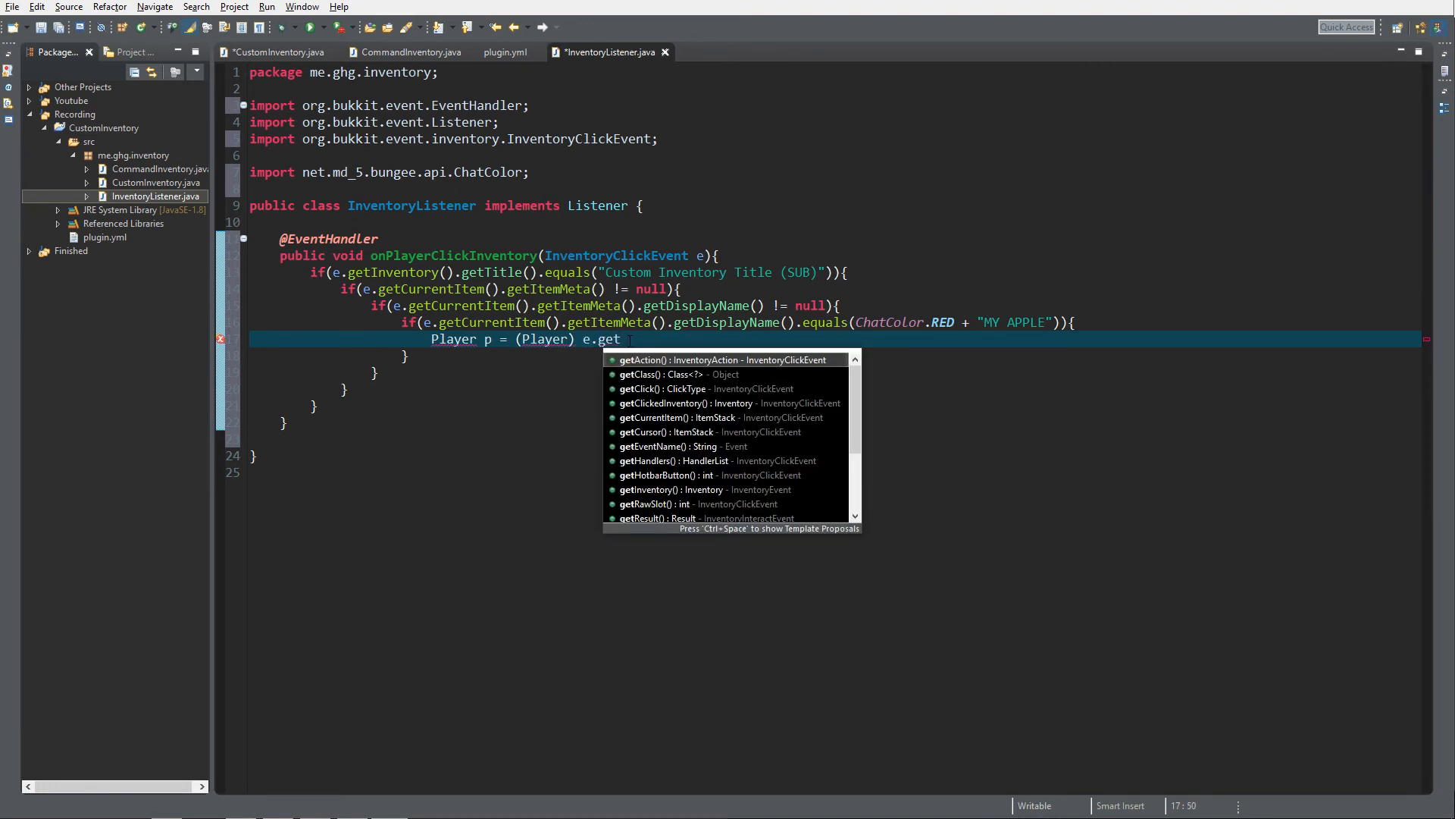
{"action": "type", "text": "WhoClicked("}
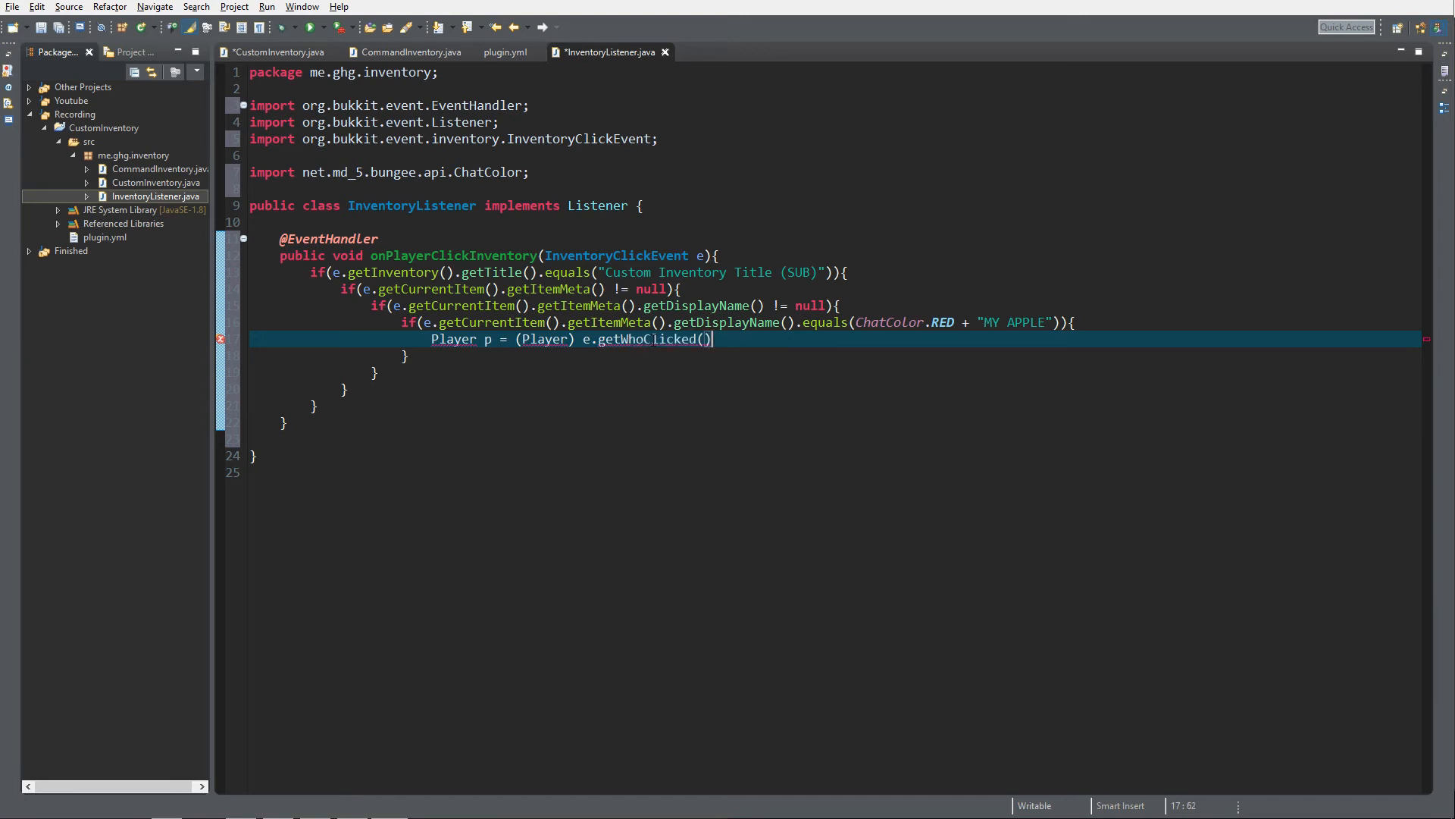
{"action": "type", "text": ";"}
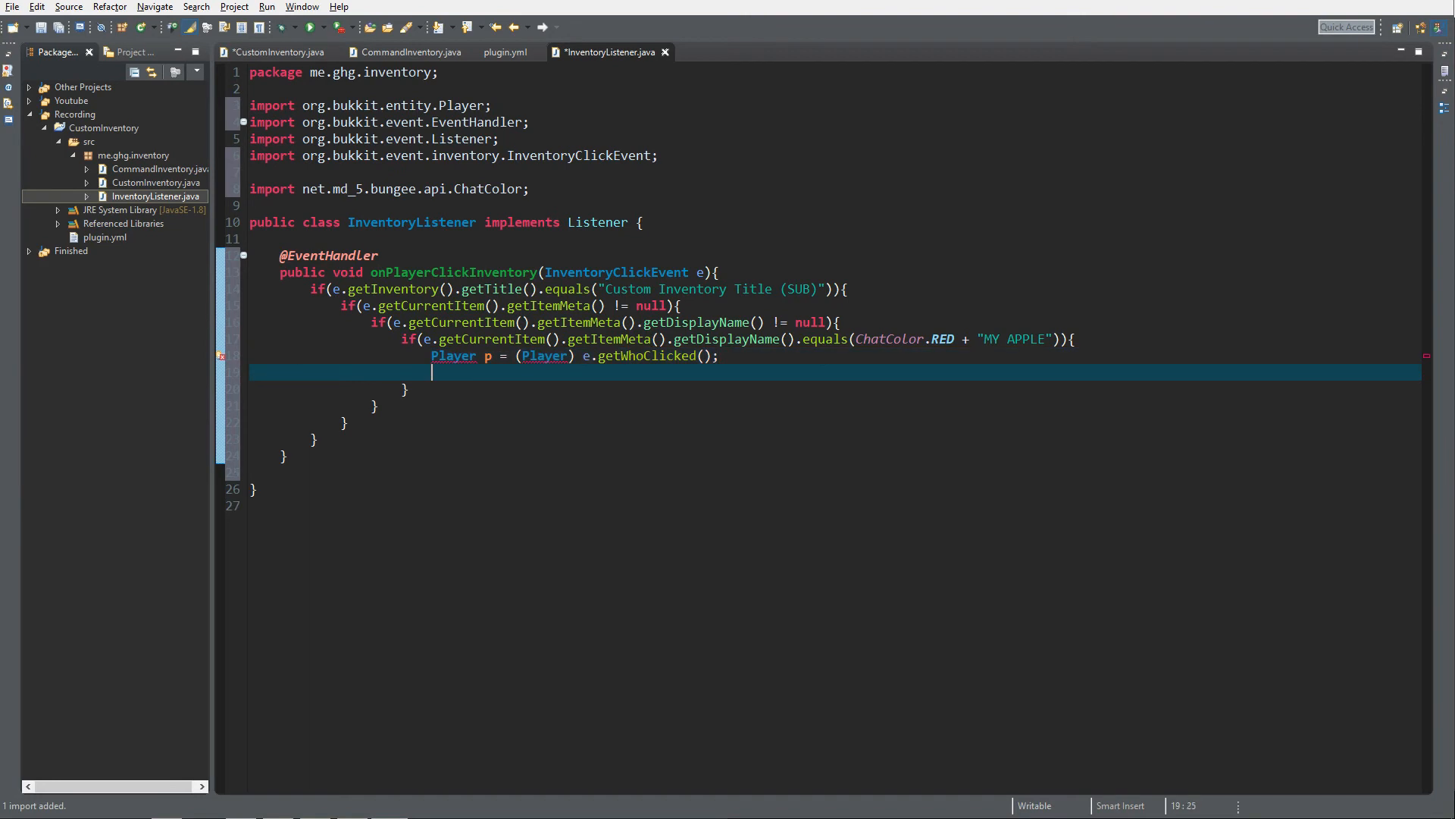
Step: Send p "DON'T STEAL MY APPLES!", call e.setCancelled(true), and save
{"action": "type", "text": "p.sendMessage(\"\");"}
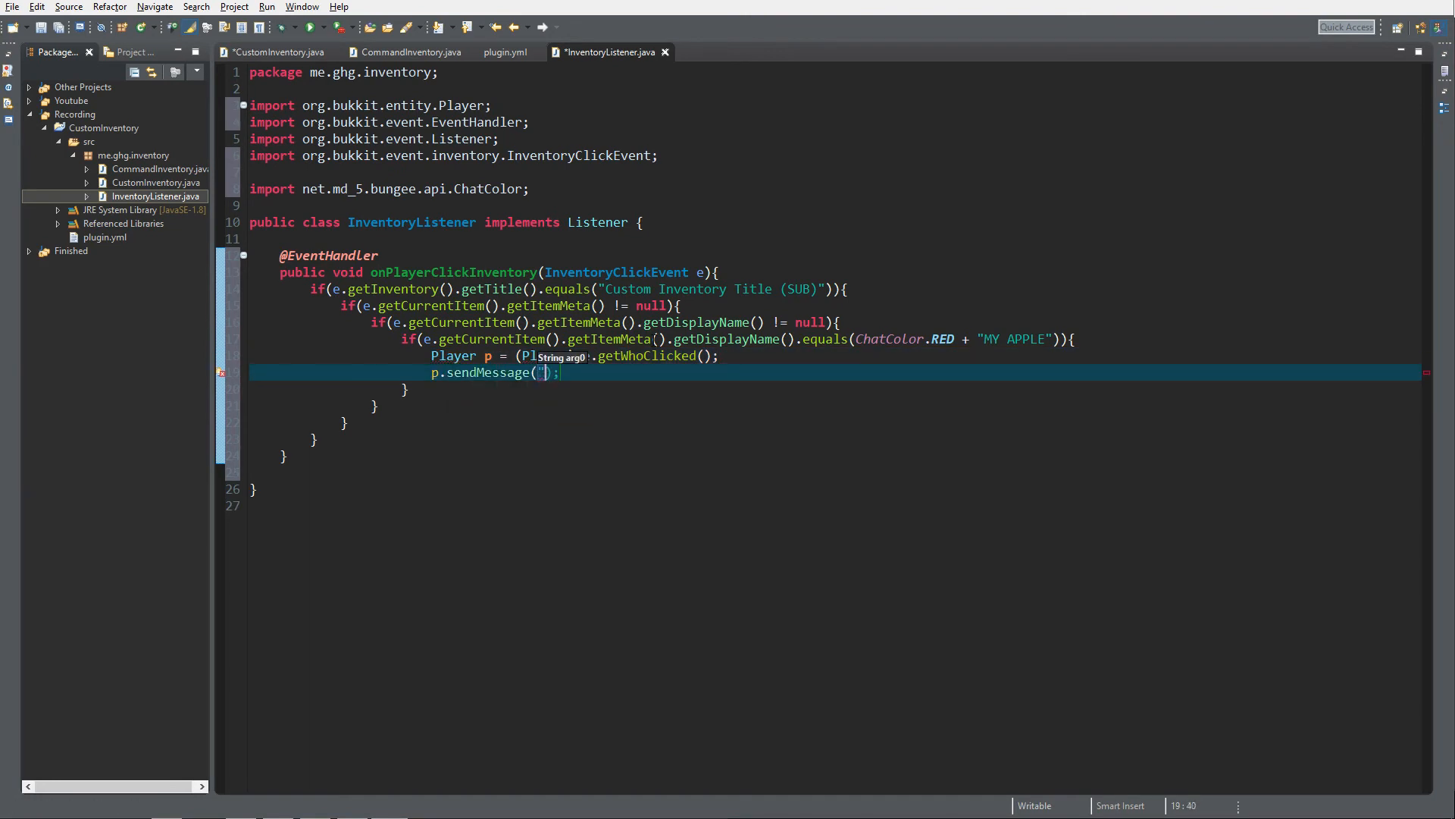
{"action": "type", "text": "DON"}
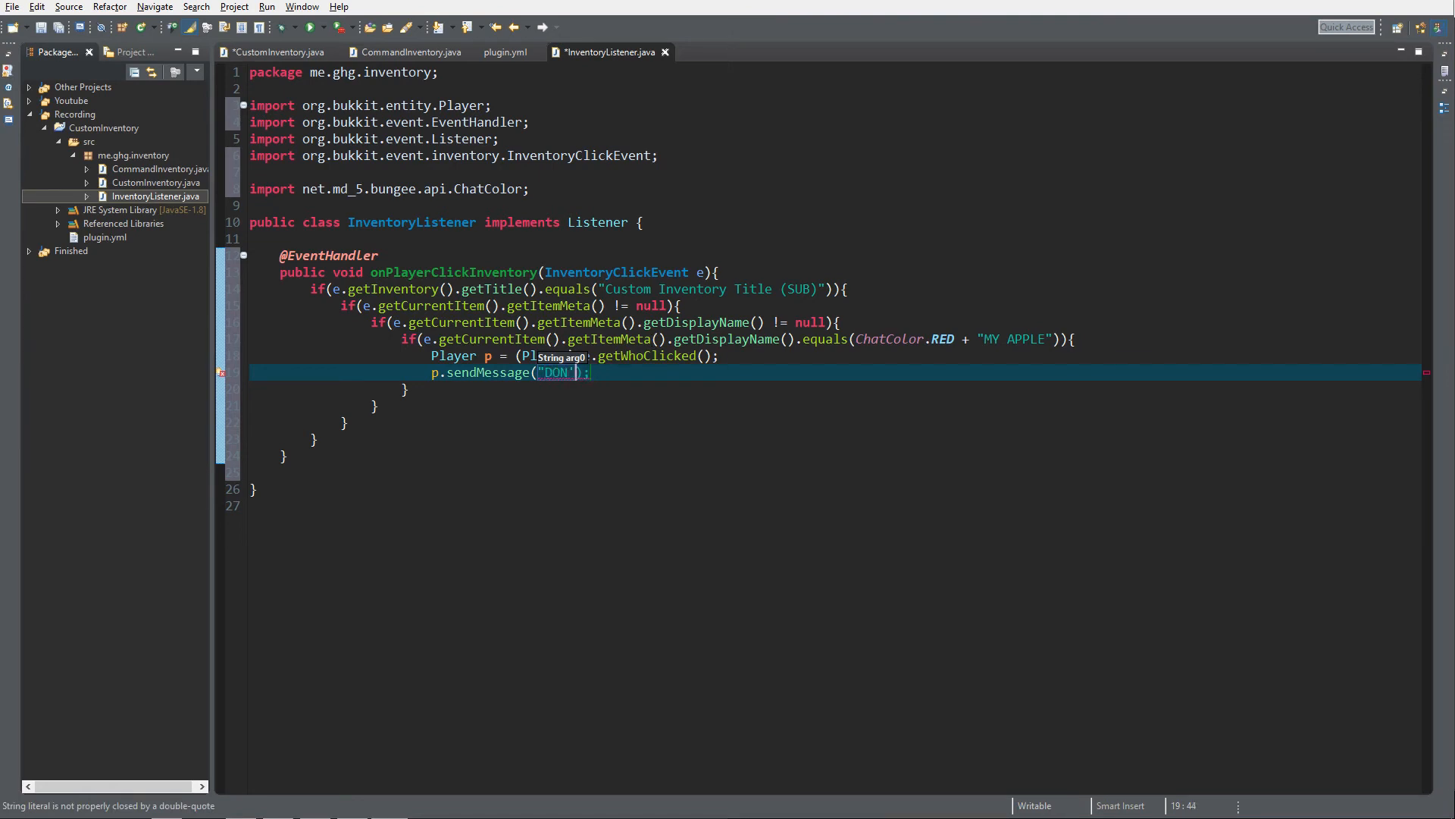
{"action": "type", "text": "'T STEAL MY APPLES!\""}
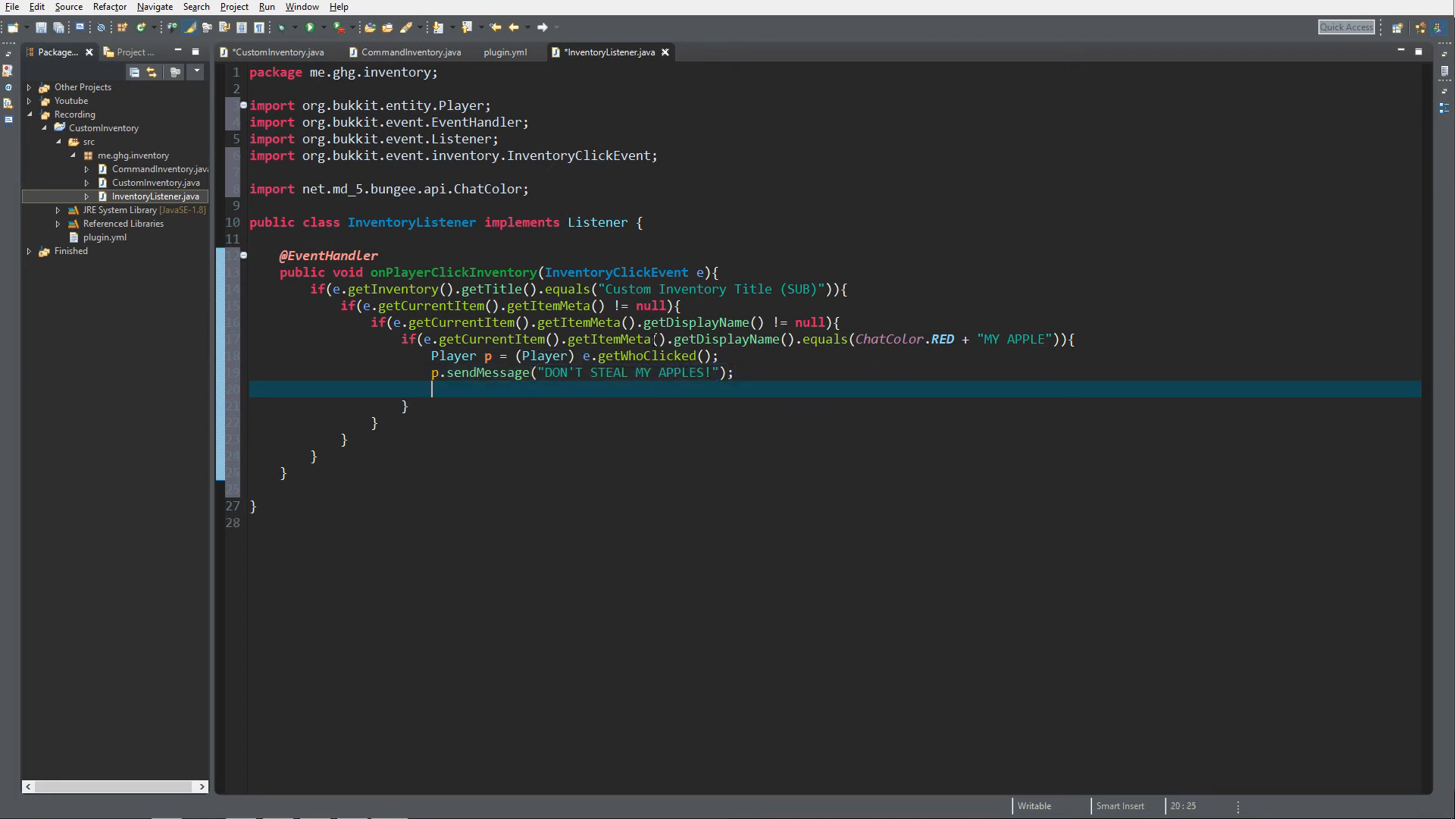
{"action": "type", "text": "e.setCancelled(true);"}
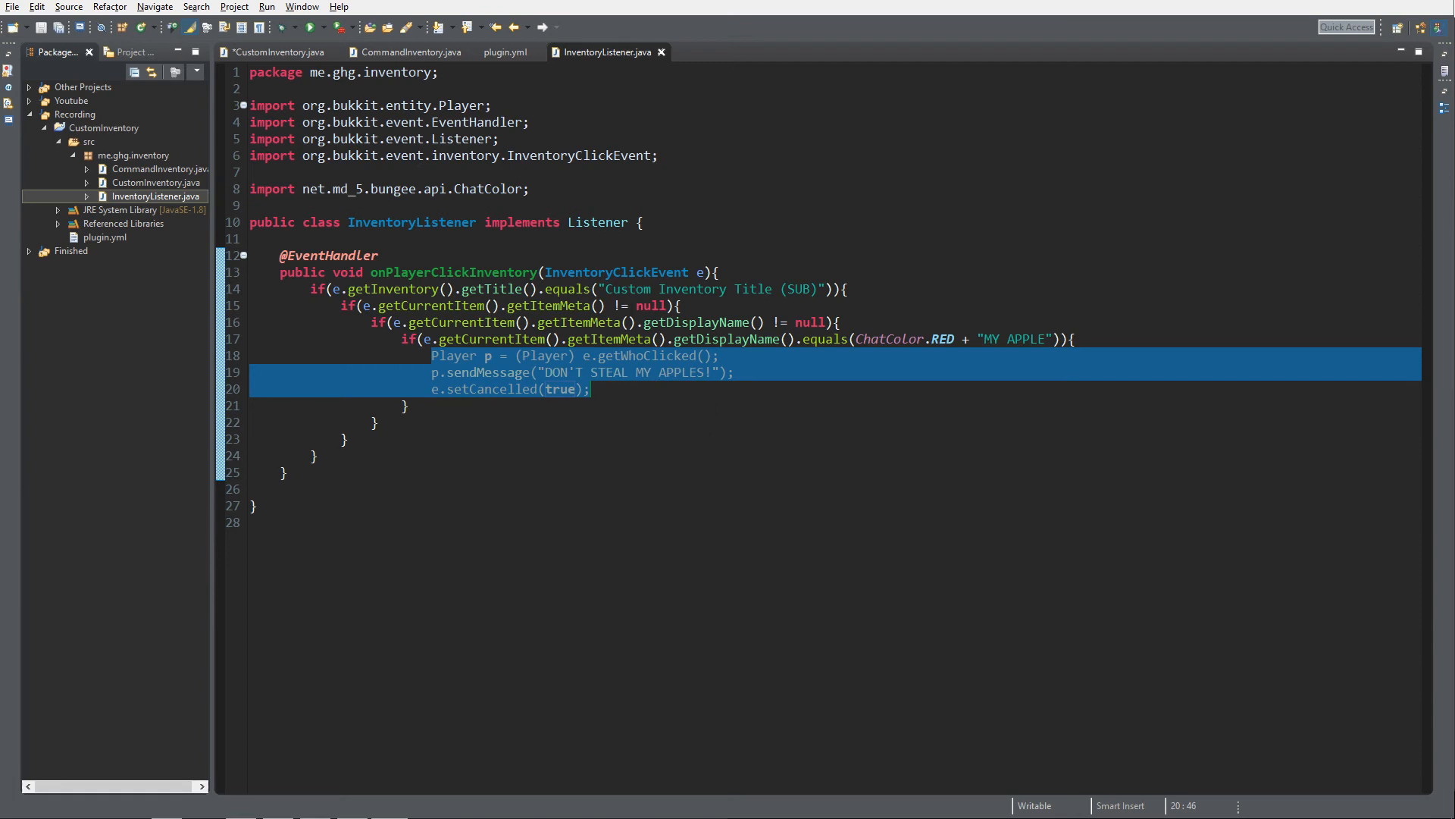
Step: Put a //code comment above the Player p = (Player) e.getWhoClicked(); line and save
{"action": "left_click", "coordinate": [1076, 338]}
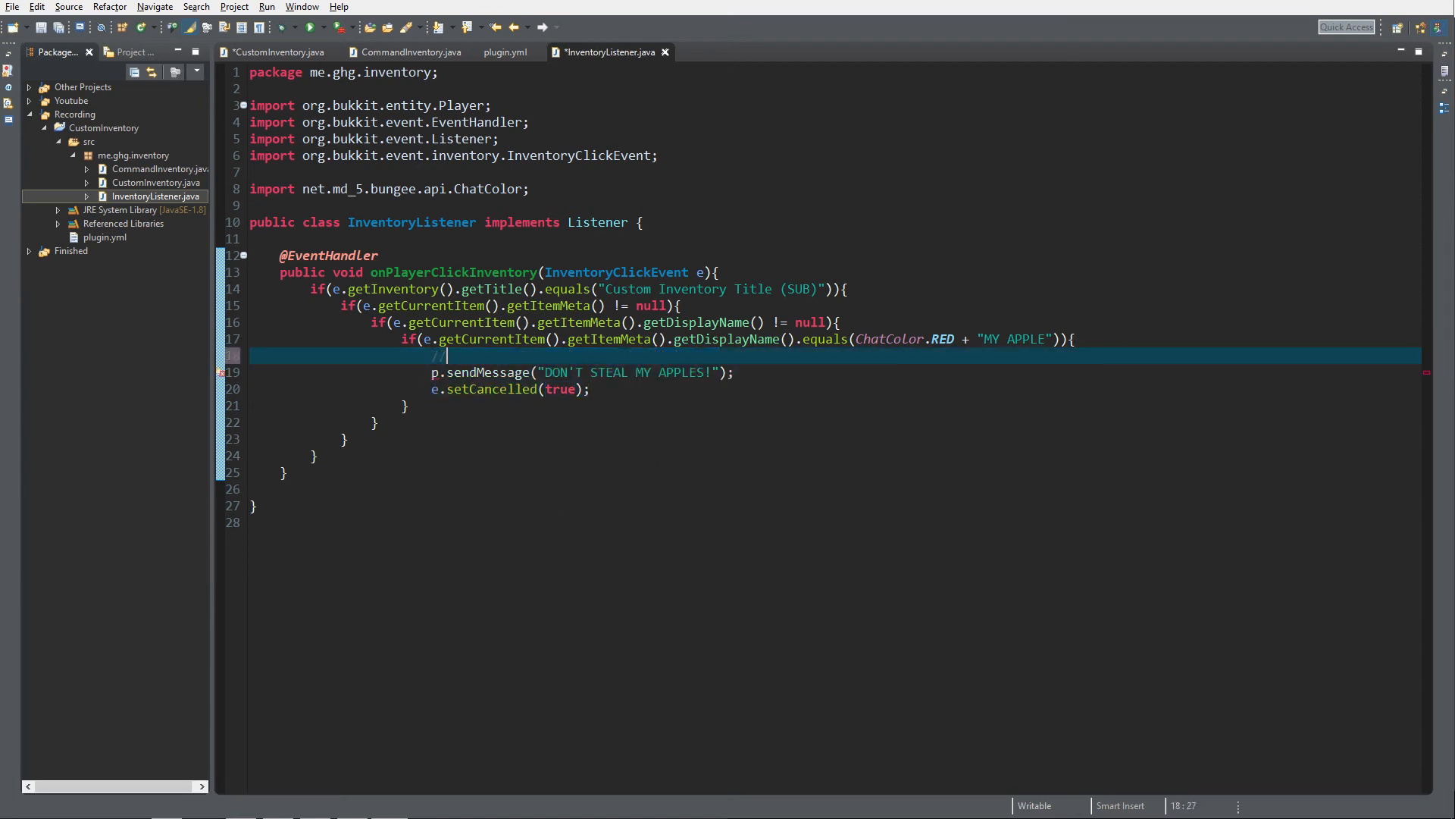
{"action": "type", "text": "code"}
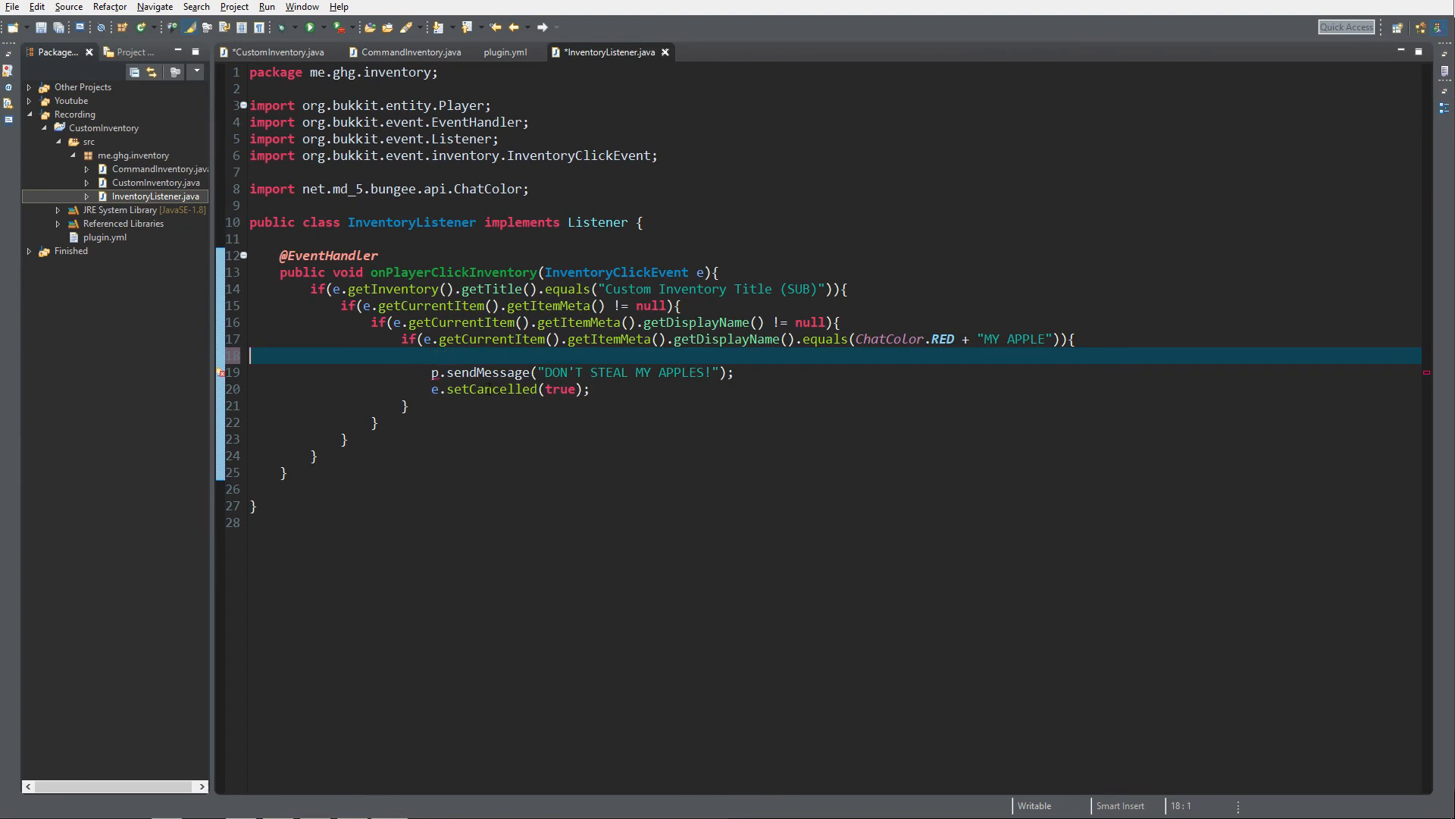
{"action": "type", "text": "Player p = (Player) e.getWhoClicked();"}
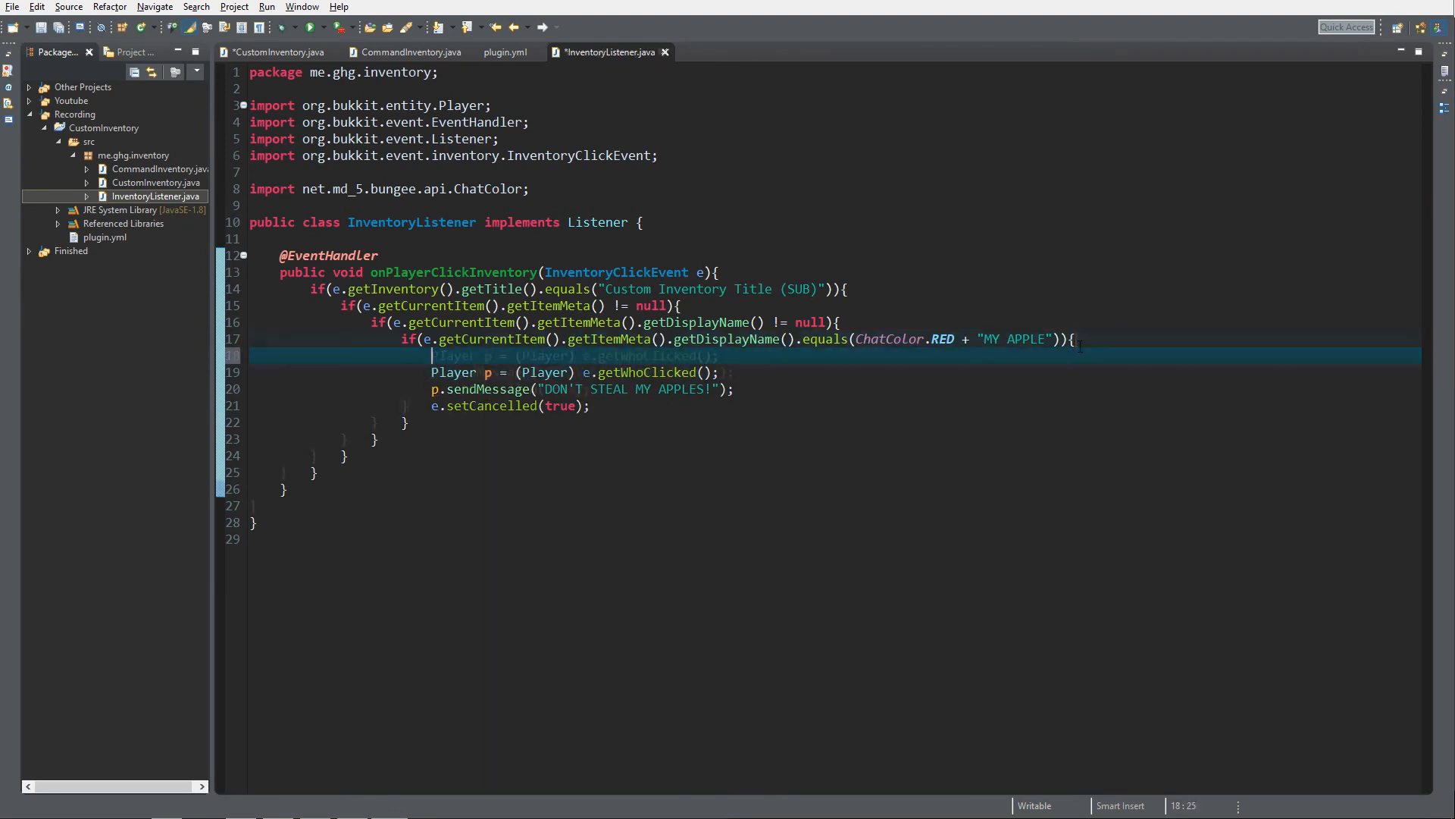
{"action": "type", "text": "//code"}
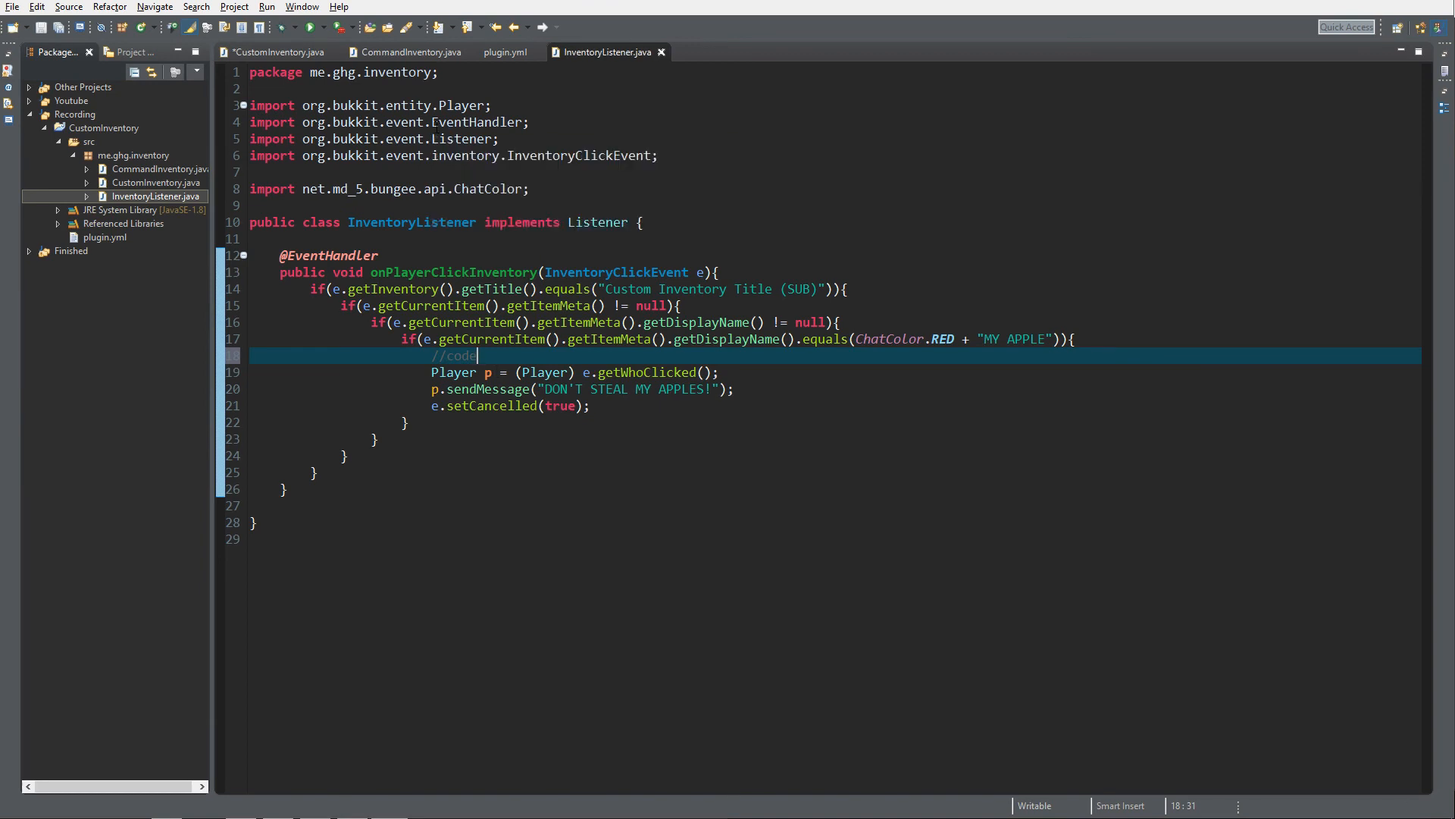
{"action": "left_click", "coordinate": [410, 51]}
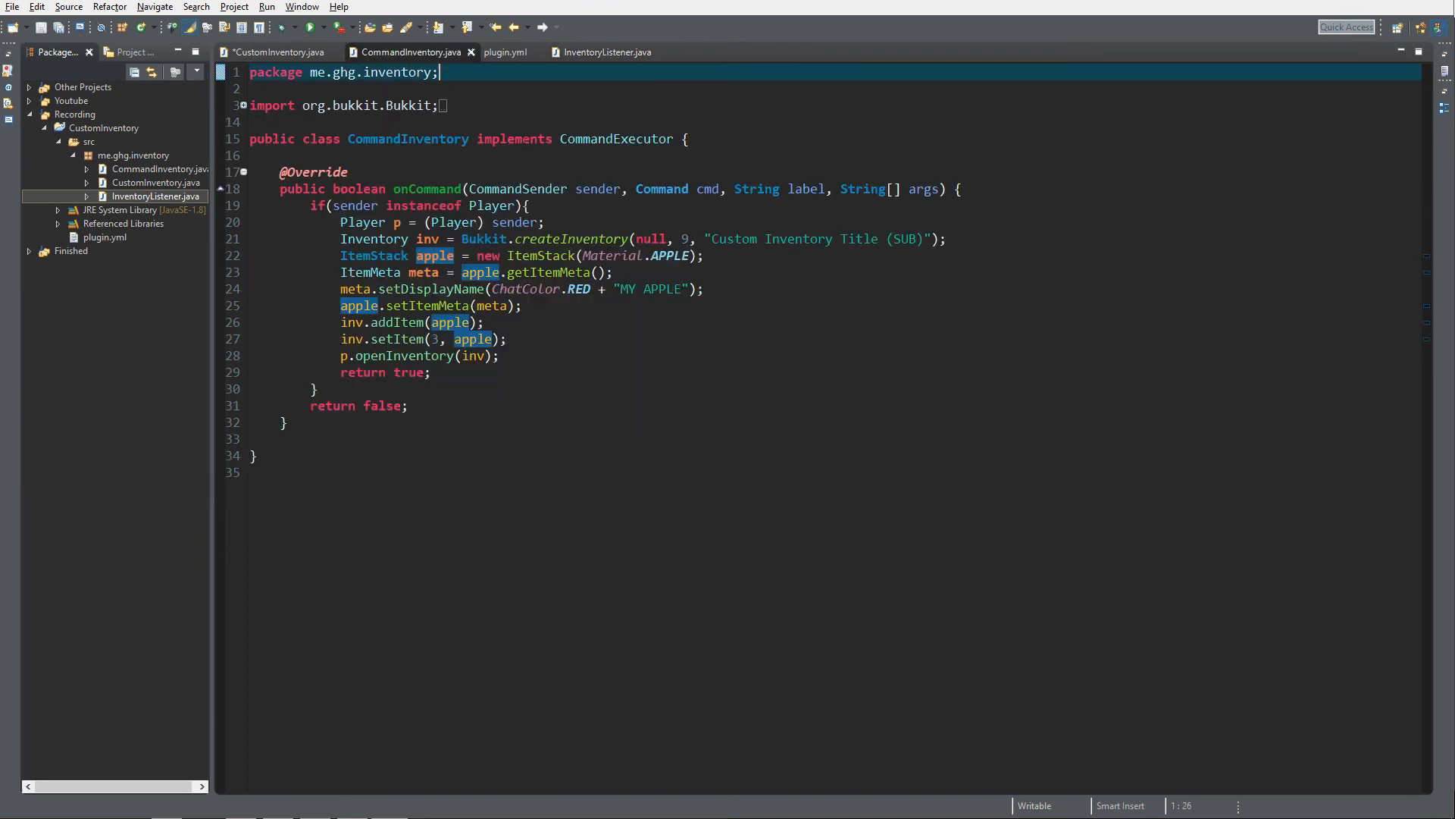
{"action": "left_click", "coordinate": [615, 256]}
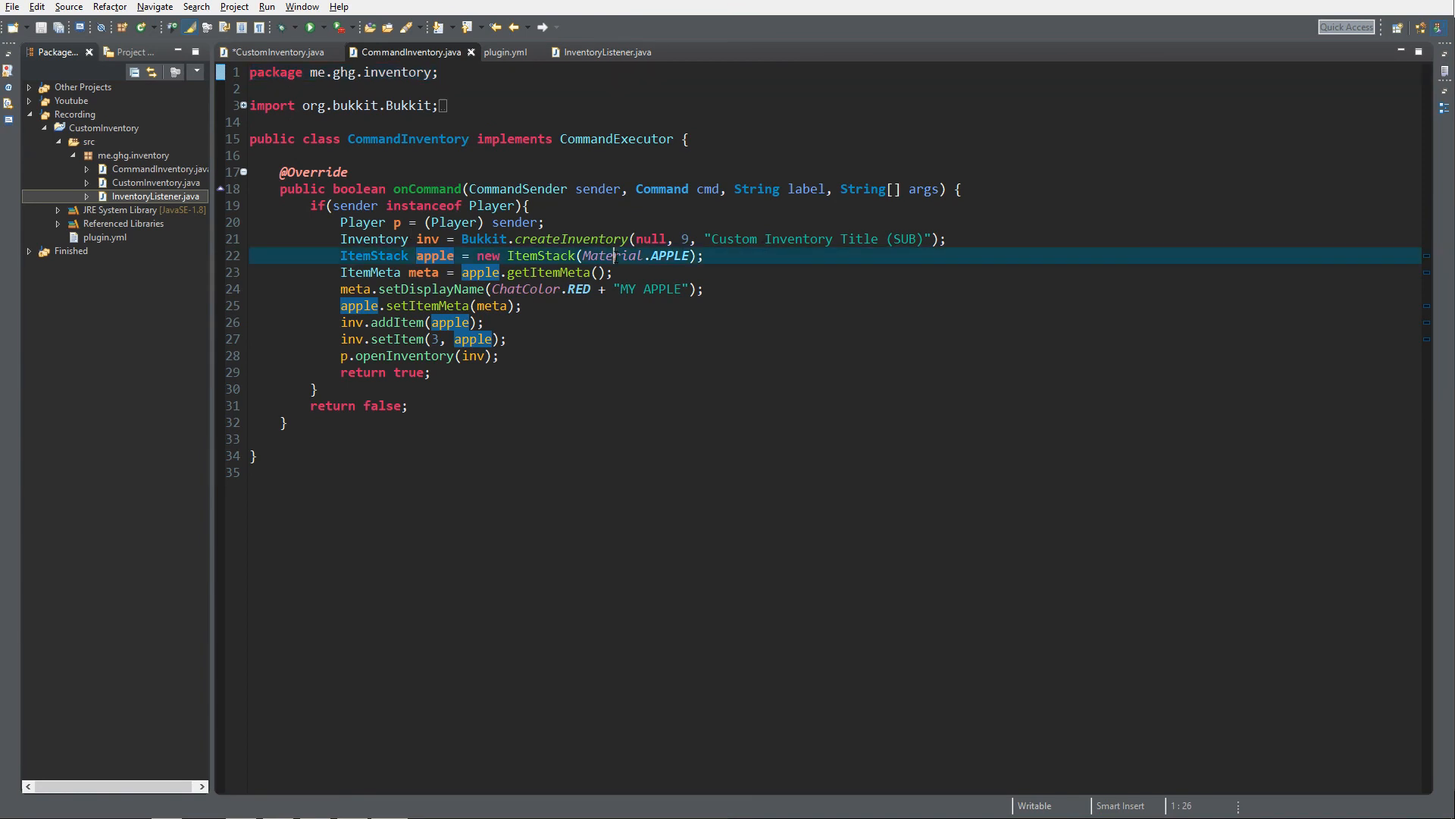
{"action": "left_click", "coordinate": [437, 339]}
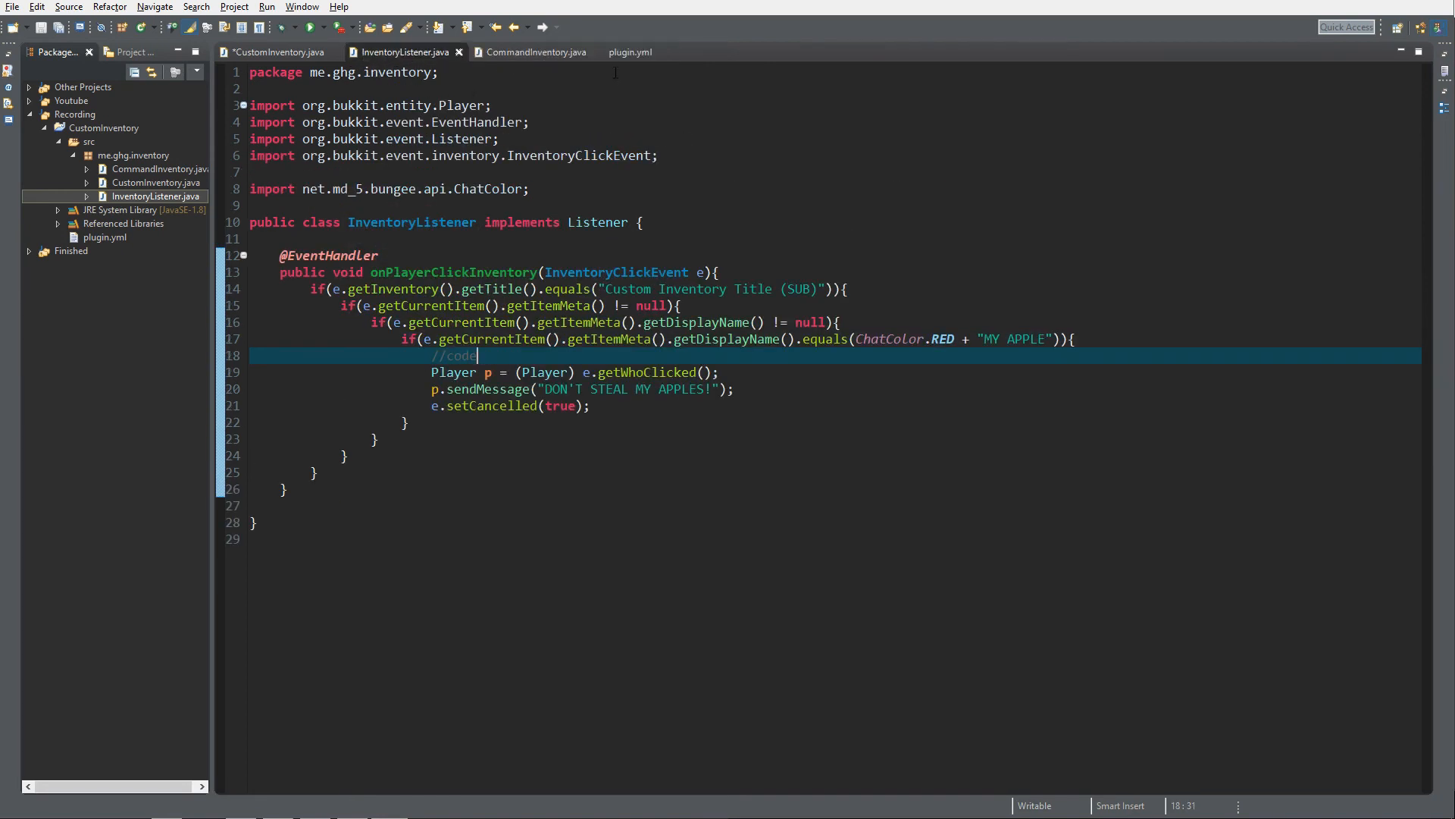
{"action": "left_click", "coordinate": [534, 50]}
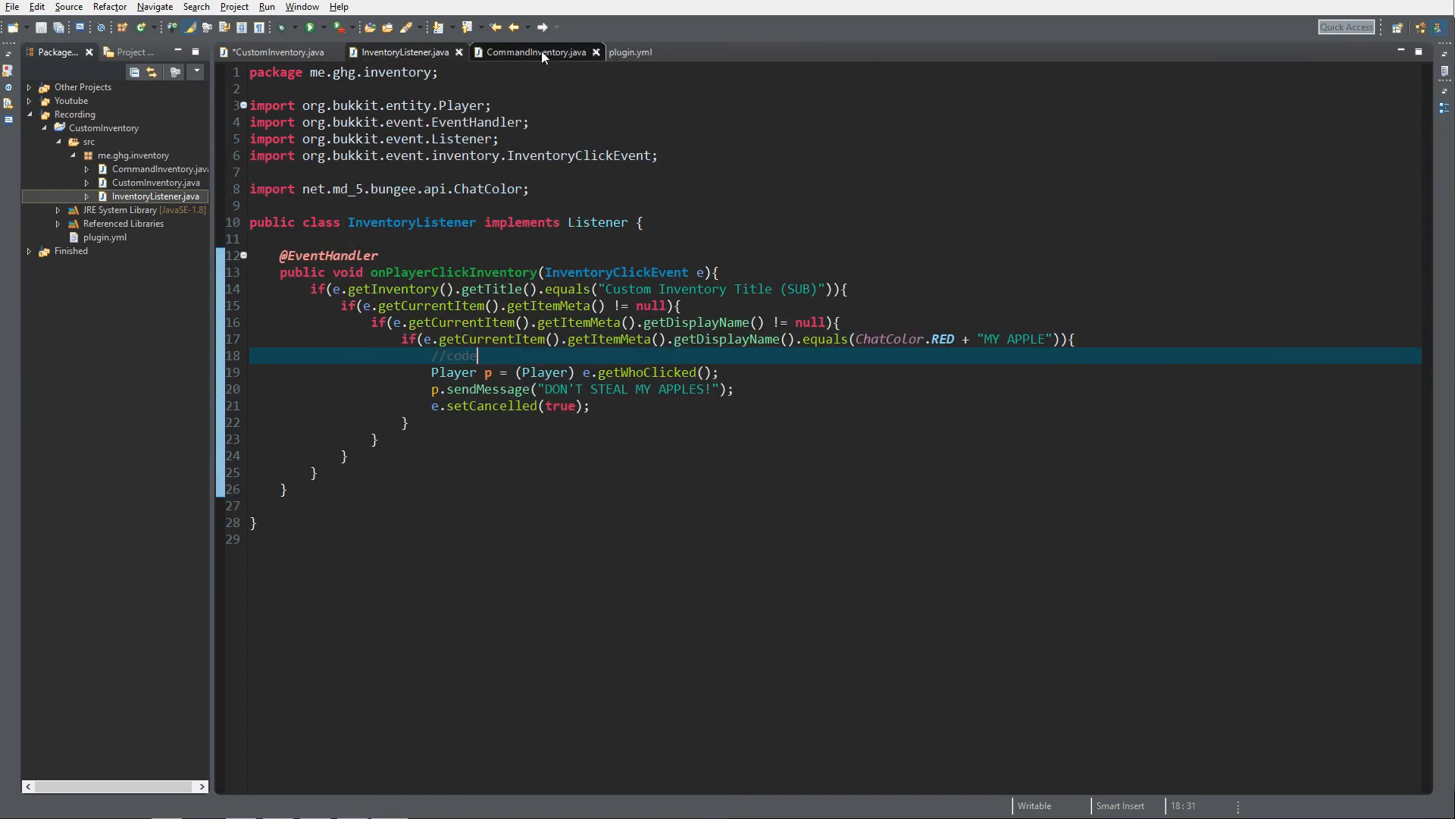
{"action": "left_click", "coordinate": [534, 53]}
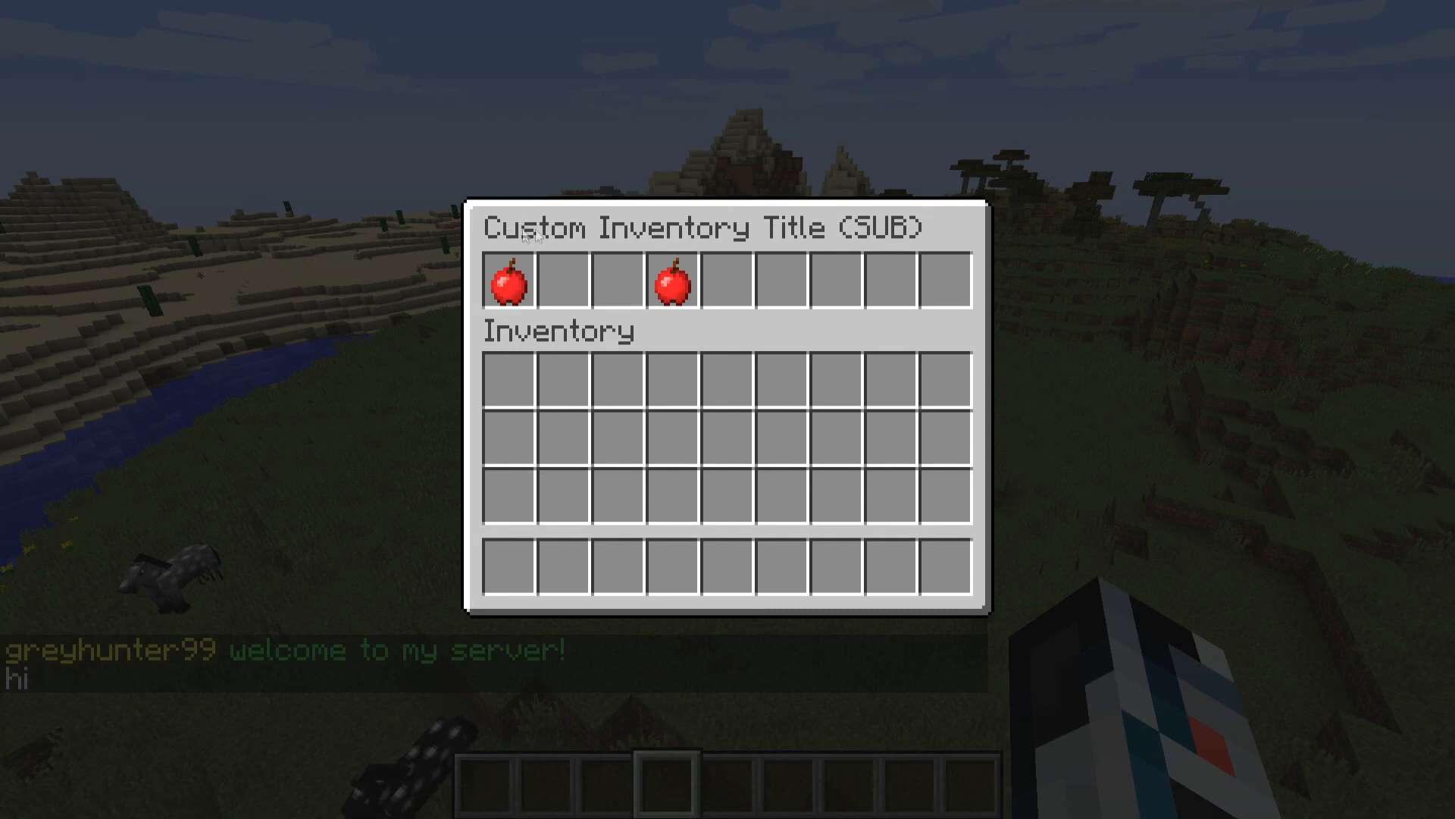
{"action": "mouse_move", "coordinate": [668, 282]}
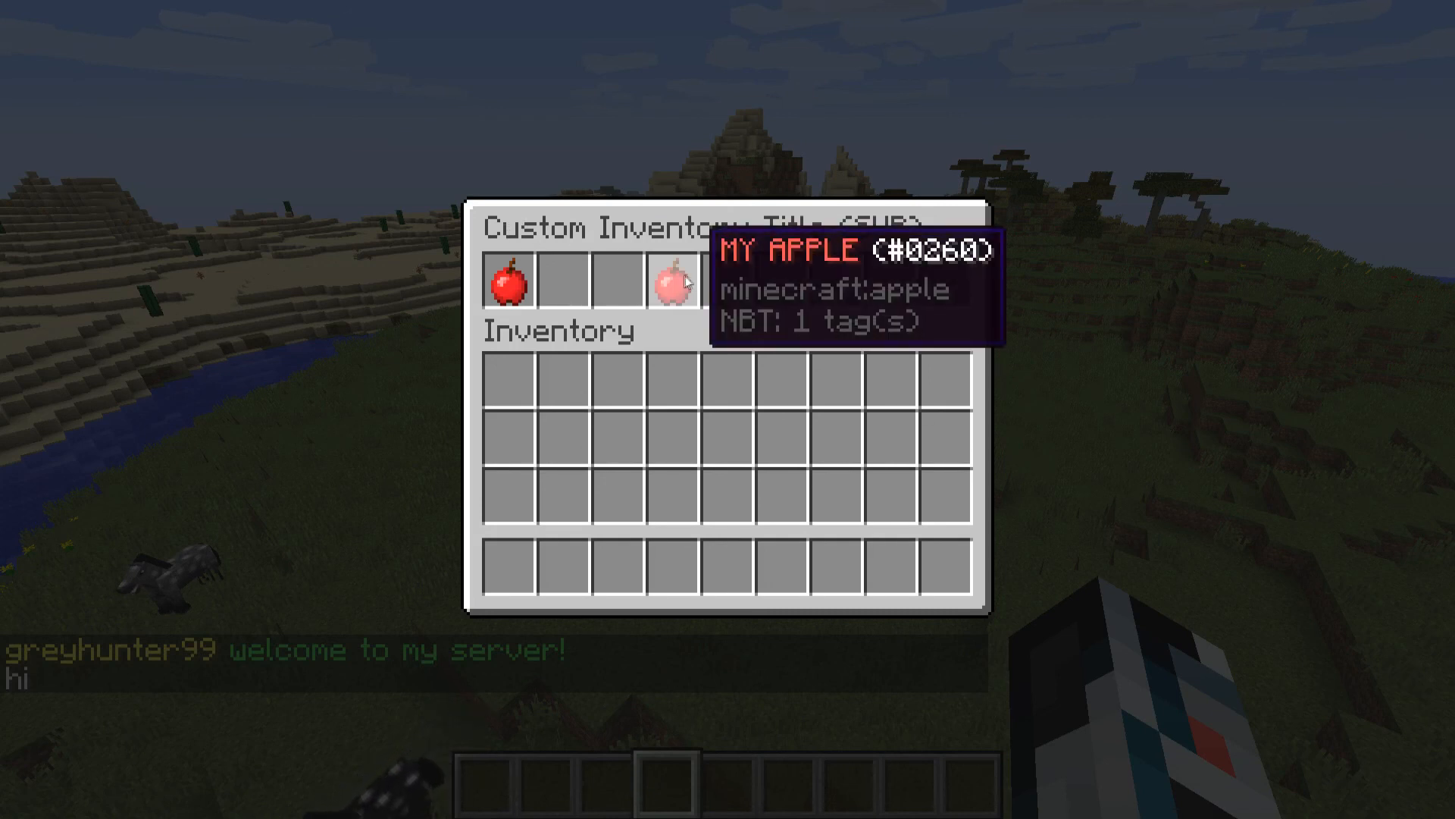